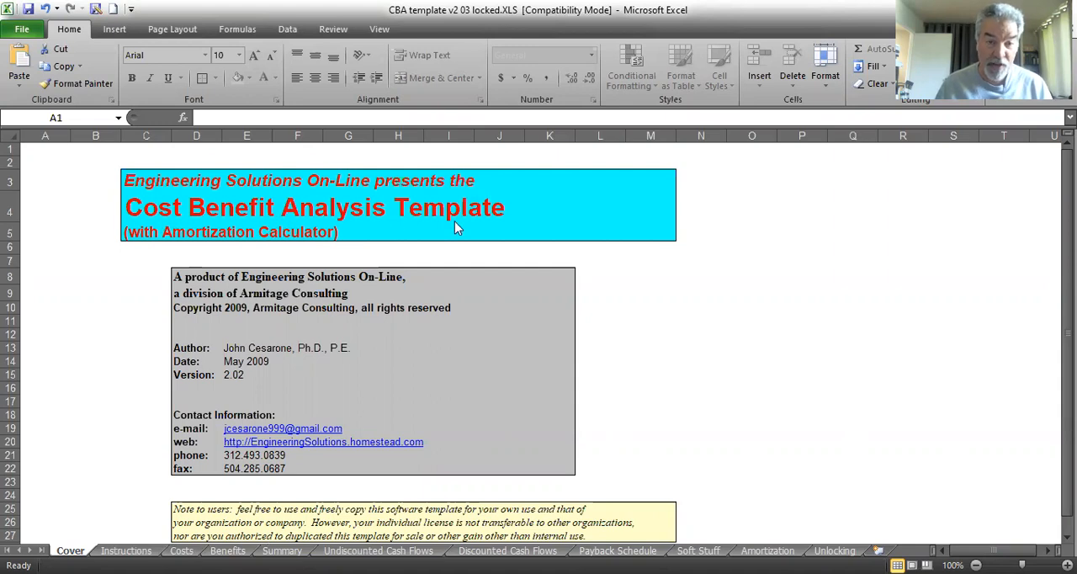
pyautogui.moveTo(175, 446)
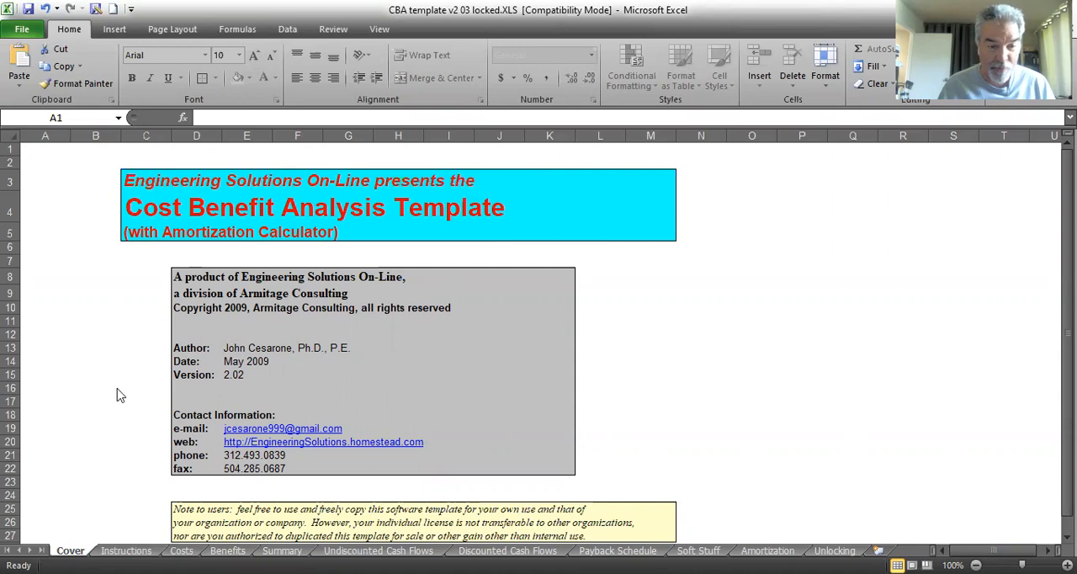
# Show the General Instructions sheet and scroll to its Step 1-3 and Bonus Step box.
pyautogui.click(44, 148)
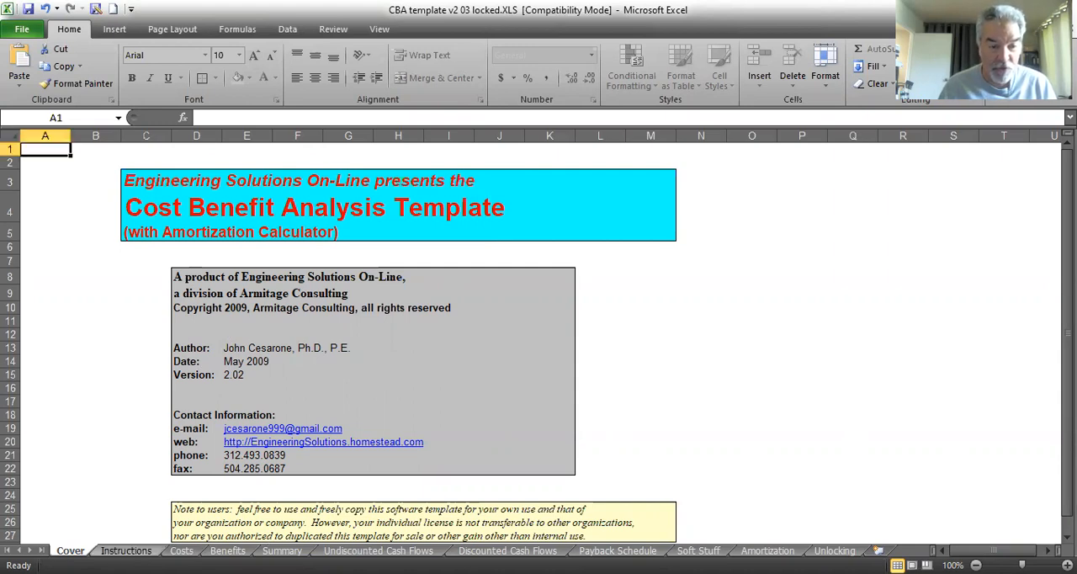
pyautogui.click(124, 550)
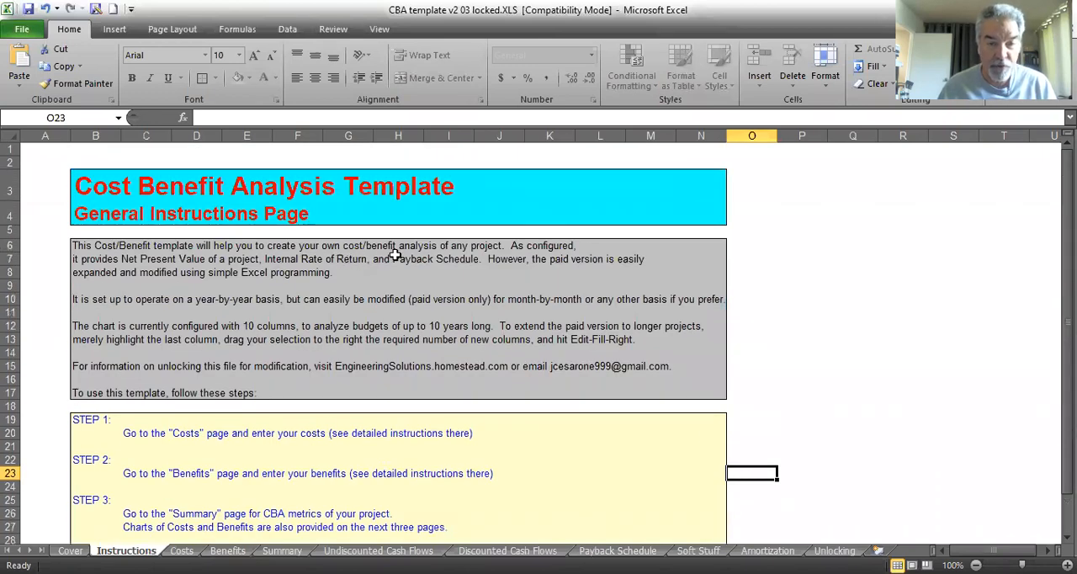
pyautogui.moveTo(501, 266)
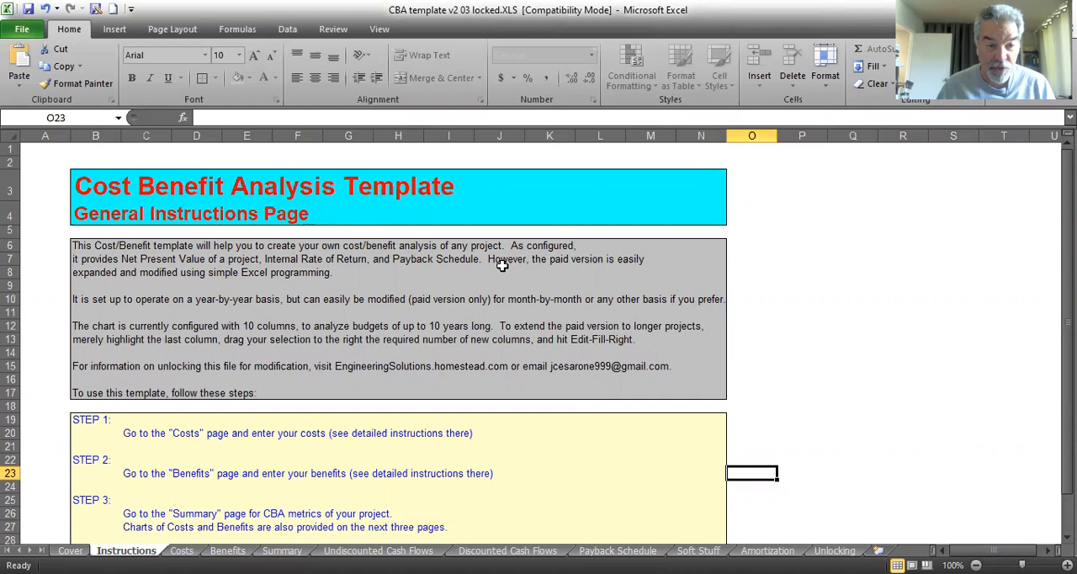
pyautogui.moveTo(200, 267)
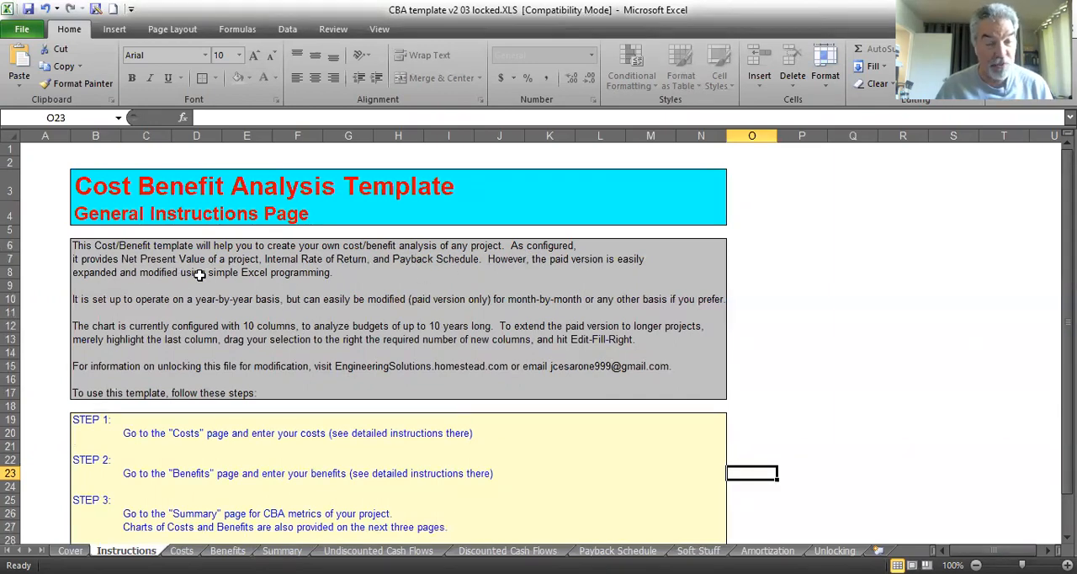
pyautogui.moveTo(238, 276)
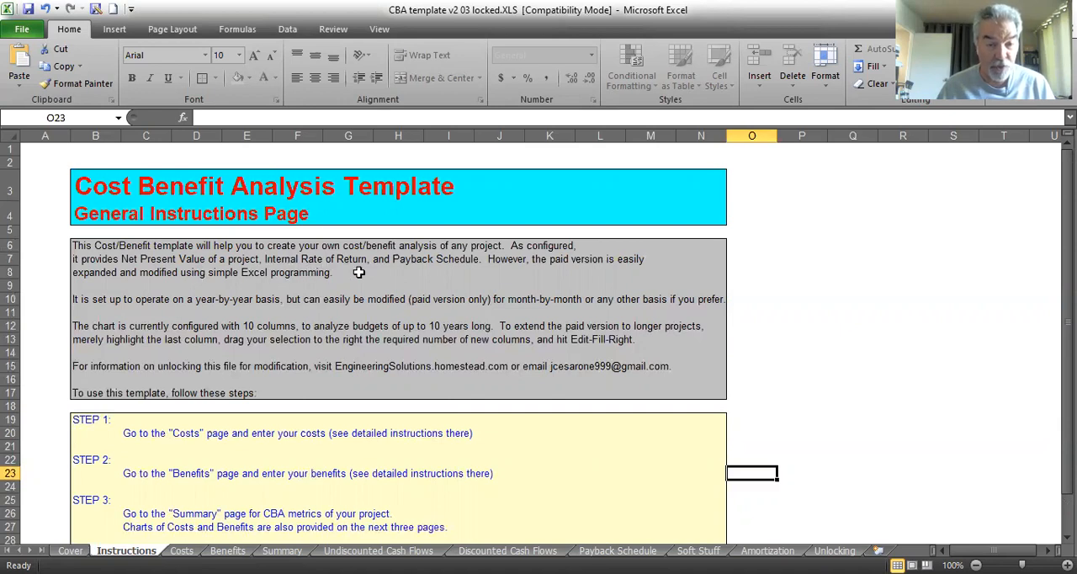
pyautogui.moveTo(451, 270)
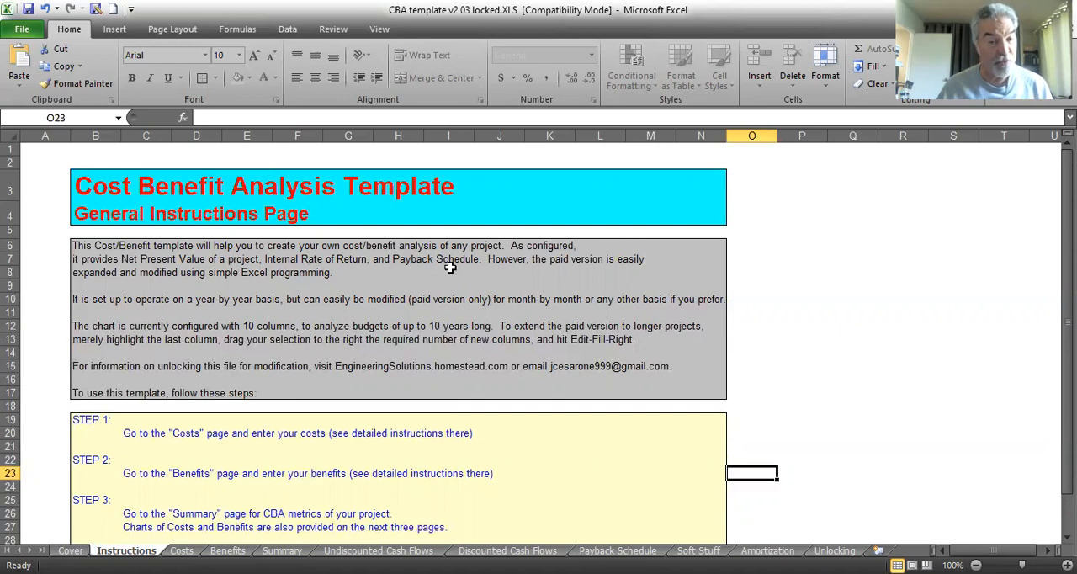
pyautogui.moveTo(622, 273)
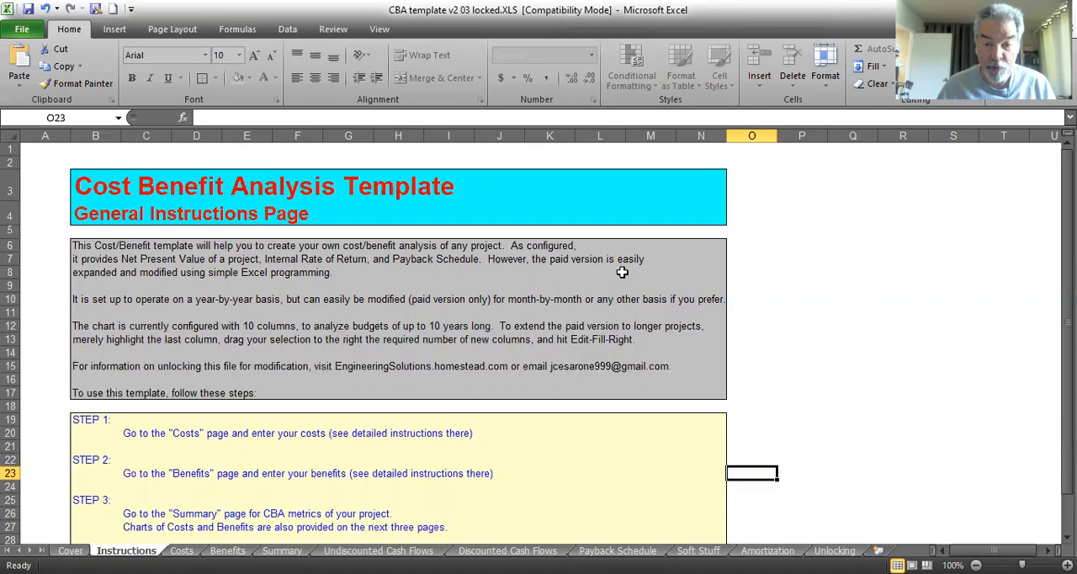
pyautogui.moveTo(565, 282)
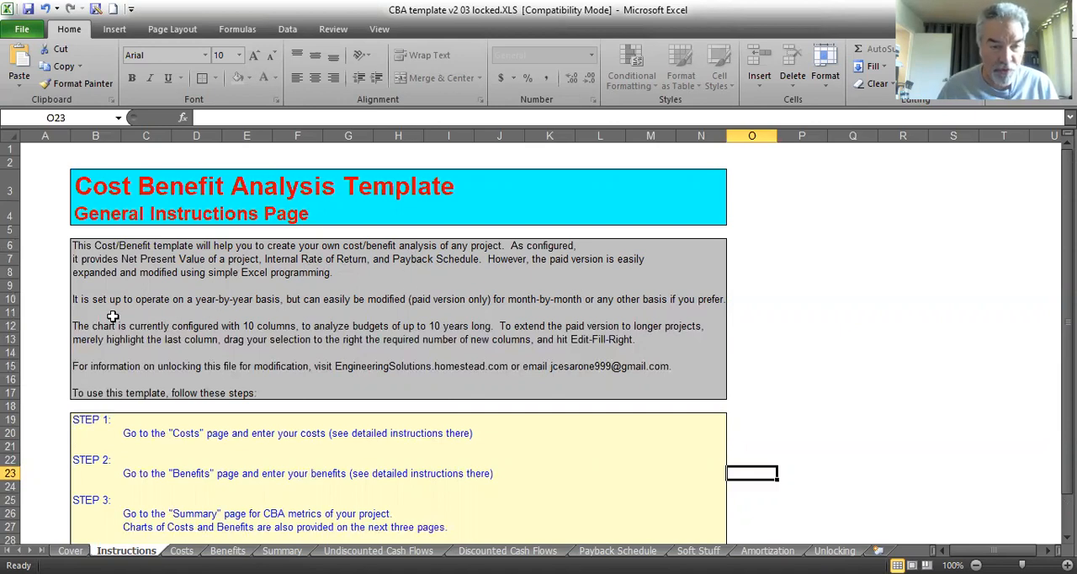
pyautogui.moveTo(397, 311)
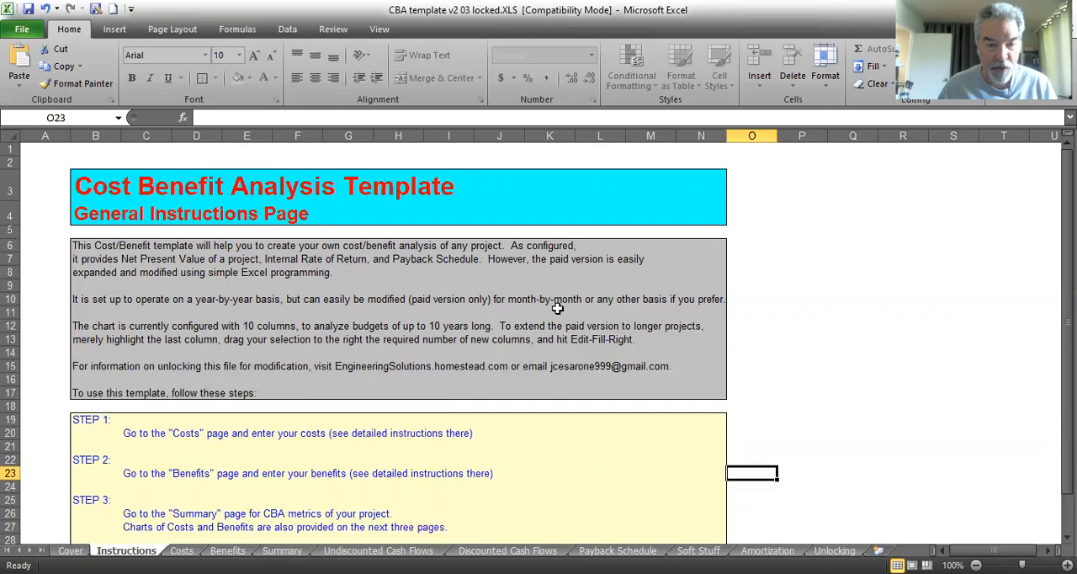
pyautogui.moveTo(206, 343)
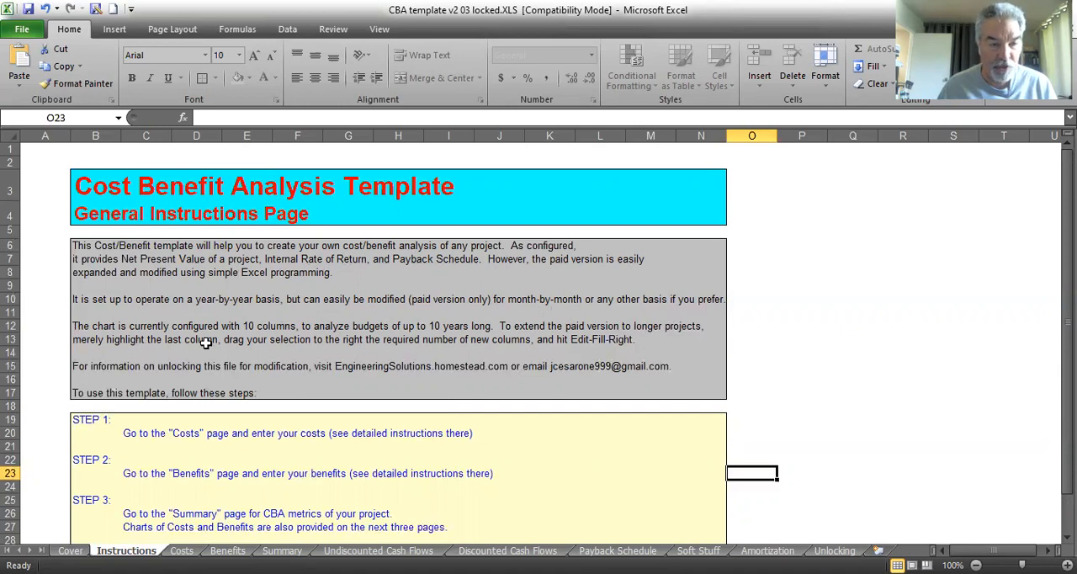
pyautogui.moveTo(286, 340)
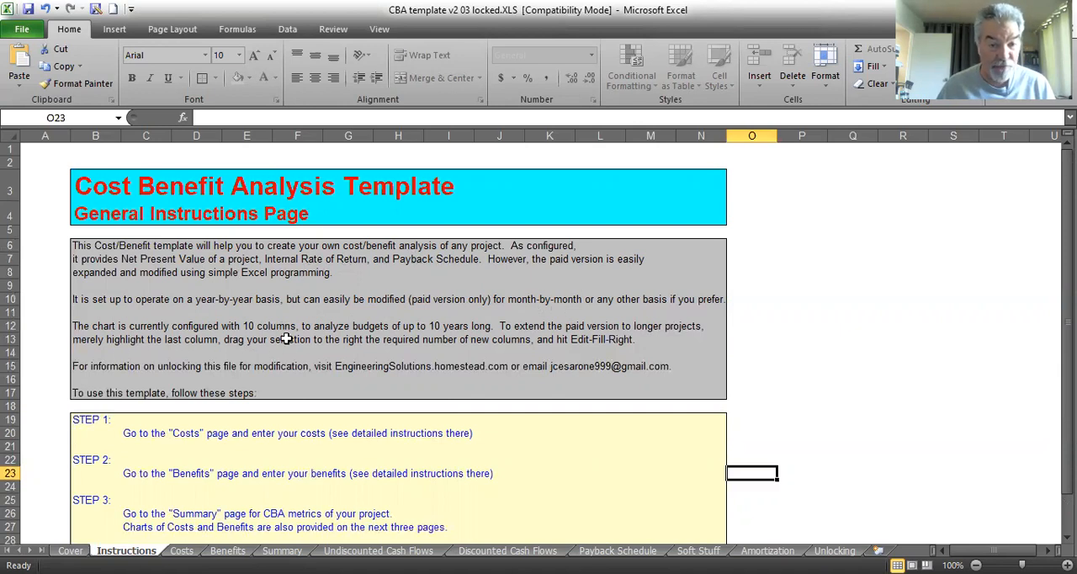
pyautogui.moveTo(444, 340)
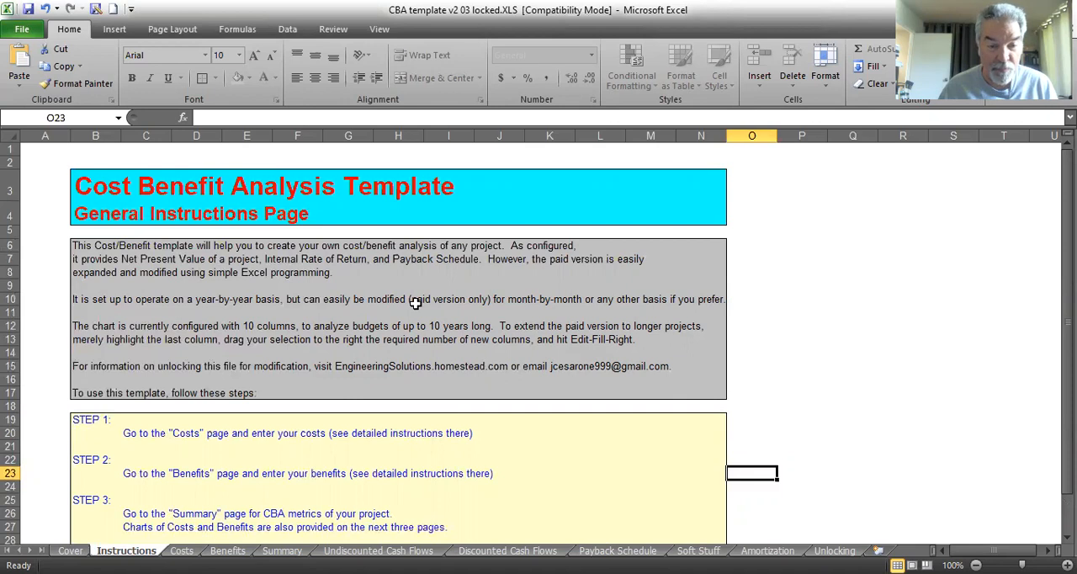
pyautogui.scroll(-3)
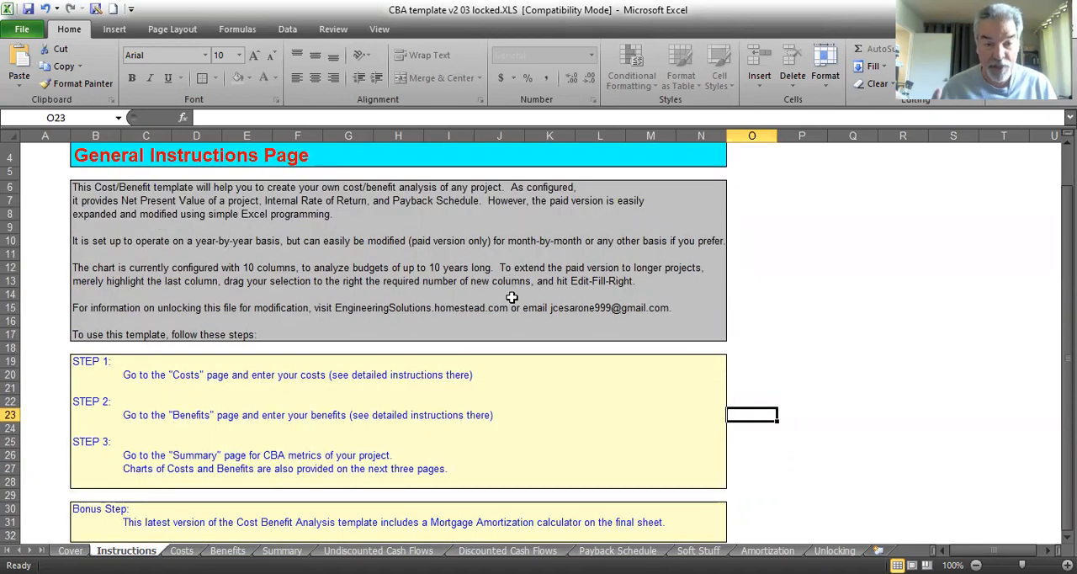
pyautogui.scroll(-3)
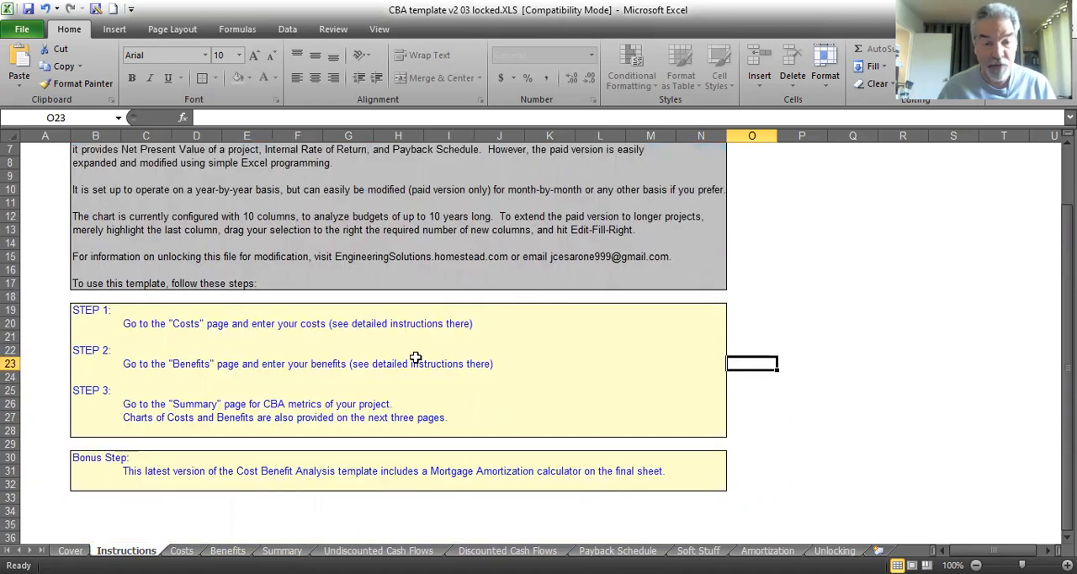
pyautogui.moveTo(183, 336)
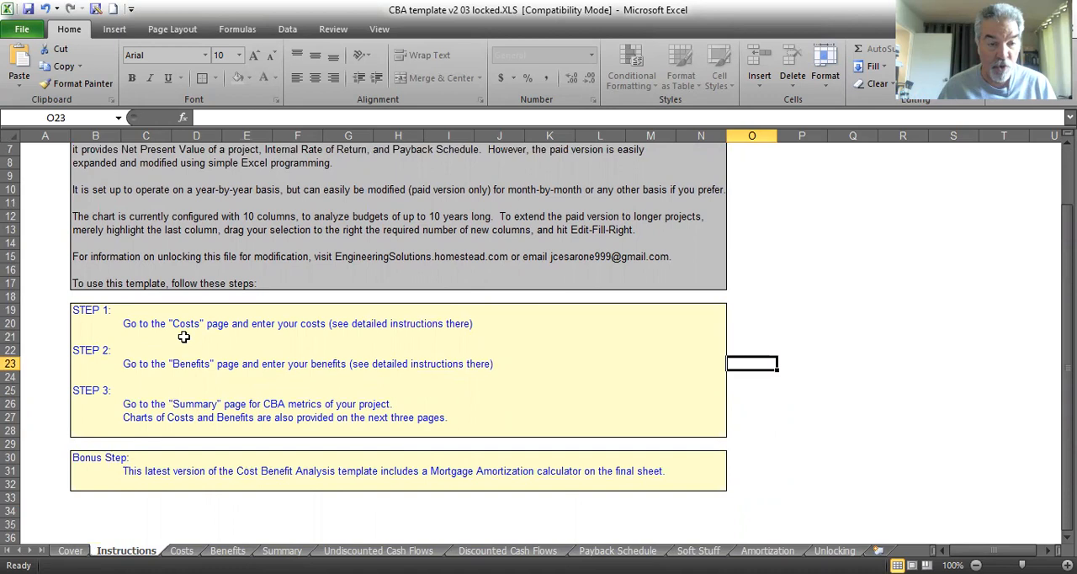
pyautogui.moveTo(394, 337)
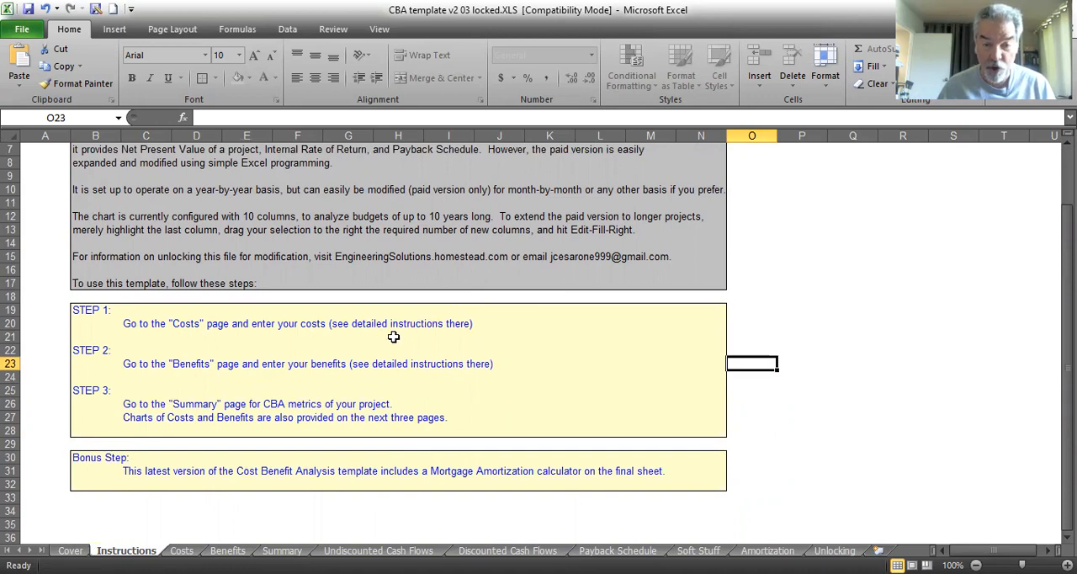
pyautogui.moveTo(202, 387)
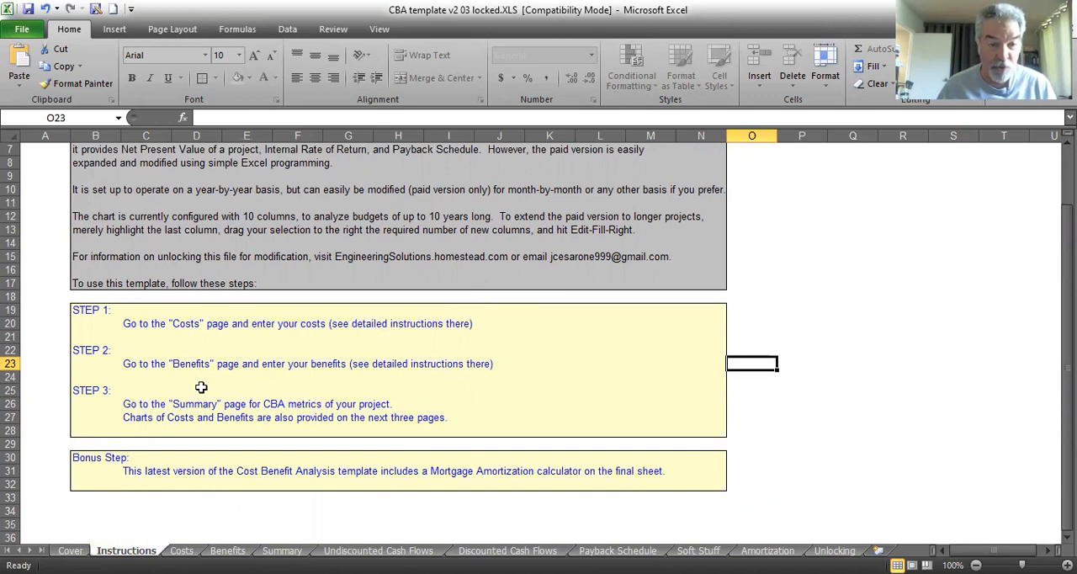
pyautogui.moveTo(407, 384)
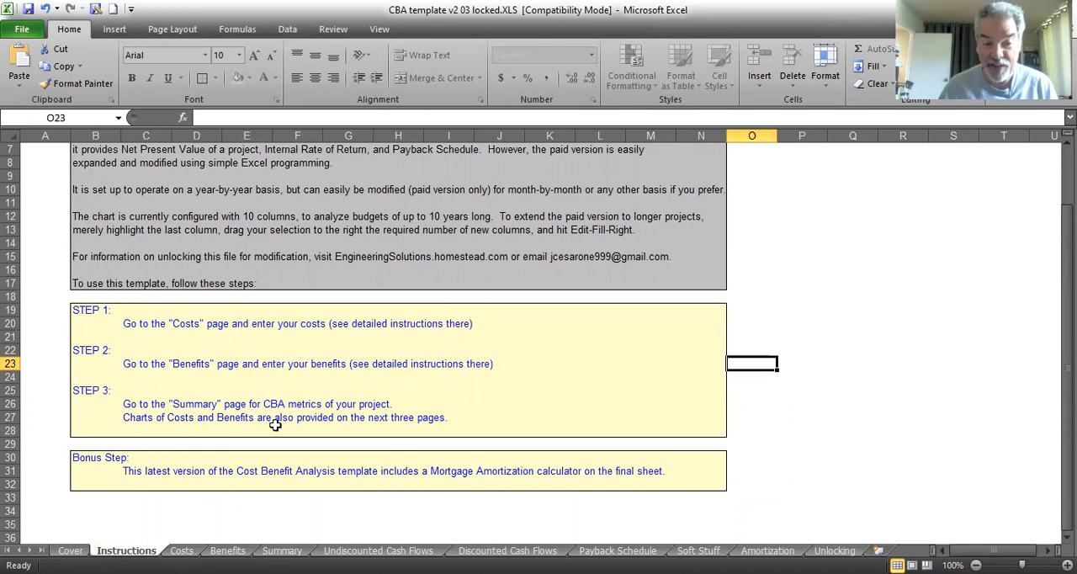
pyautogui.moveTo(218, 533)
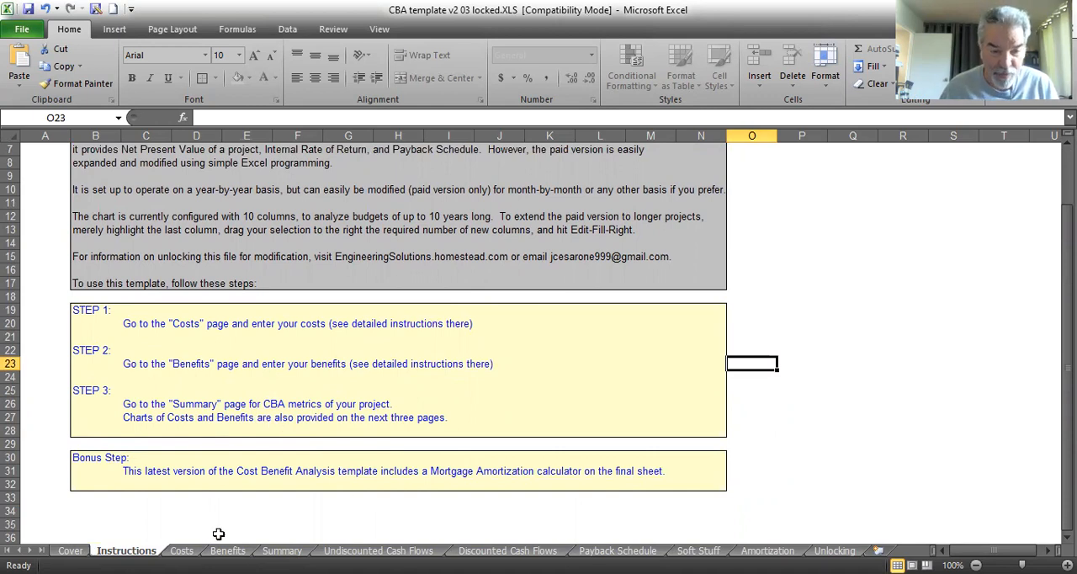
pyautogui.click(182, 550)
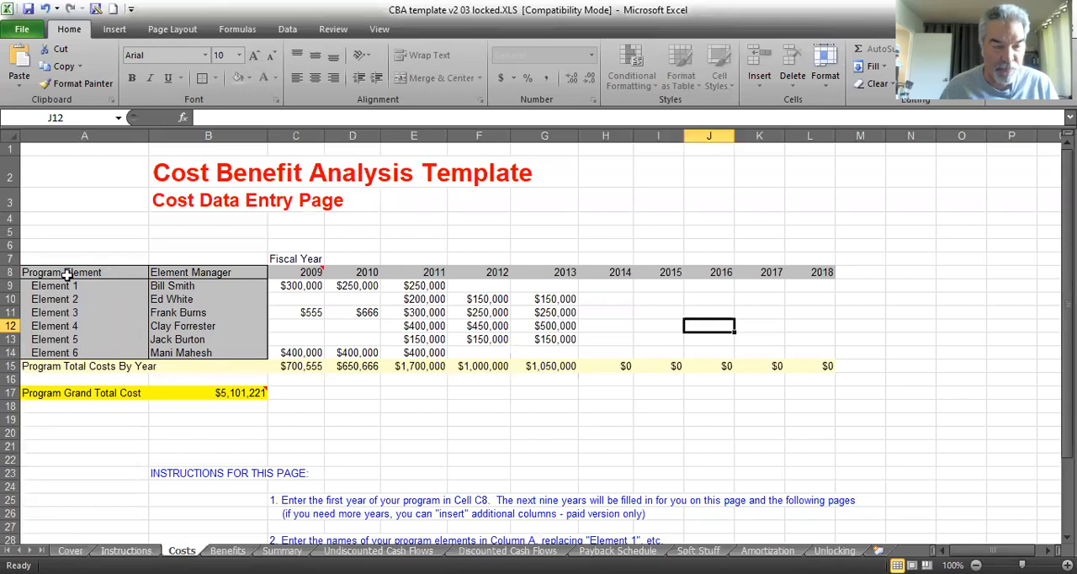
pyautogui.moveTo(98, 300)
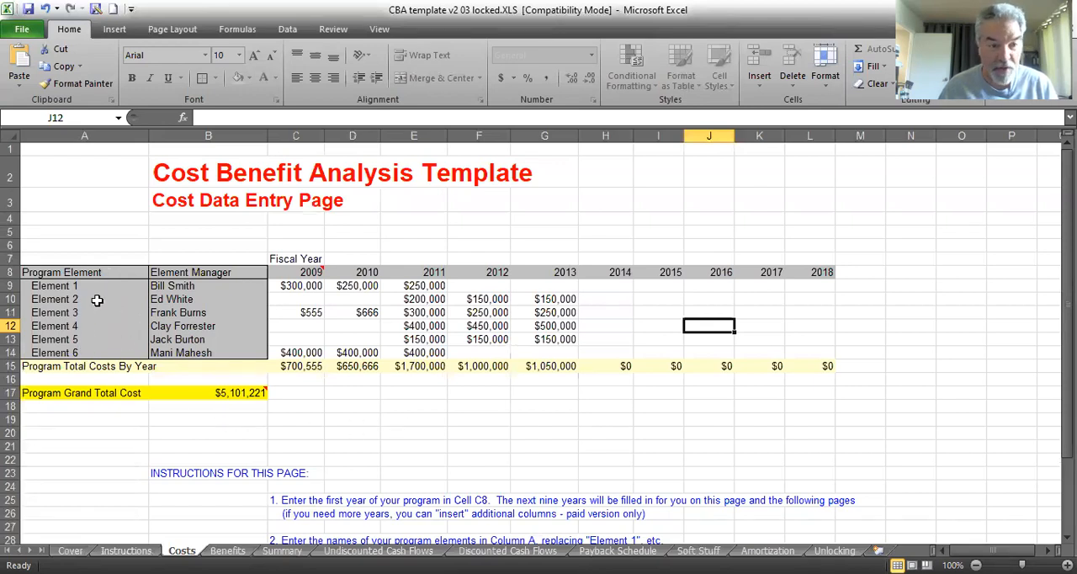
pyautogui.click(208, 286)
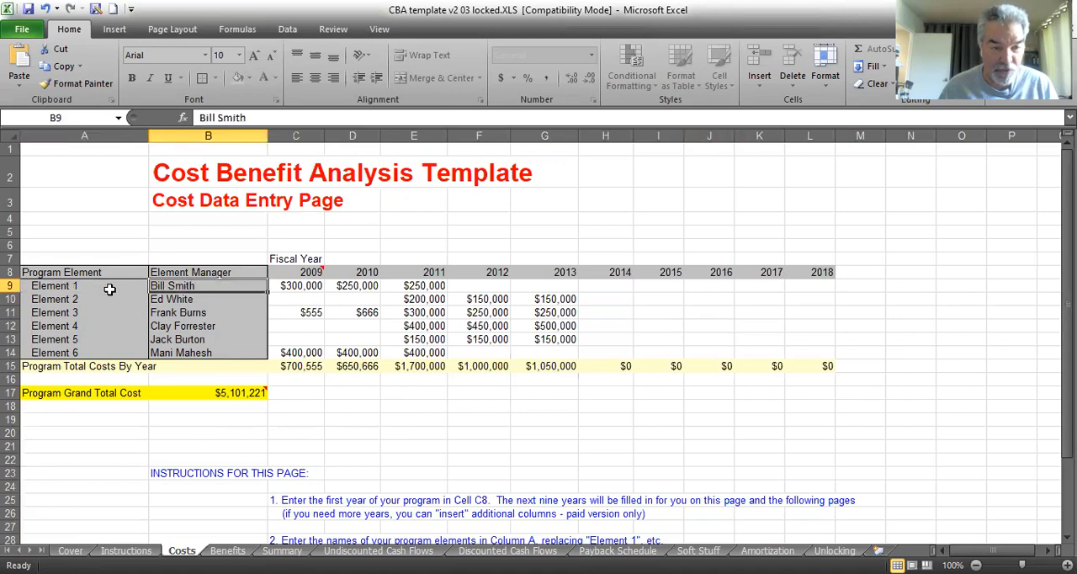
pyautogui.click(54, 286)
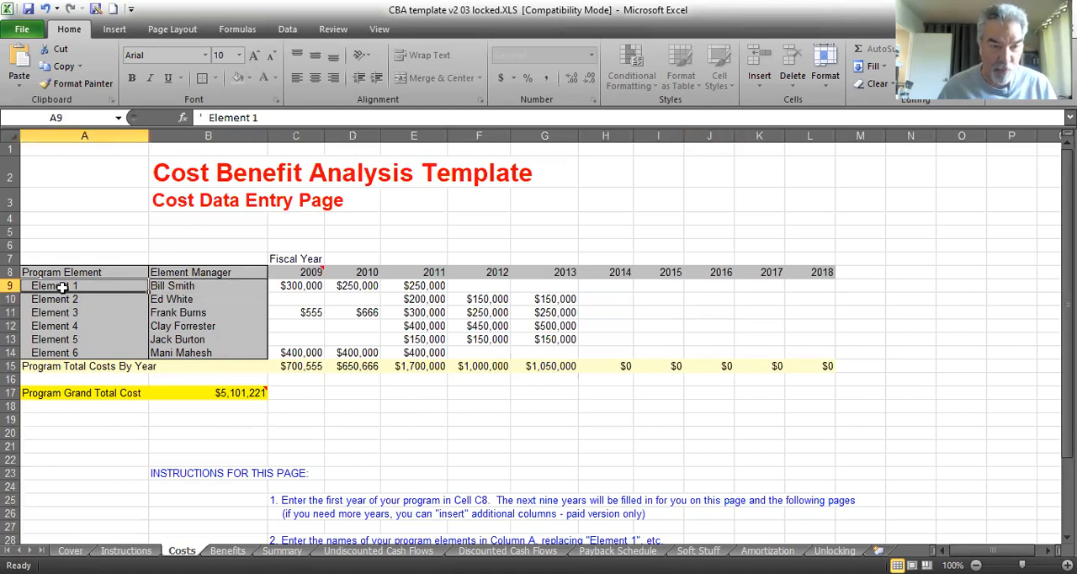
pyautogui.moveTo(236, 296)
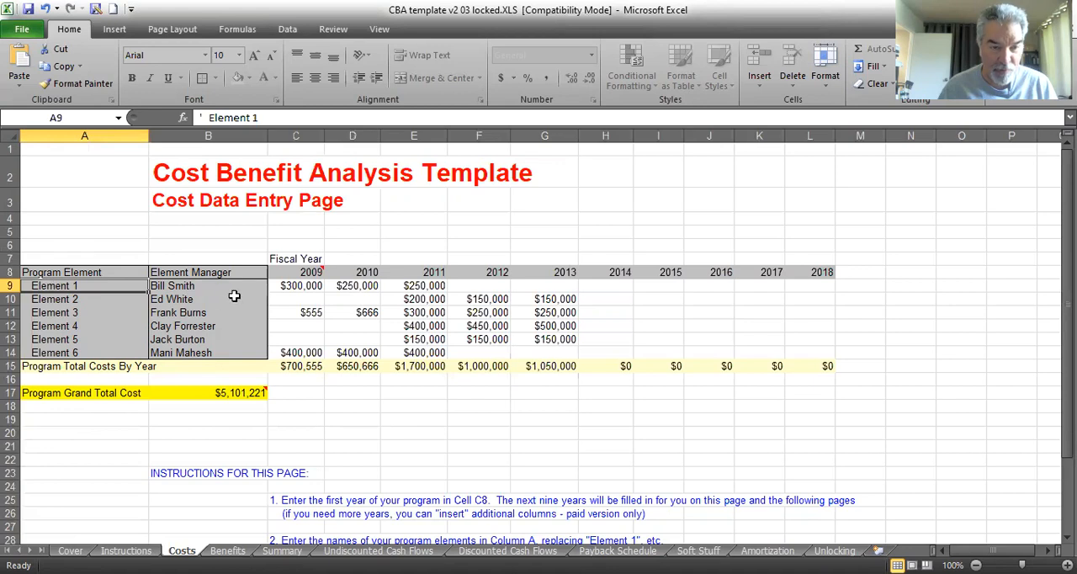
pyautogui.click(209, 286)
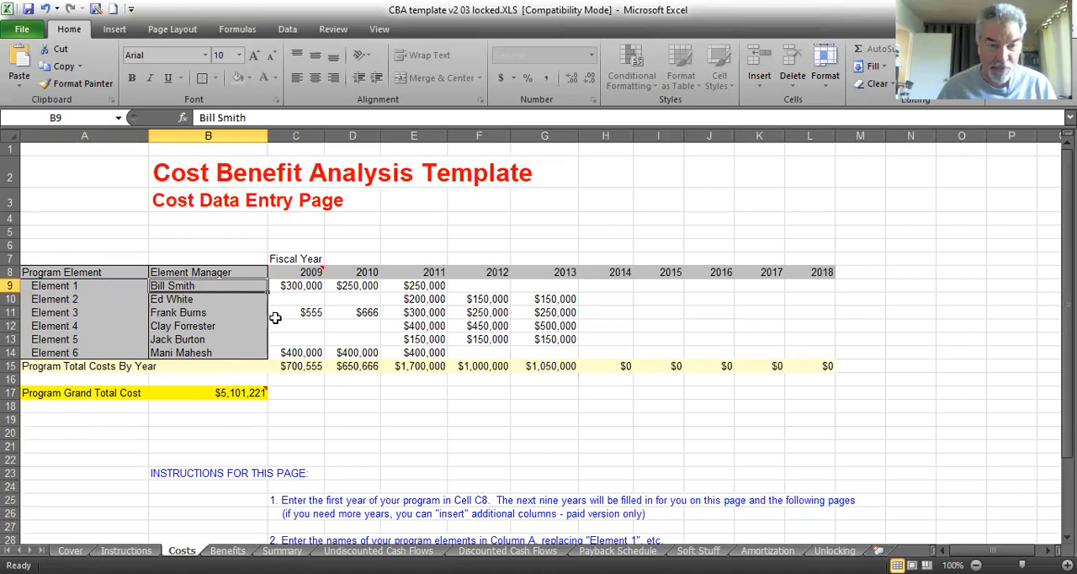
pyautogui.moveTo(101, 313)
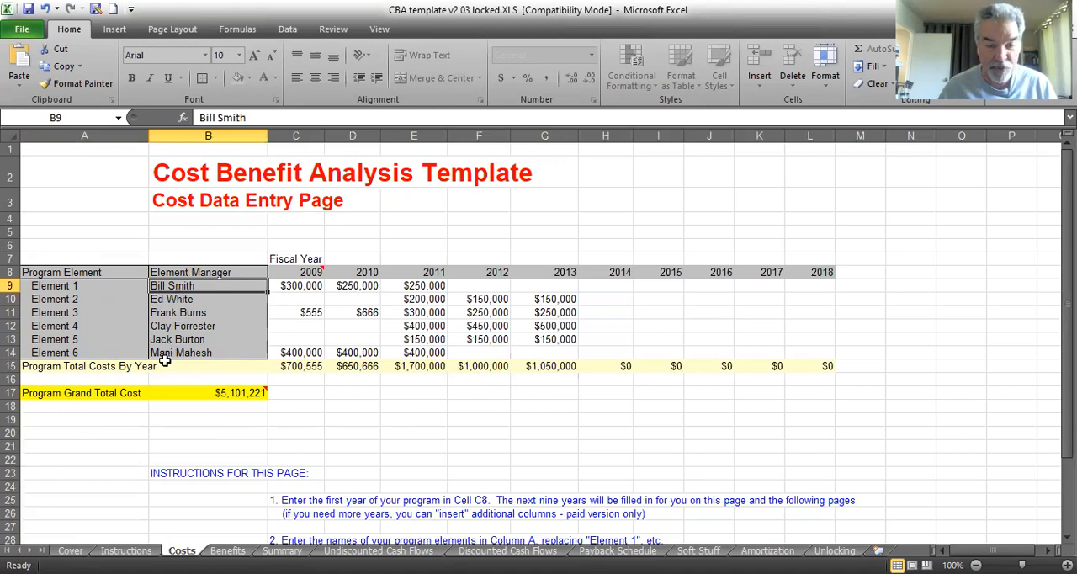
pyautogui.moveTo(791, 293)
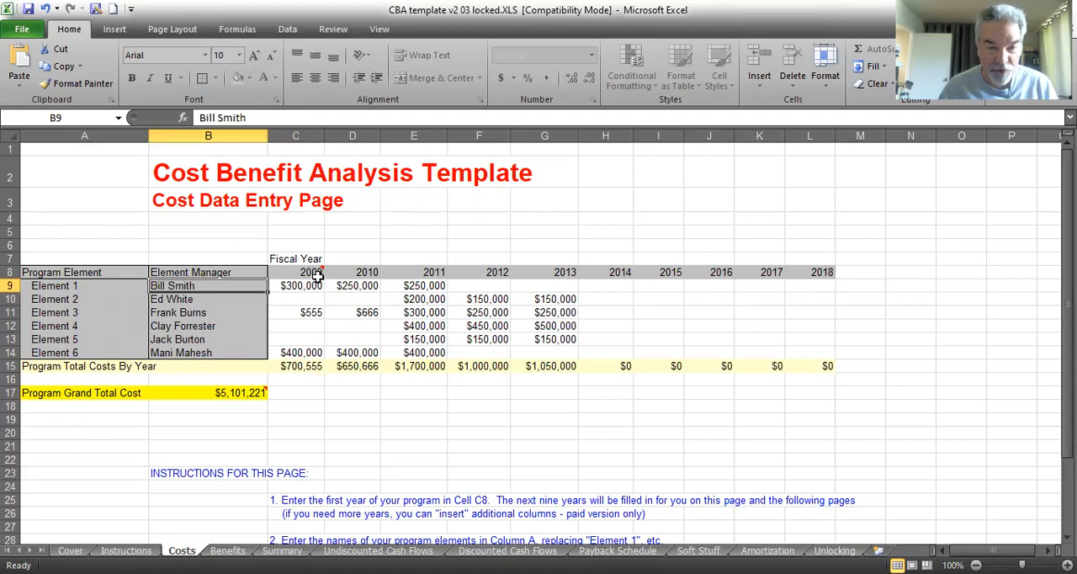
pyautogui.moveTo(303, 273)
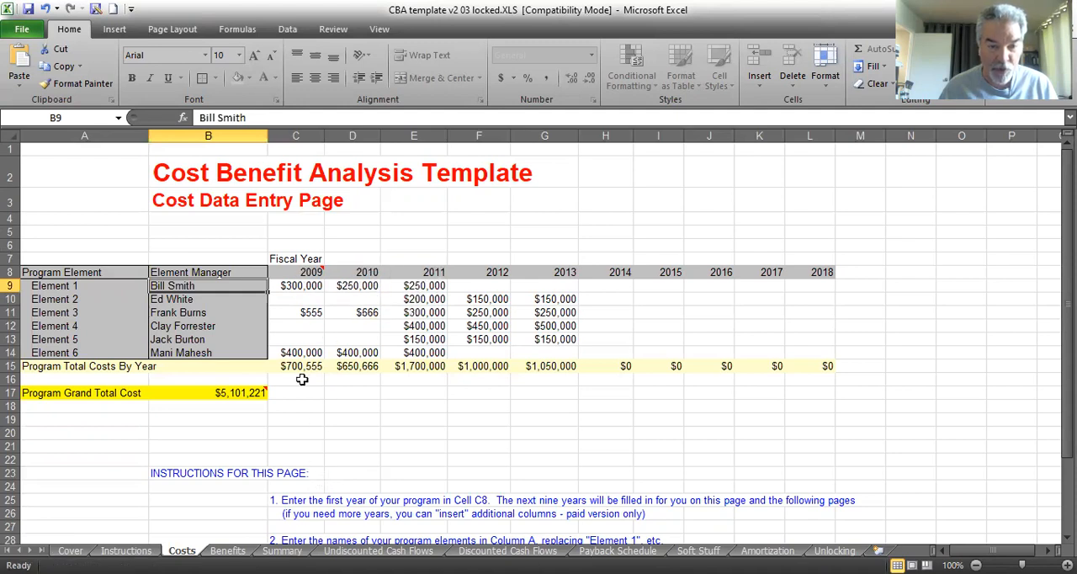
pyautogui.moveTo(303, 353)
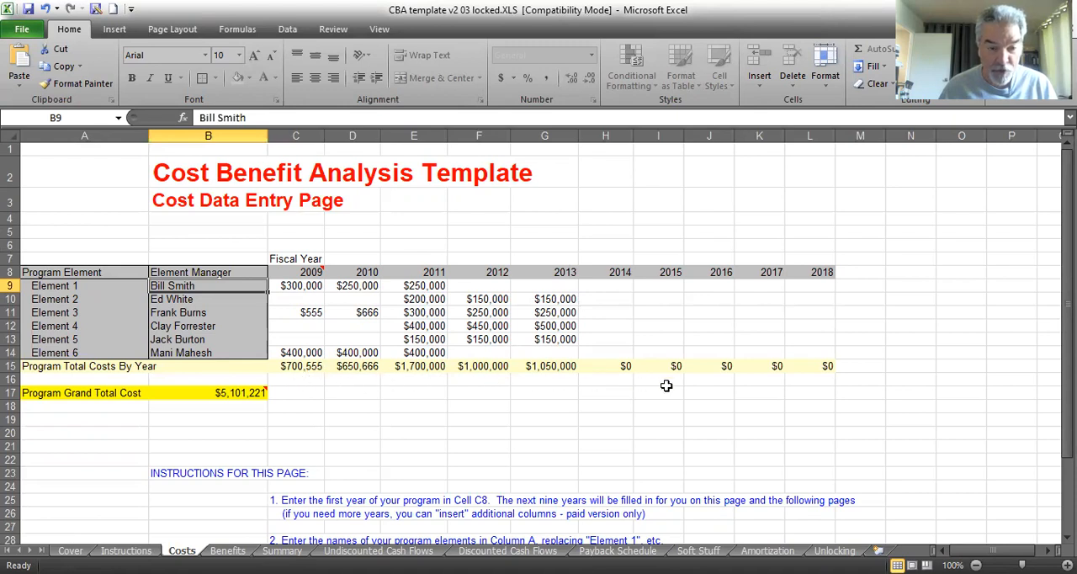
pyautogui.moveTo(244, 412)
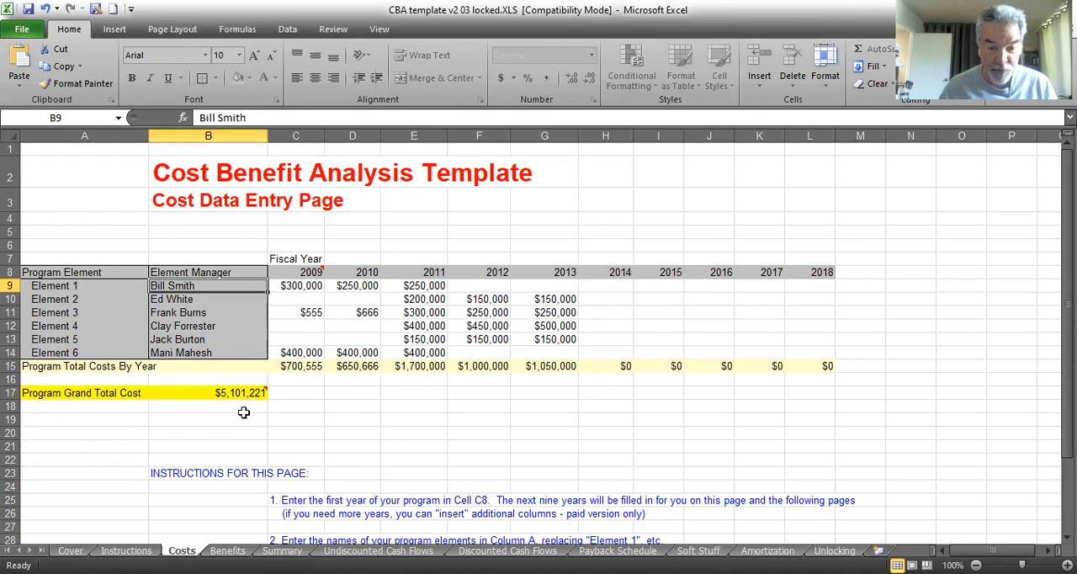
# Scroll through the cost page instructions, then switch to the Benefits data entry sheet.
pyautogui.scroll(-3)
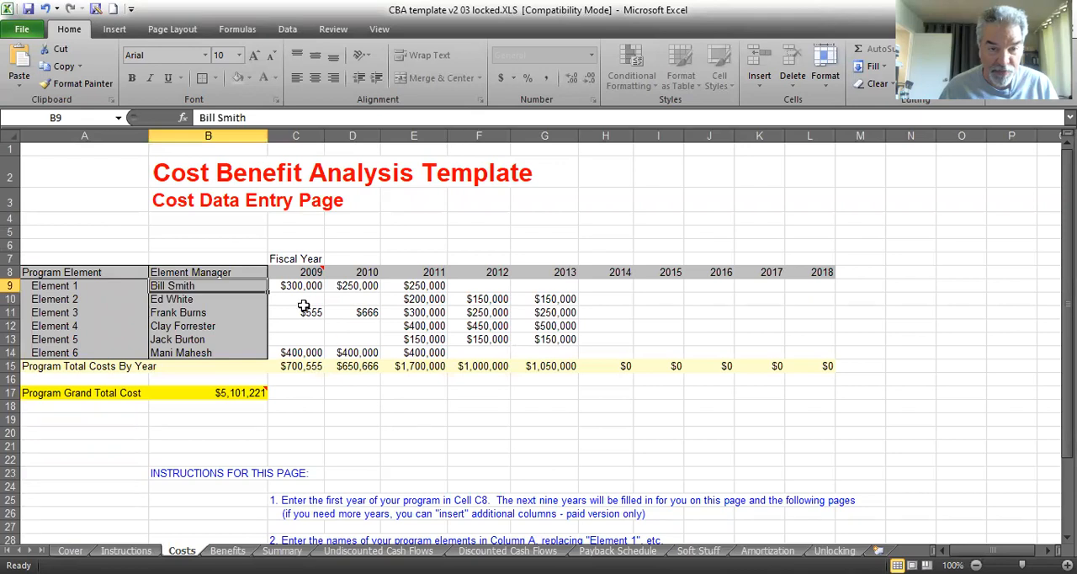
pyautogui.scroll(-3)
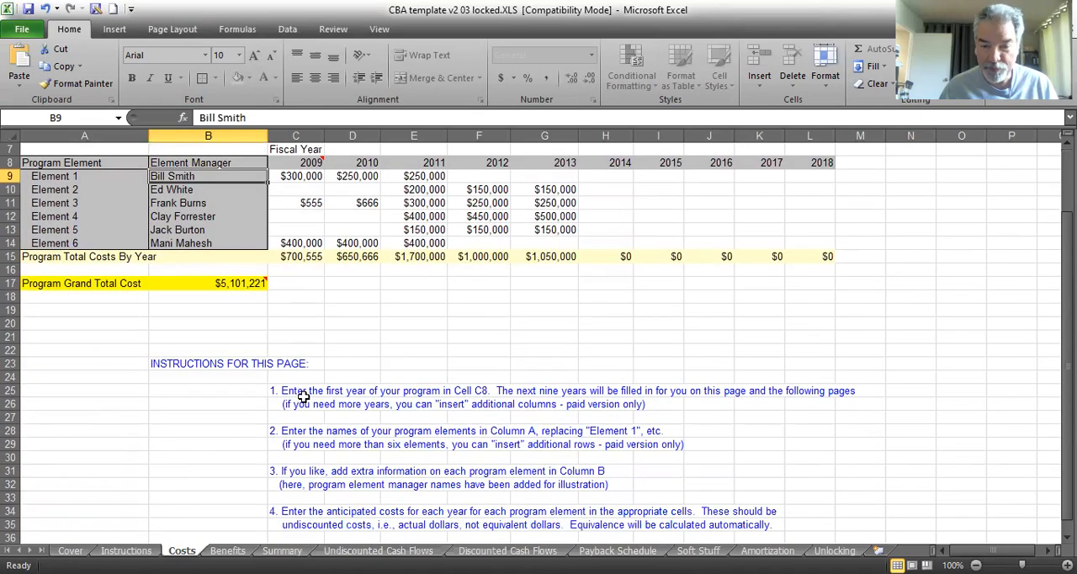
pyautogui.moveTo(357, 436)
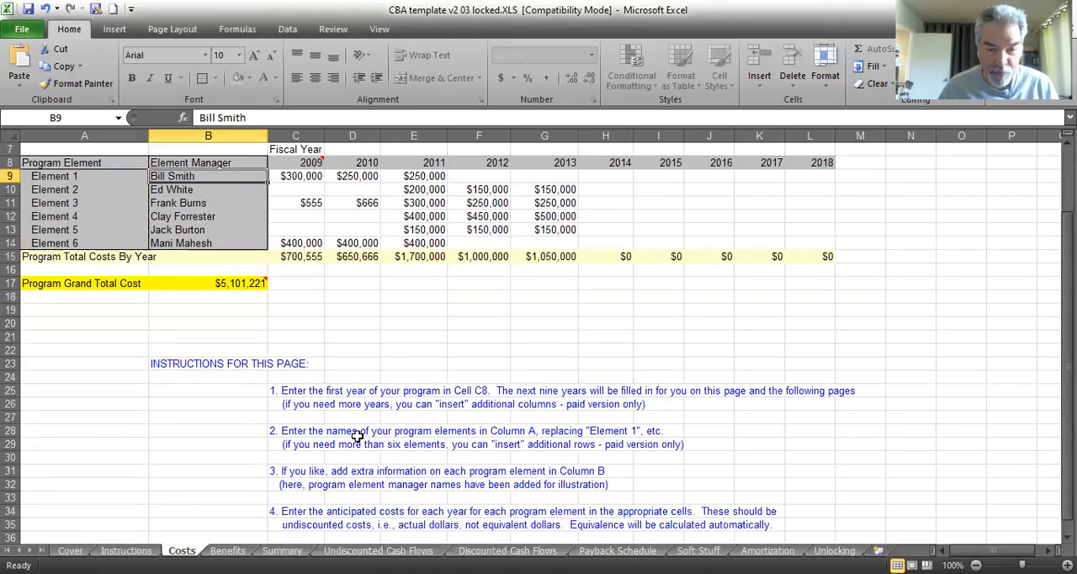
pyautogui.moveTo(508, 431)
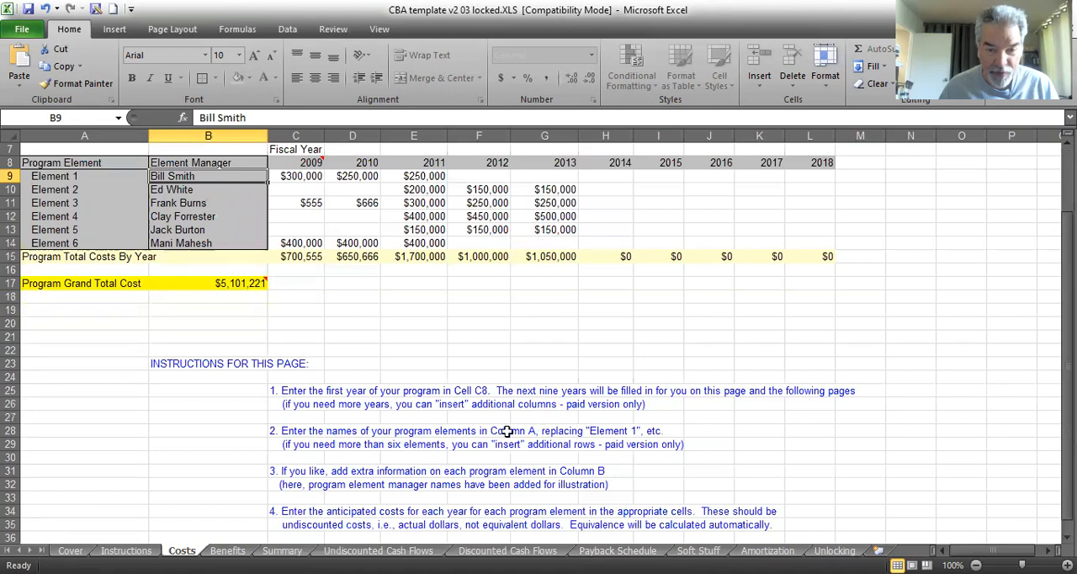
pyautogui.moveTo(471, 494)
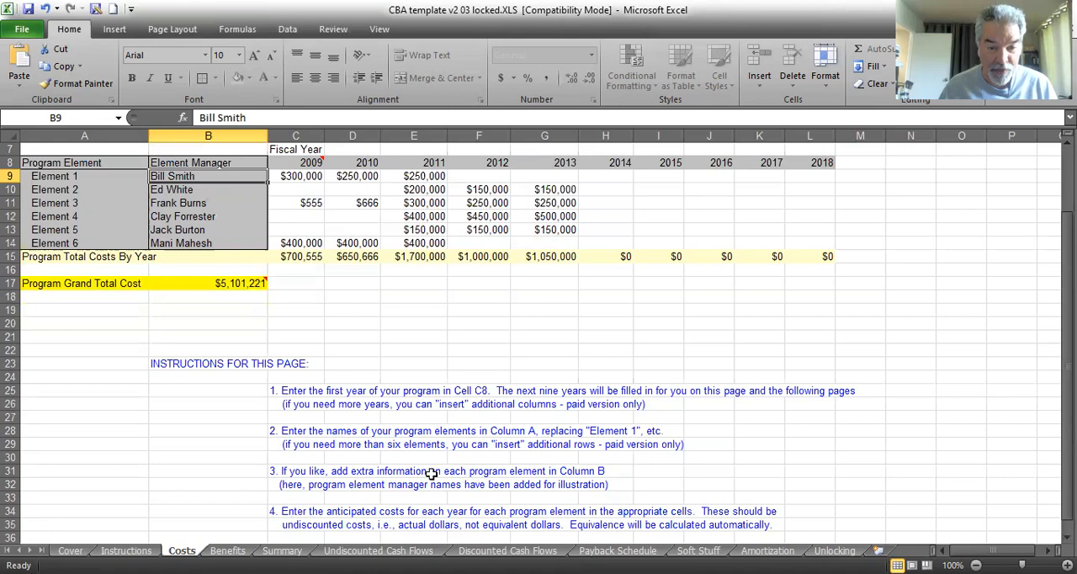
pyautogui.scroll(-3)
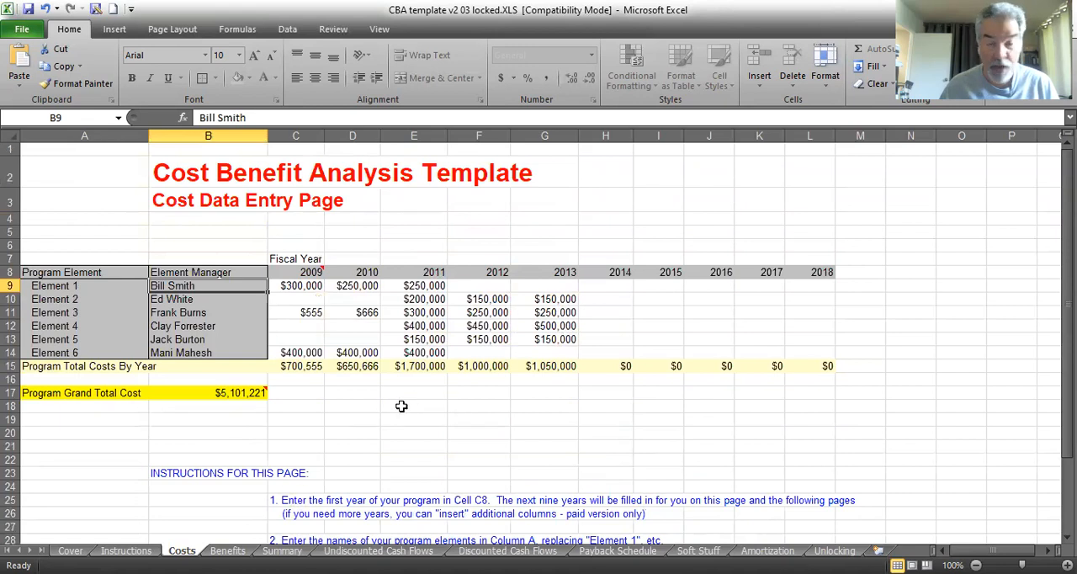
pyautogui.click(227, 550)
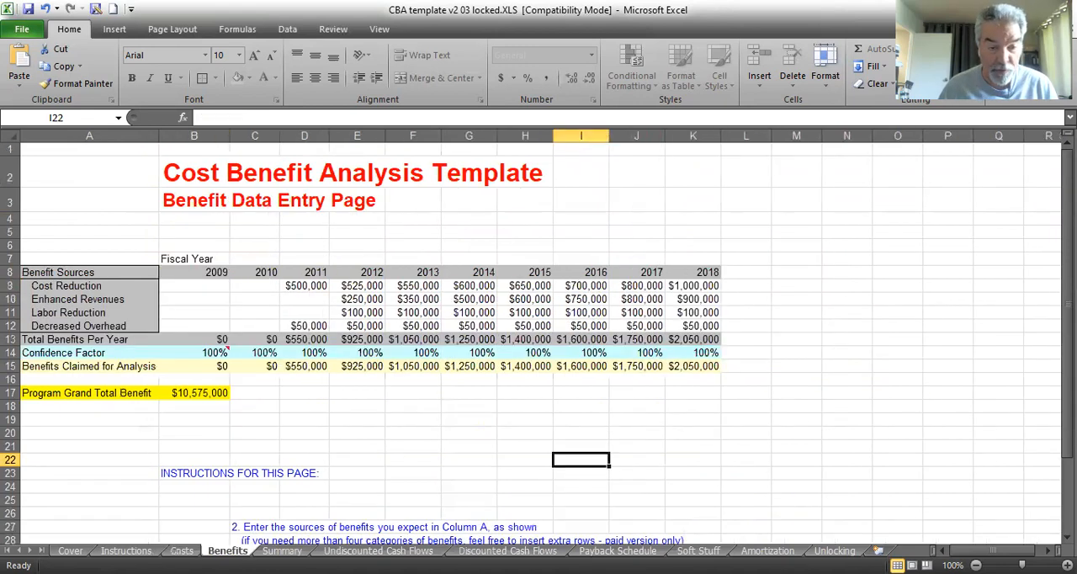
pyautogui.moveTo(296, 225)
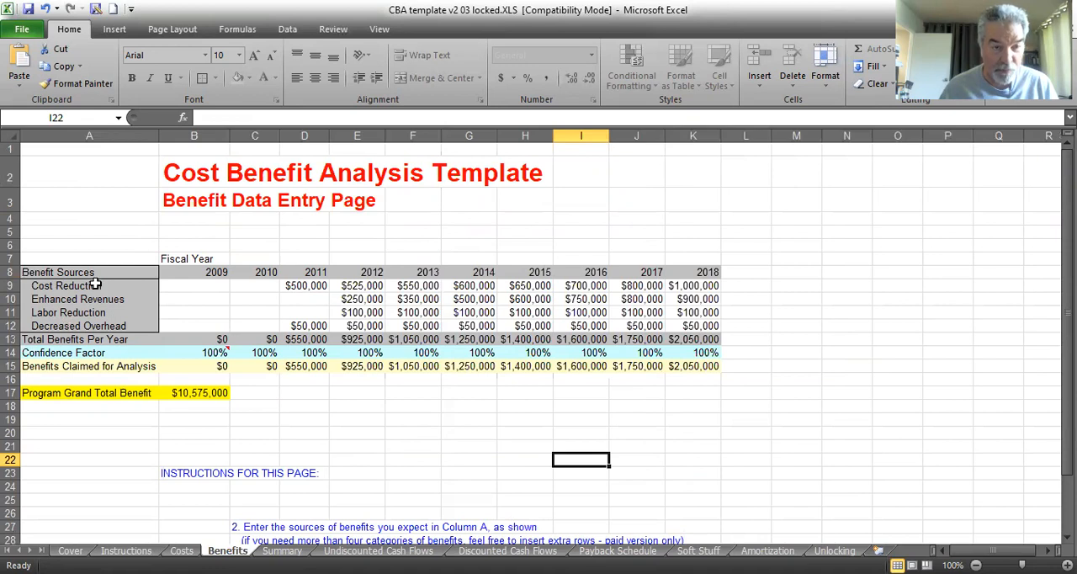
pyautogui.moveTo(124, 303)
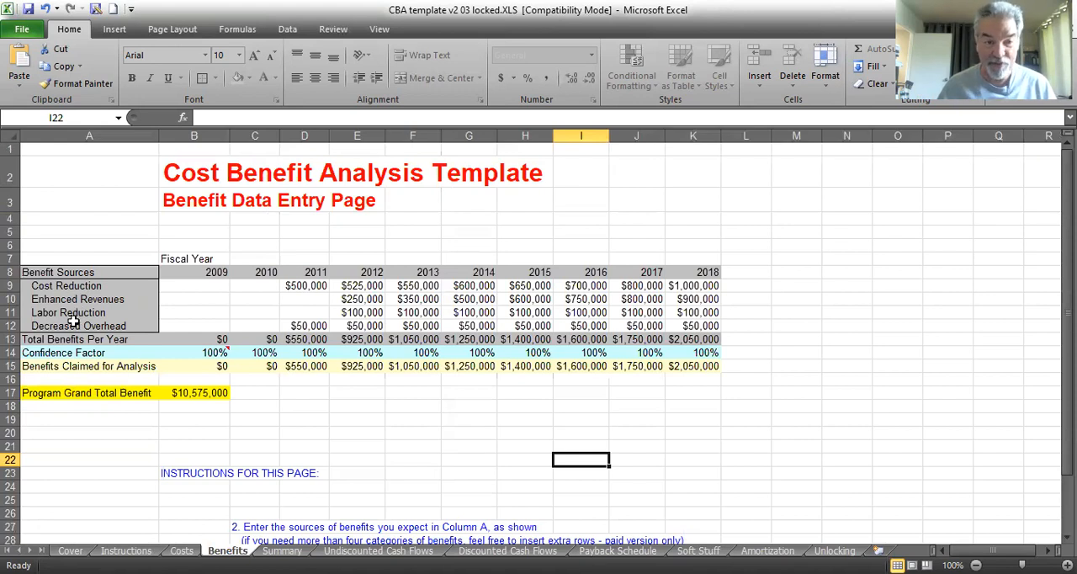
pyautogui.moveTo(157, 306)
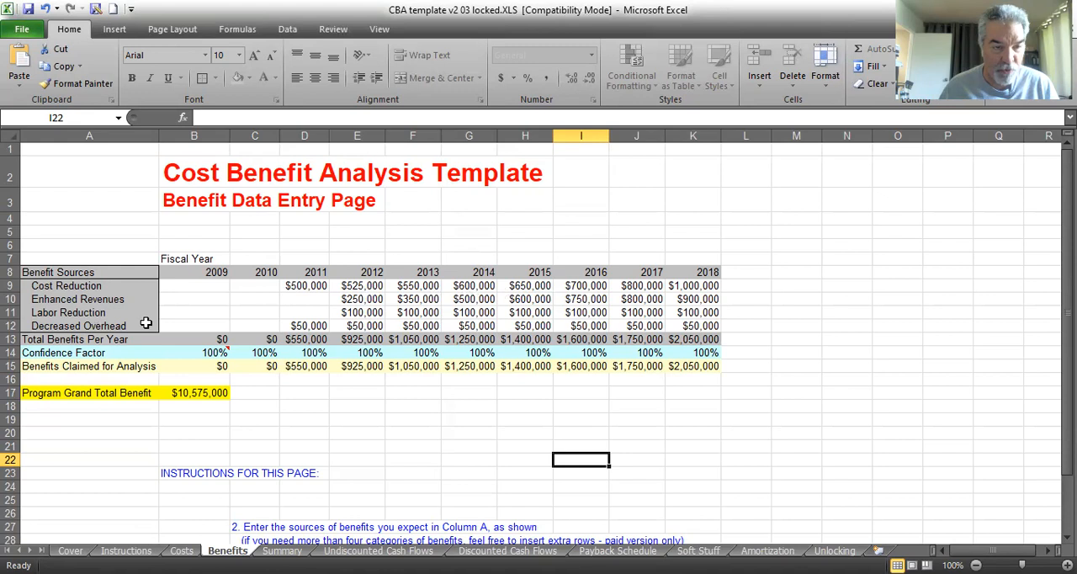
pyautogui.moveTo(125, 348)
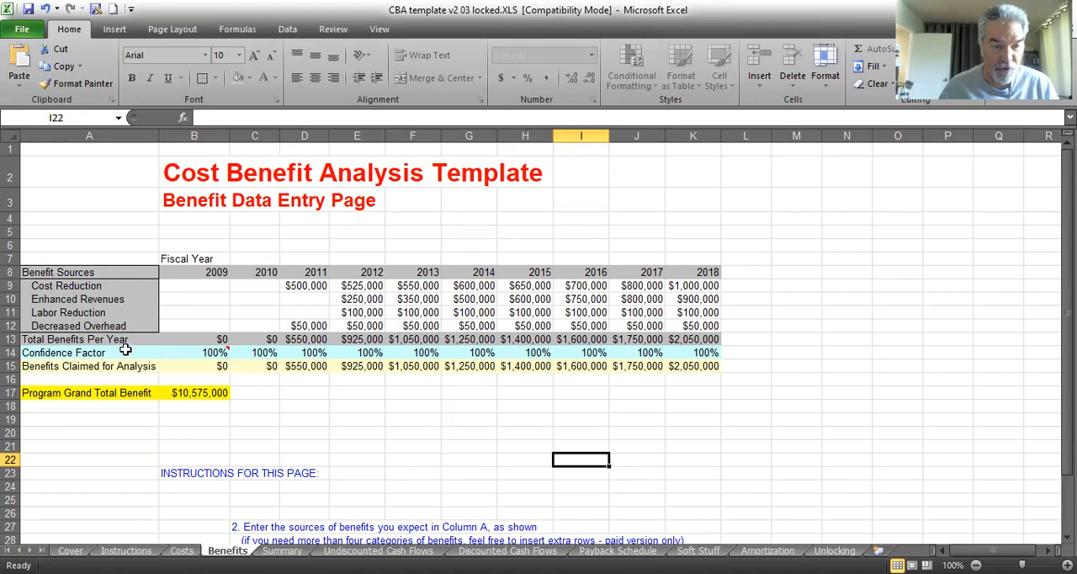
pyautogui.moveTo(71, 288)
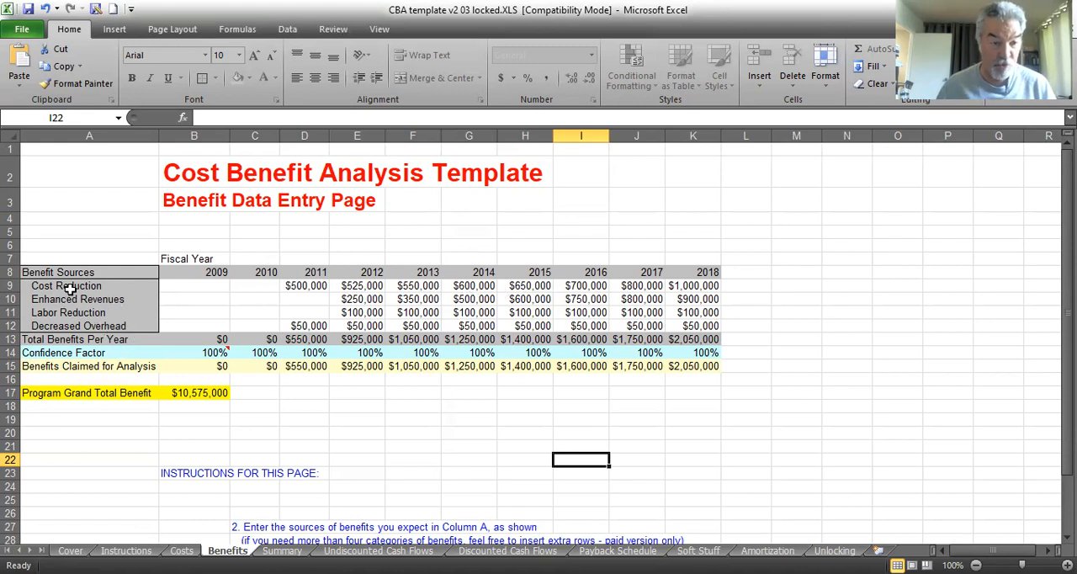
pyautogui.moveTo(113, 312)
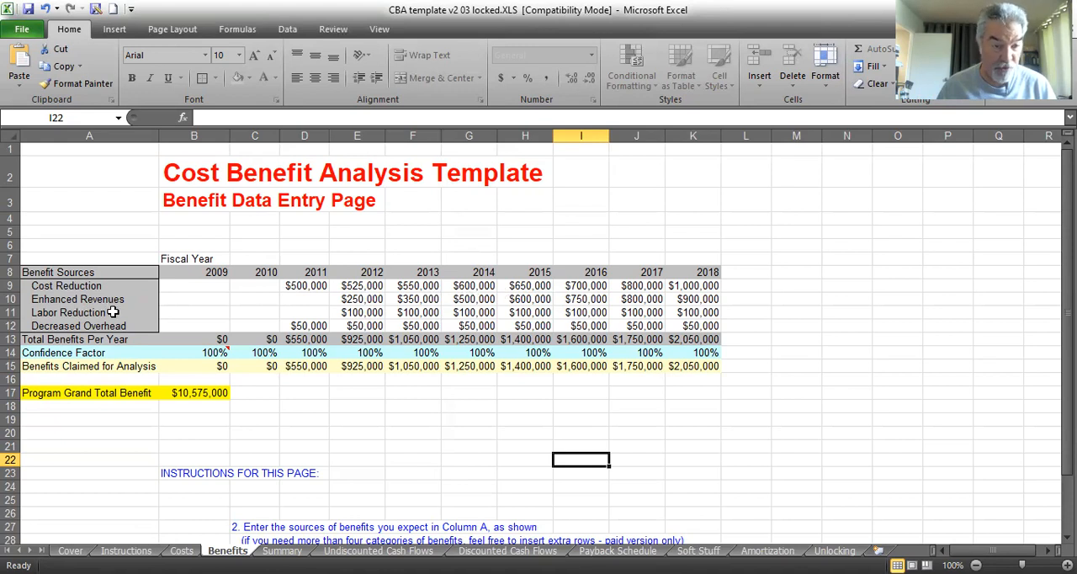
pyautogui.moveTo(126, 328)
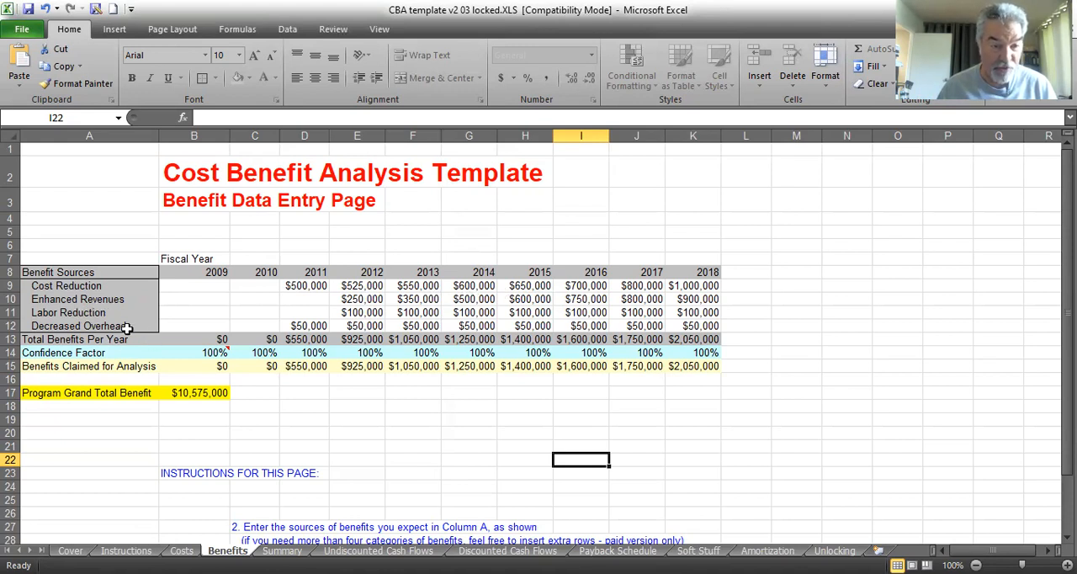
pyautogui.moveTo(179, 346)
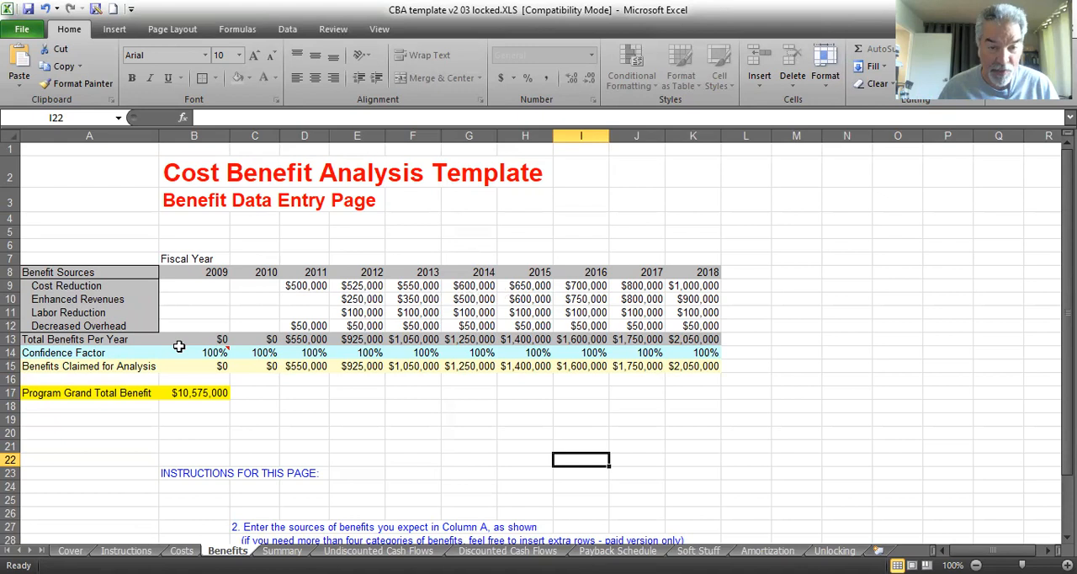
pyautogui.moveTo(613, 343)
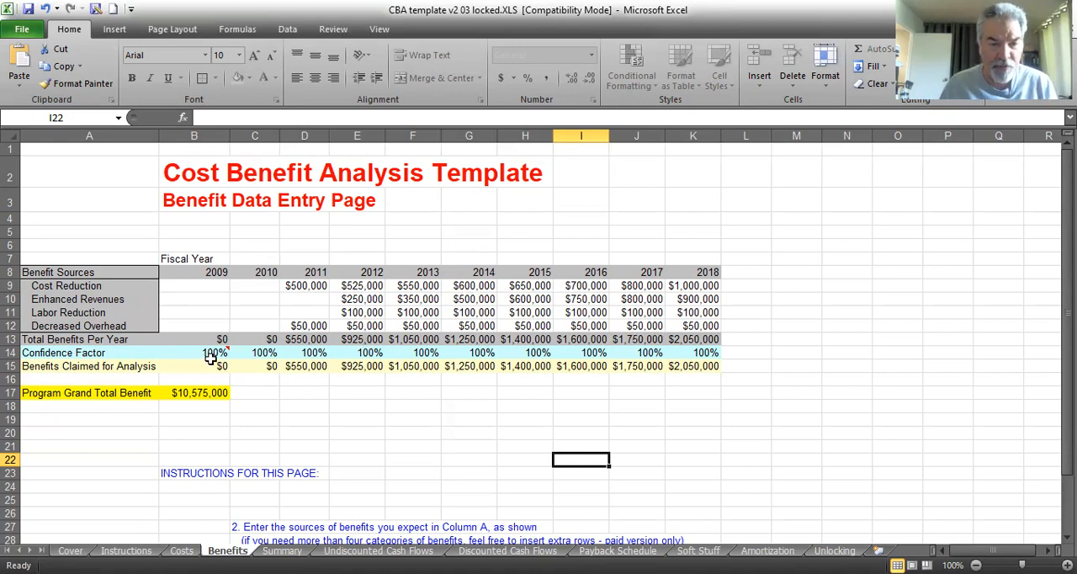
pyautogui.moveTo(210, 354)
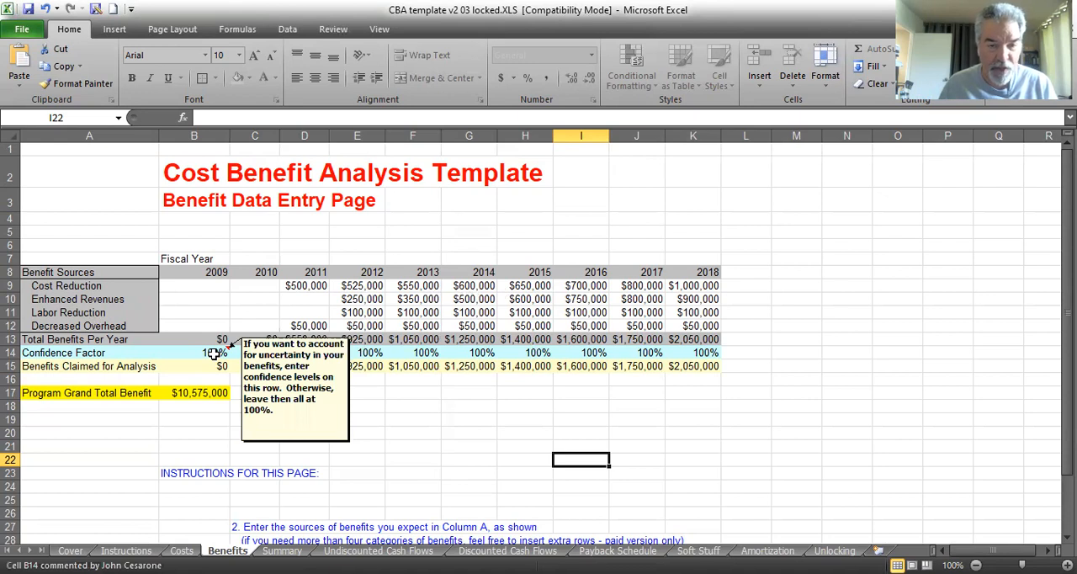
pyautogui.moveTo(390, 436)
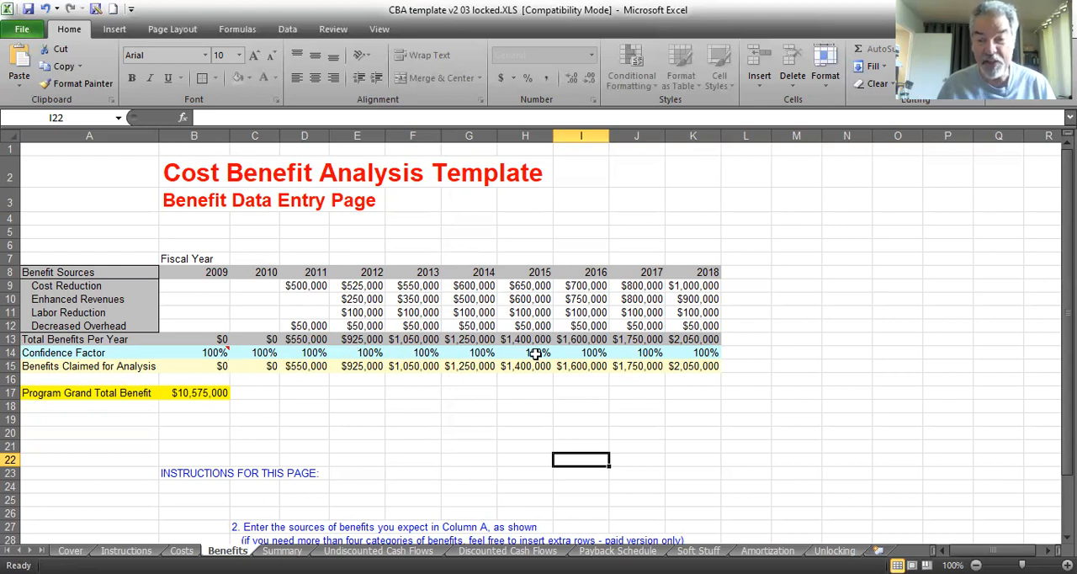
pyautogui.moveTo(246, 385)
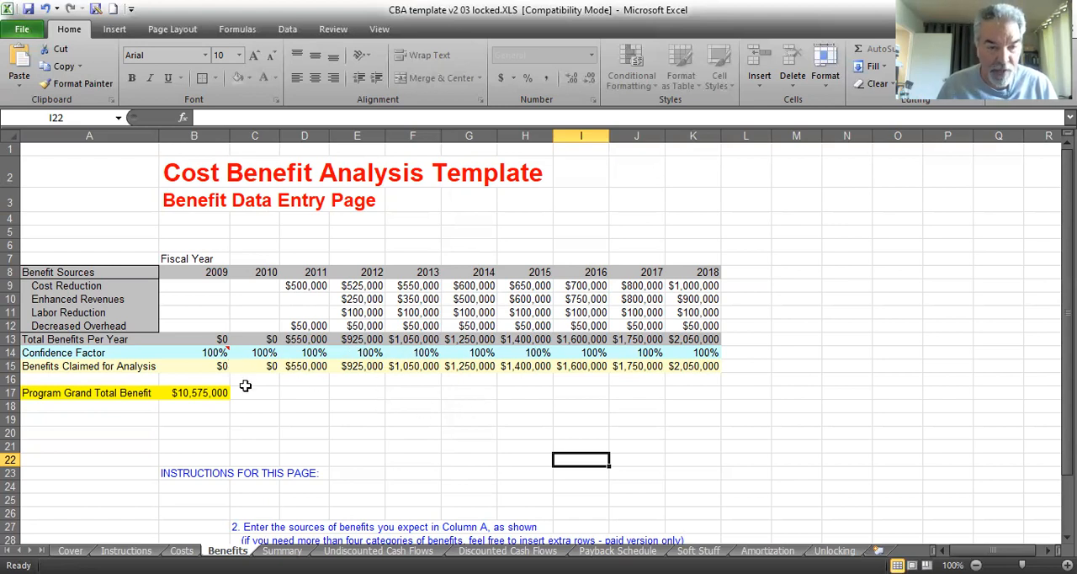
pyautogui.moveTo(668, 383)
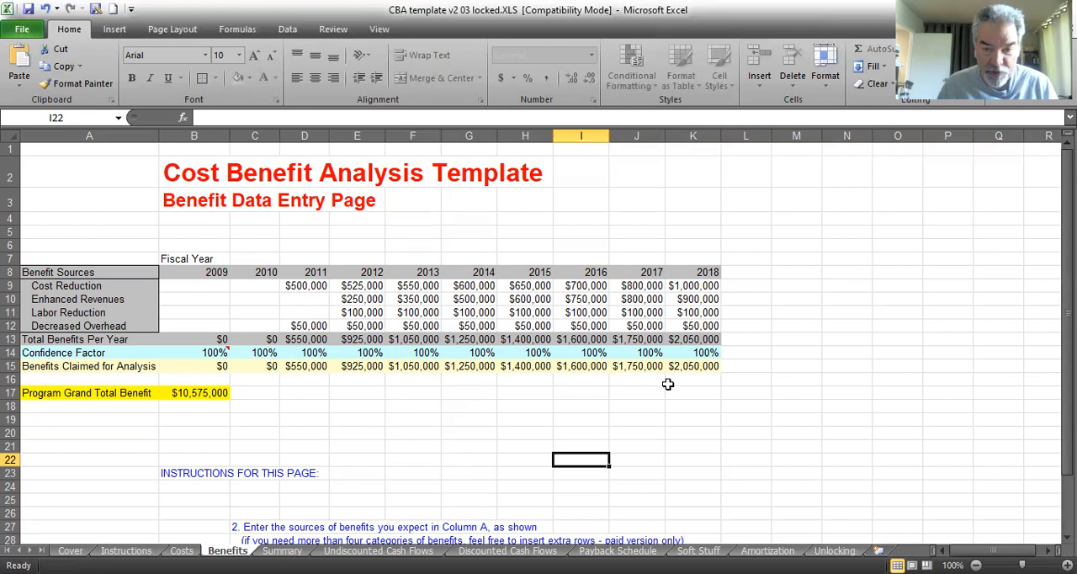
pyautogui.moveTo(202, 421)
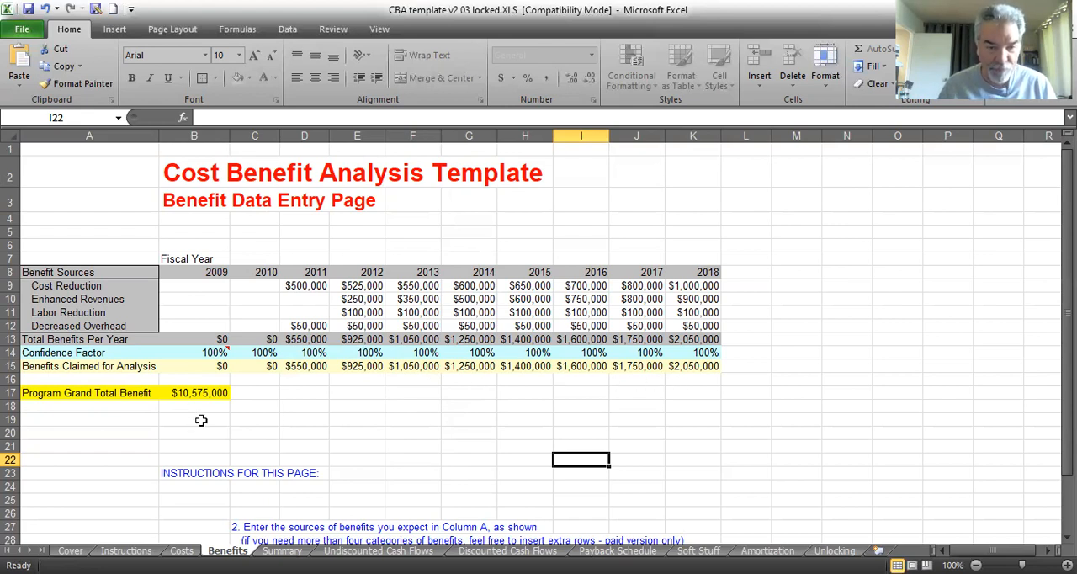
pyautogui.moveTo(431, 416)
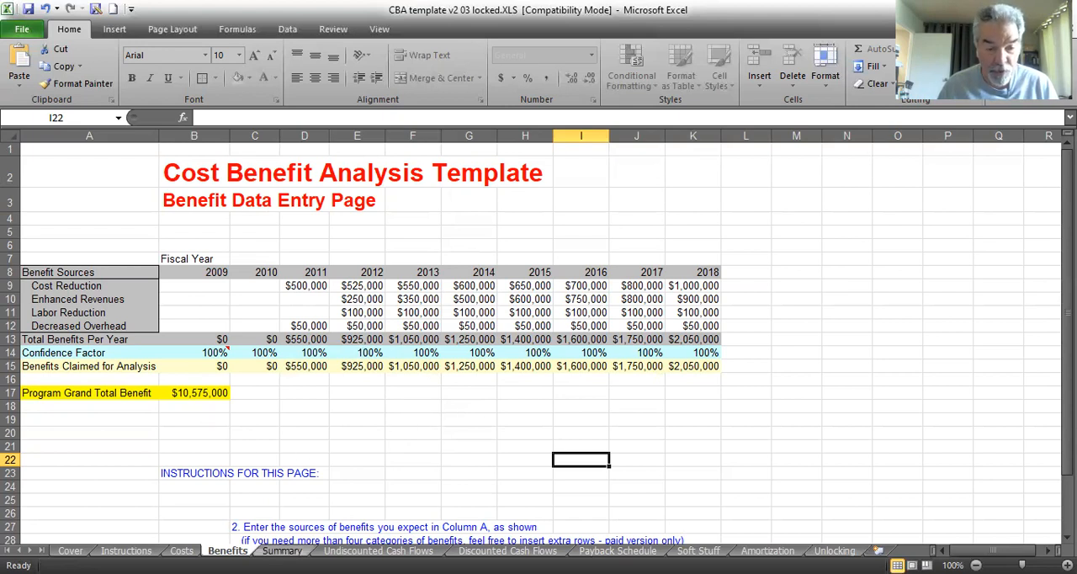
# Switch to the Summary sheet with the results calculations.
pyautogui.click(283, 550)
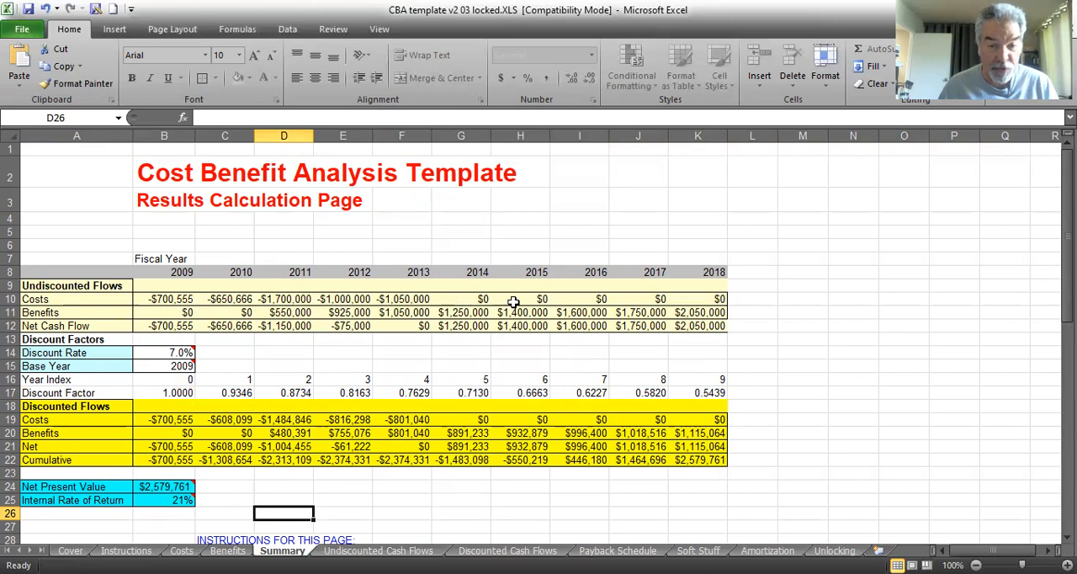
pyautogui.moveTo(235, 293)
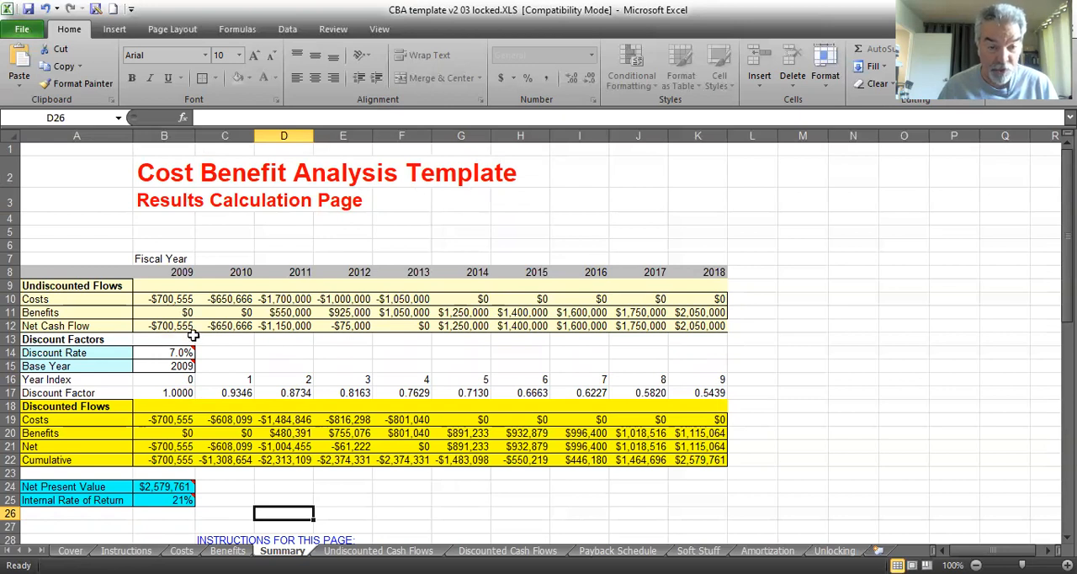
pyautogui.moveTo(424, 345)
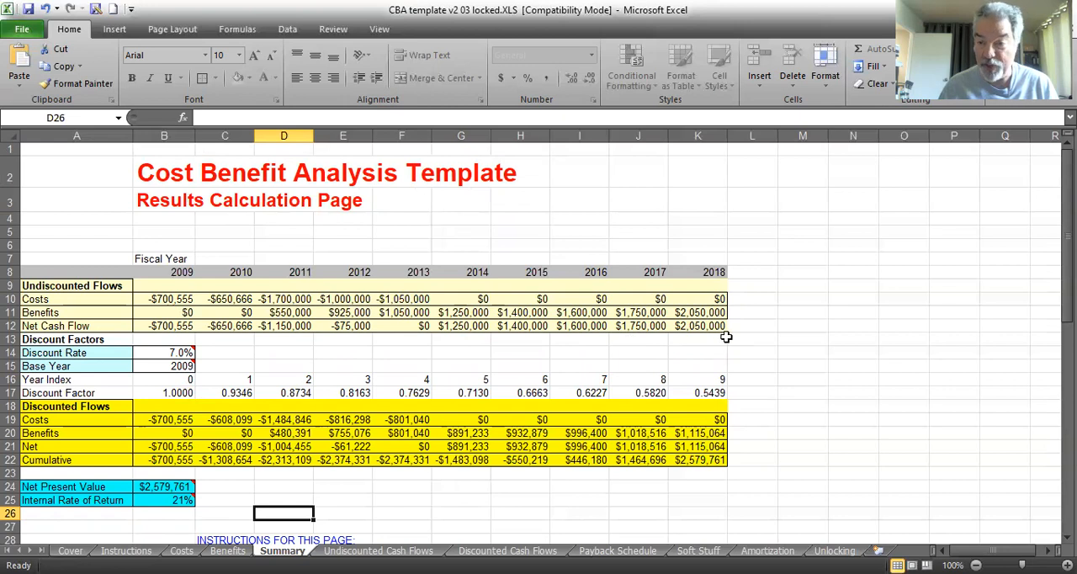
pyautogui.moveTo(253, 344)
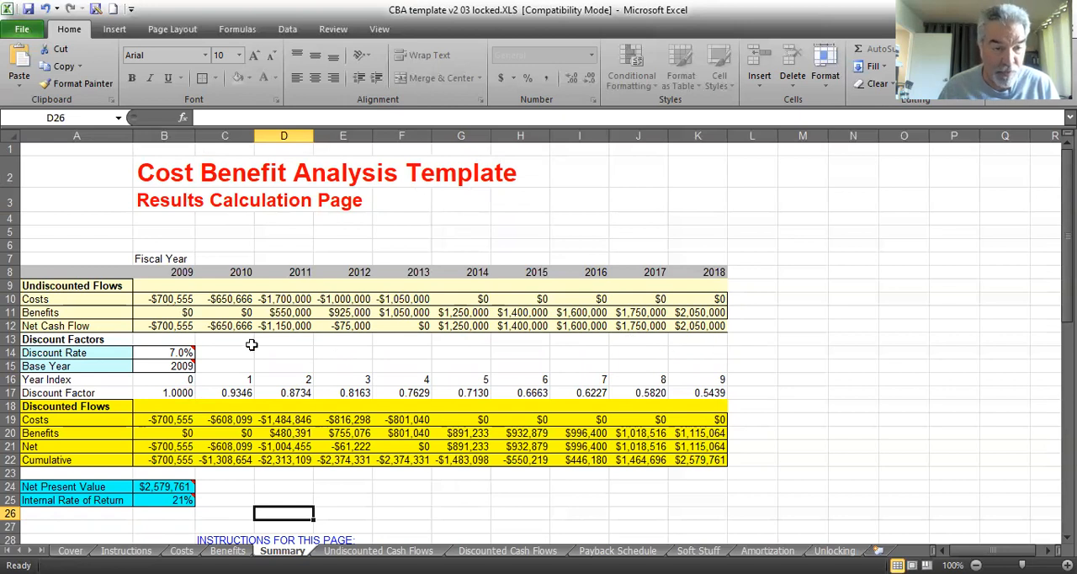
pyautogui.moveTo(187, 390)
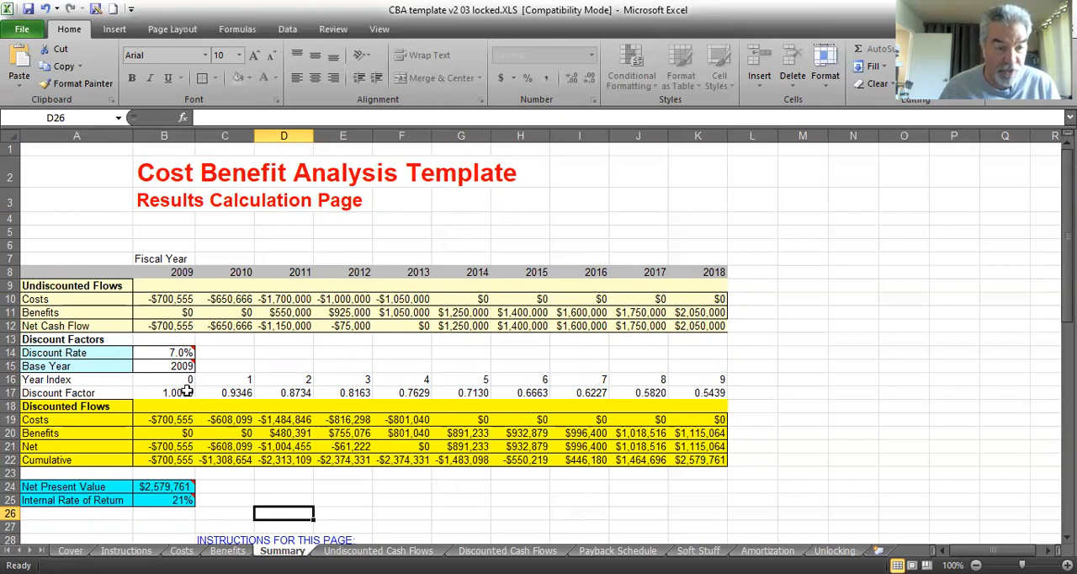
pyautogui.moveTo(181, 353)
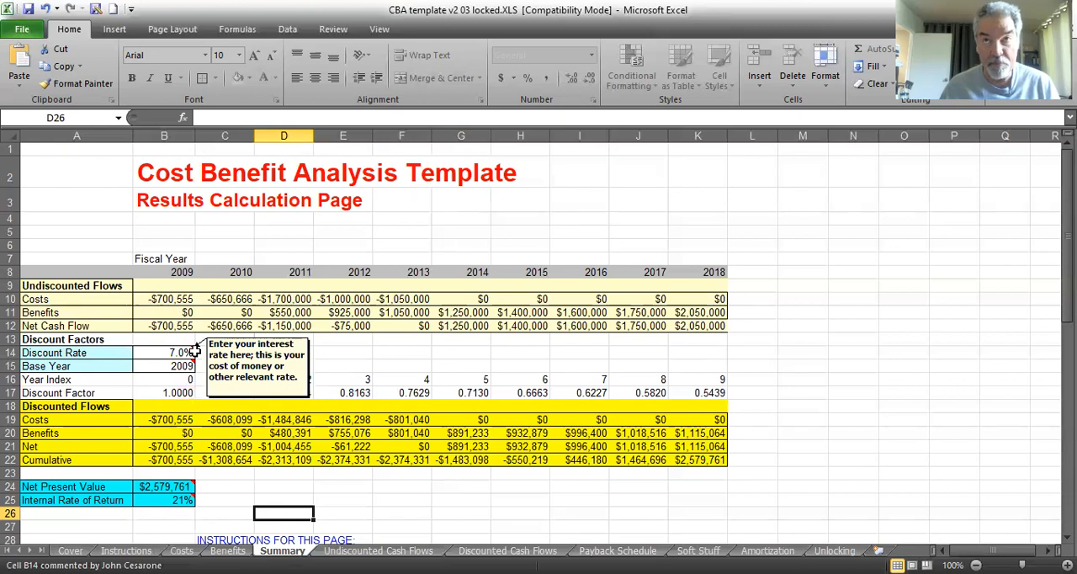
pyautogui.moveTo(390, 531)
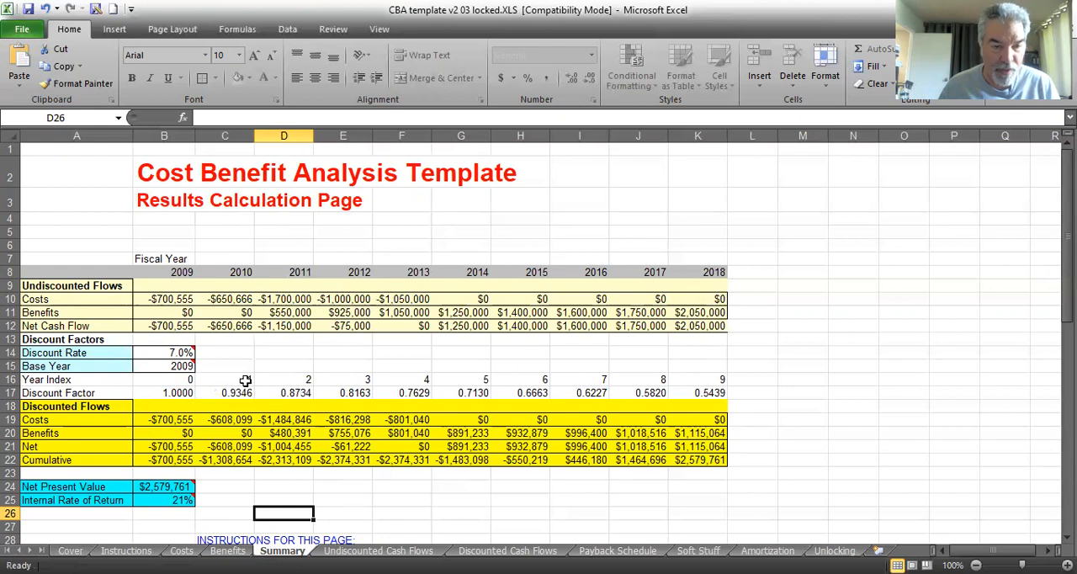
pyautogui.moveTo(179, 352)
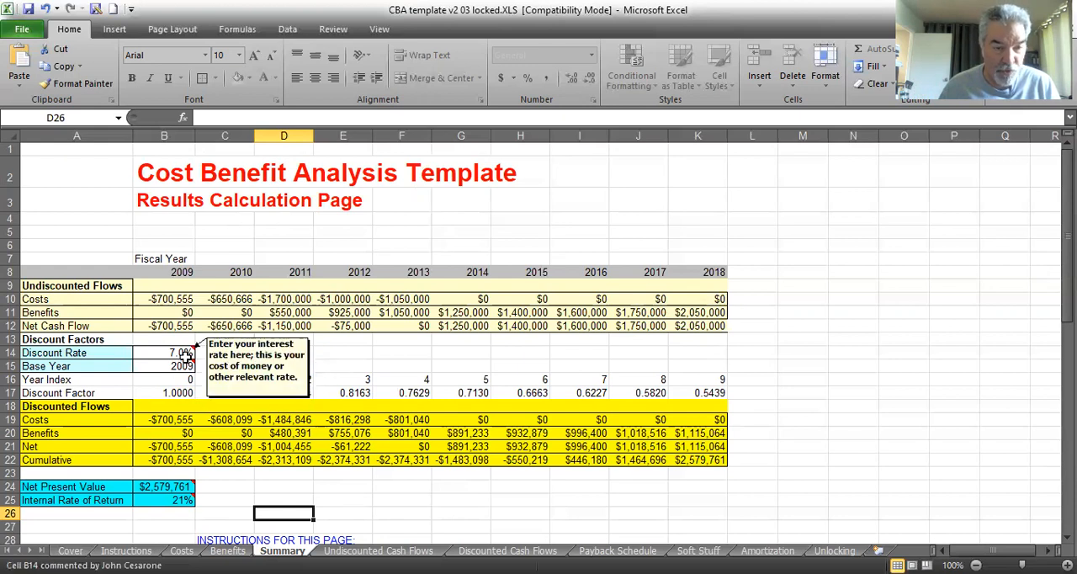
pyautogui.moveTo(114, 422)
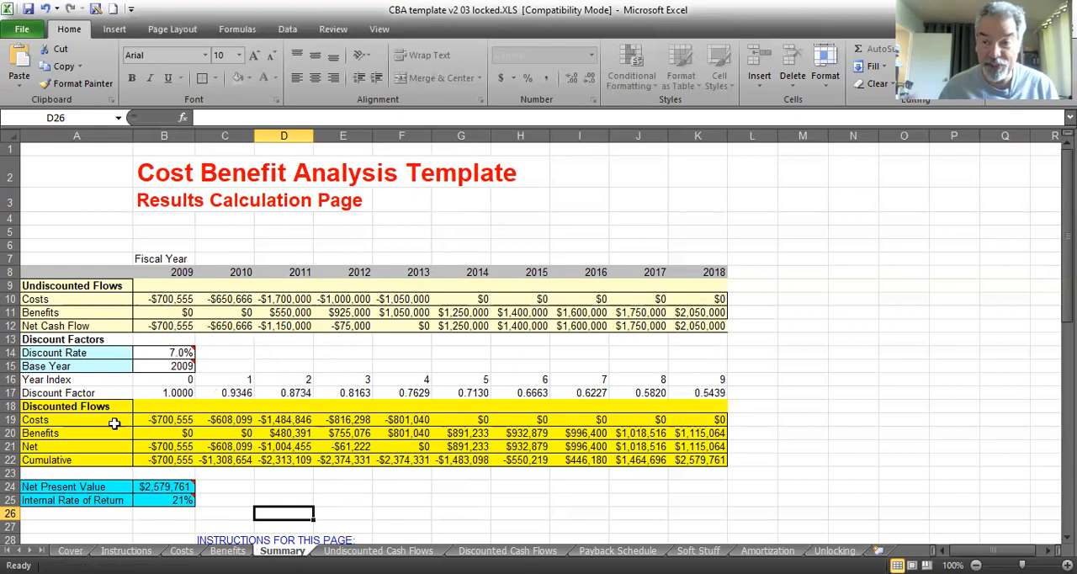
pyautogui.moveTo(278, 343)
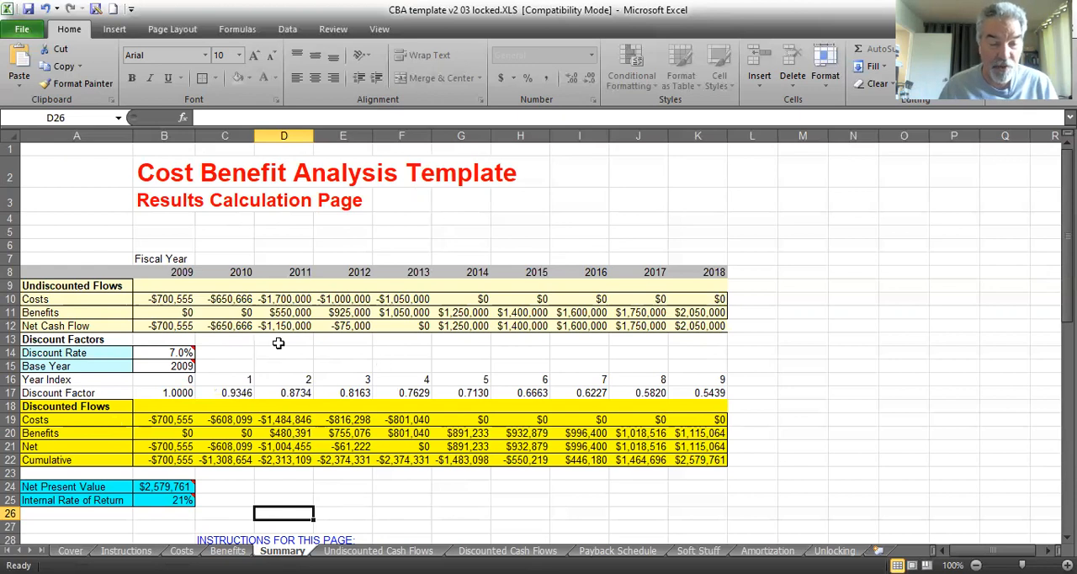
pyautogui.moveTo(513, 334)
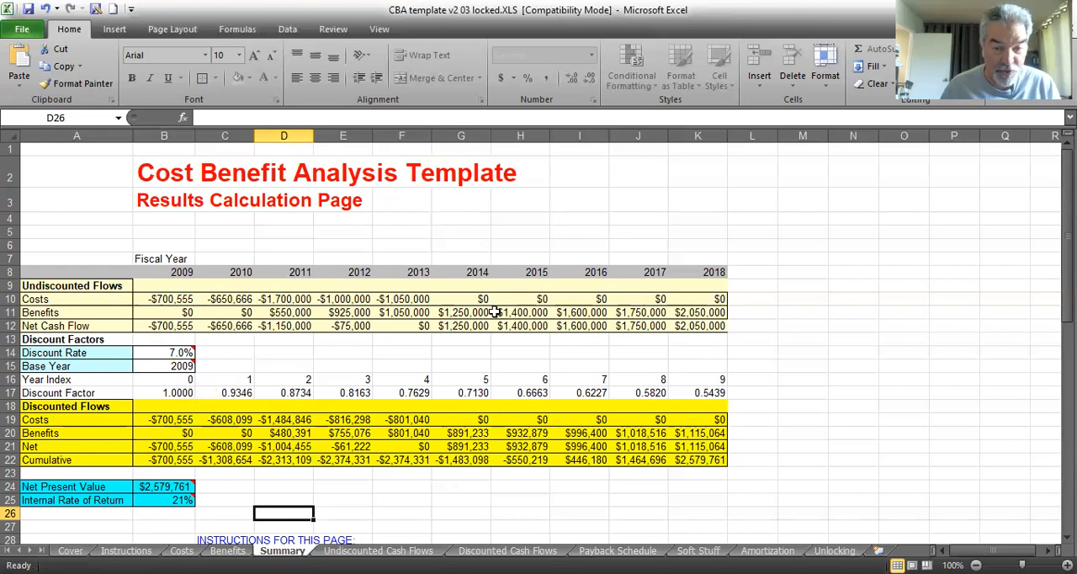
pyautogui.moveTo(404, 441)
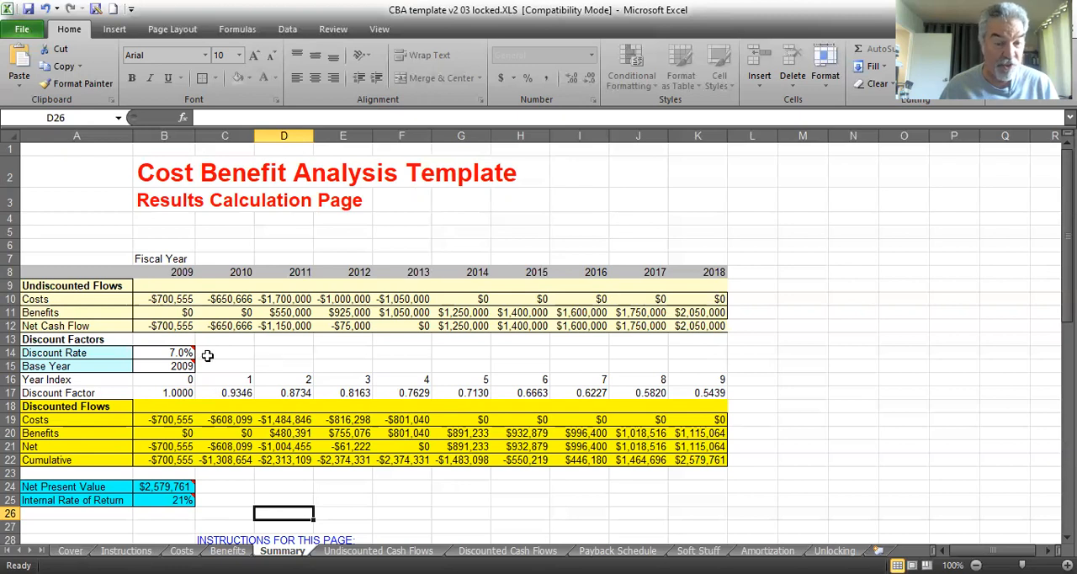
pyautogui.scroll(-3)
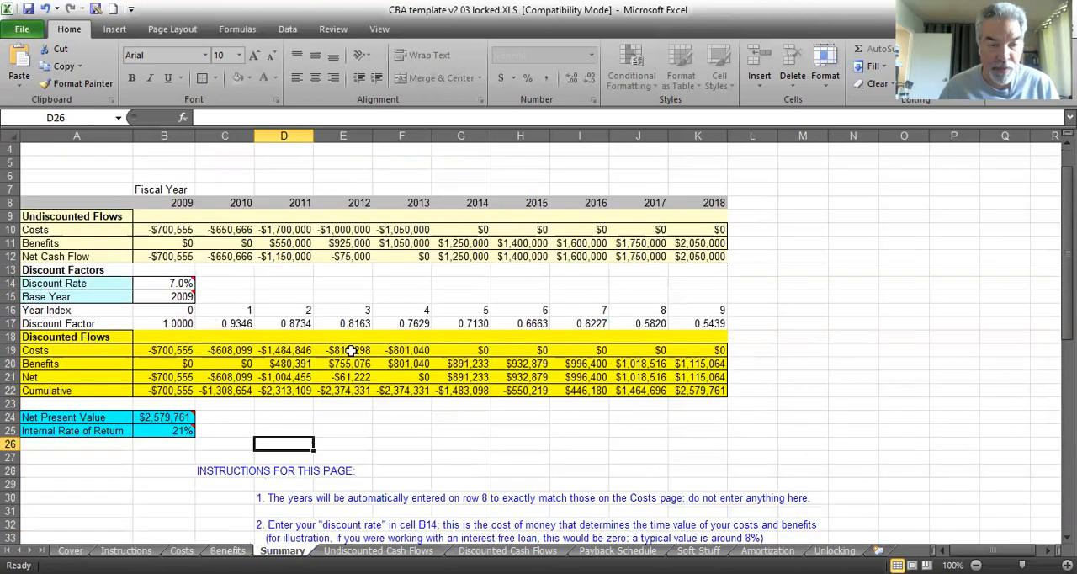
pyautogui.moveTo(144, 474)
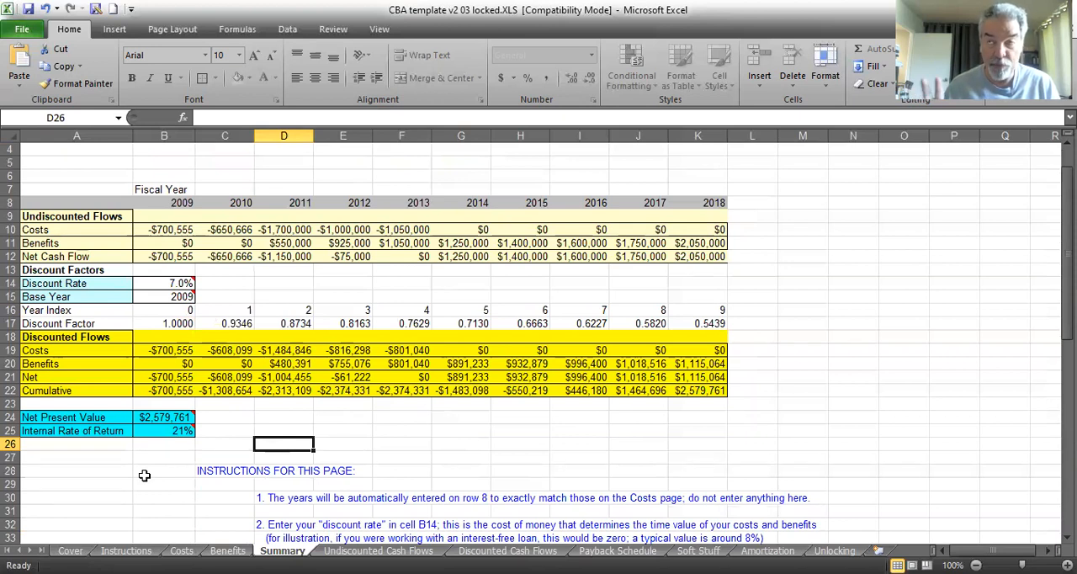
pyautogui.moveTo(121, 486)
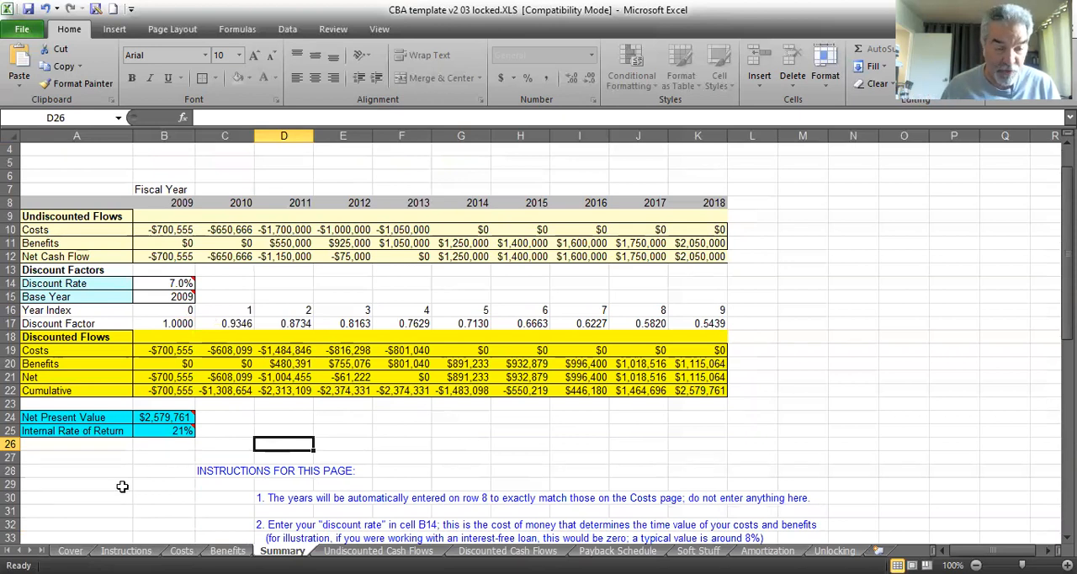
pyautogui.click(75, 417)
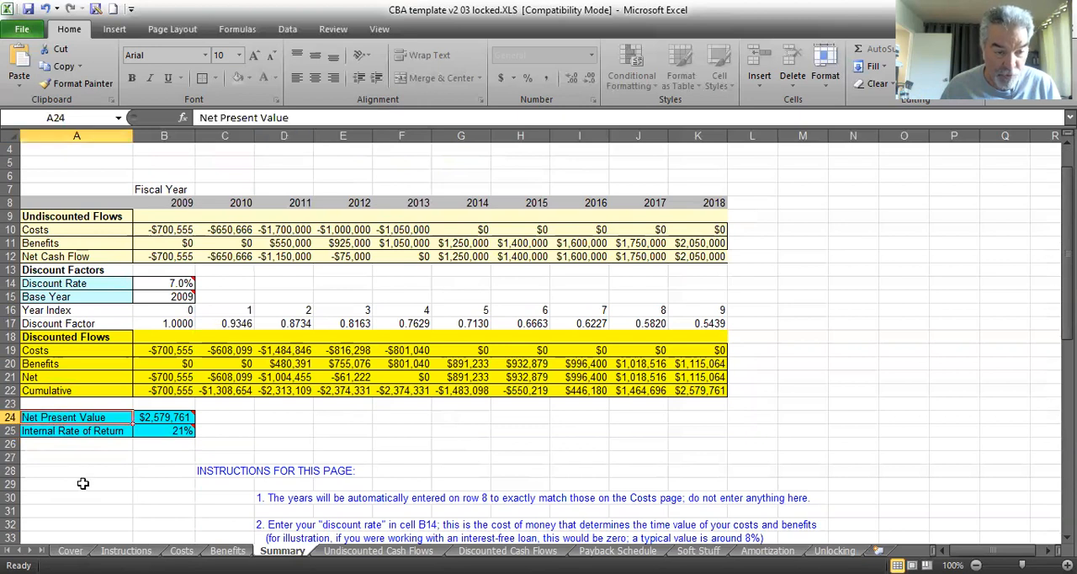
pyautogui.click(76, 471)
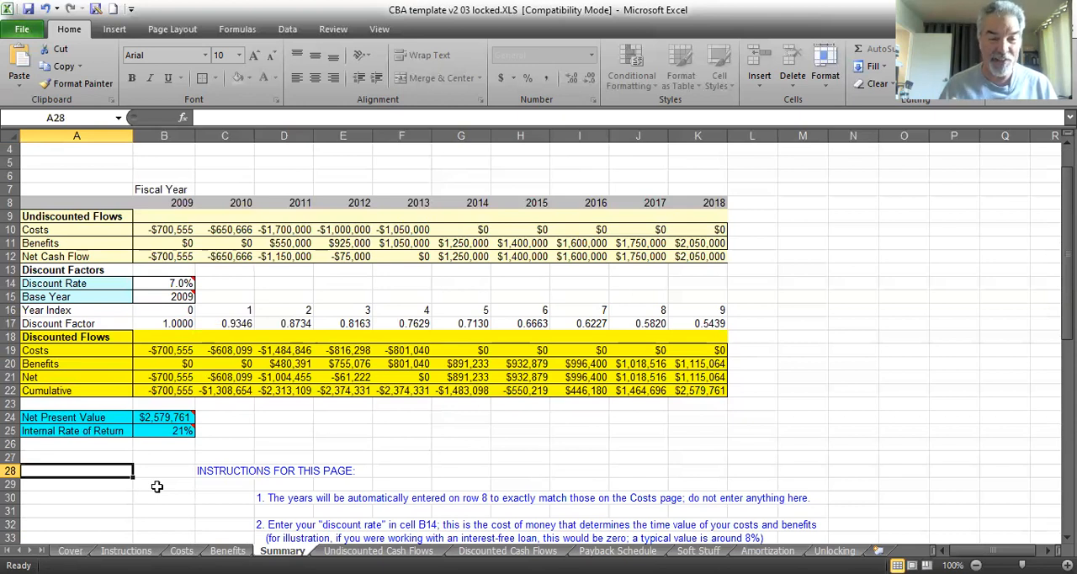
pyautogui.moveTo(357, 446)
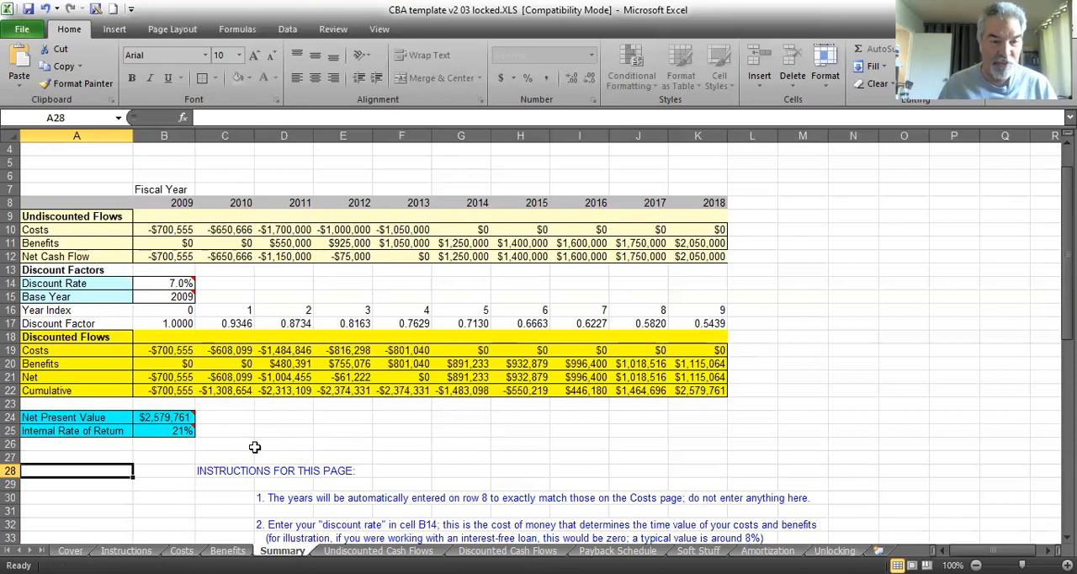
pyautogui.moveTo(165, 430)
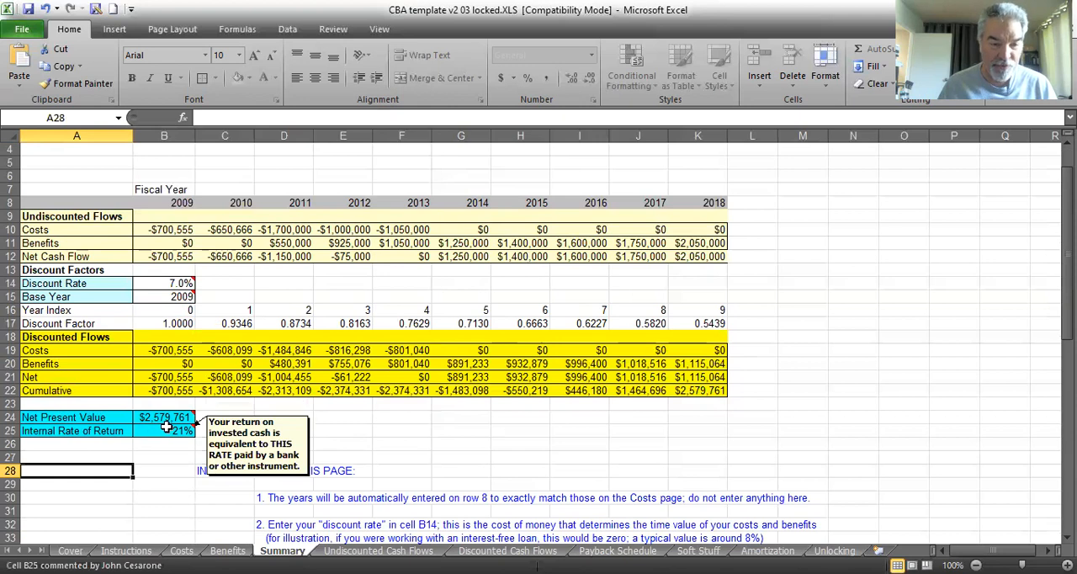
pyautogui.moveTo(390, 443)
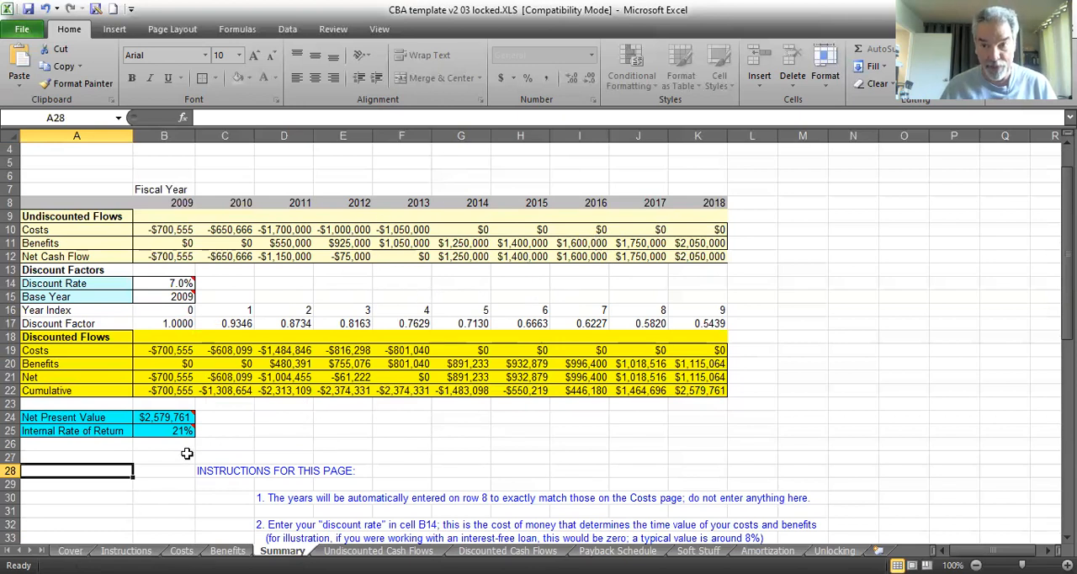
pyautogui.moveTo(172, 459)
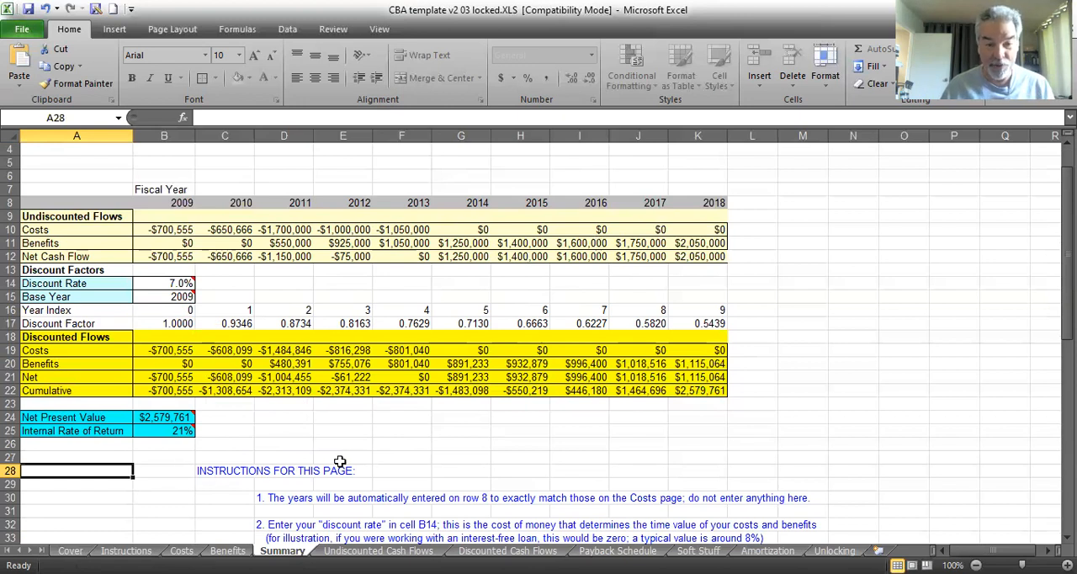
pyautogui.moveTo(192, 454)
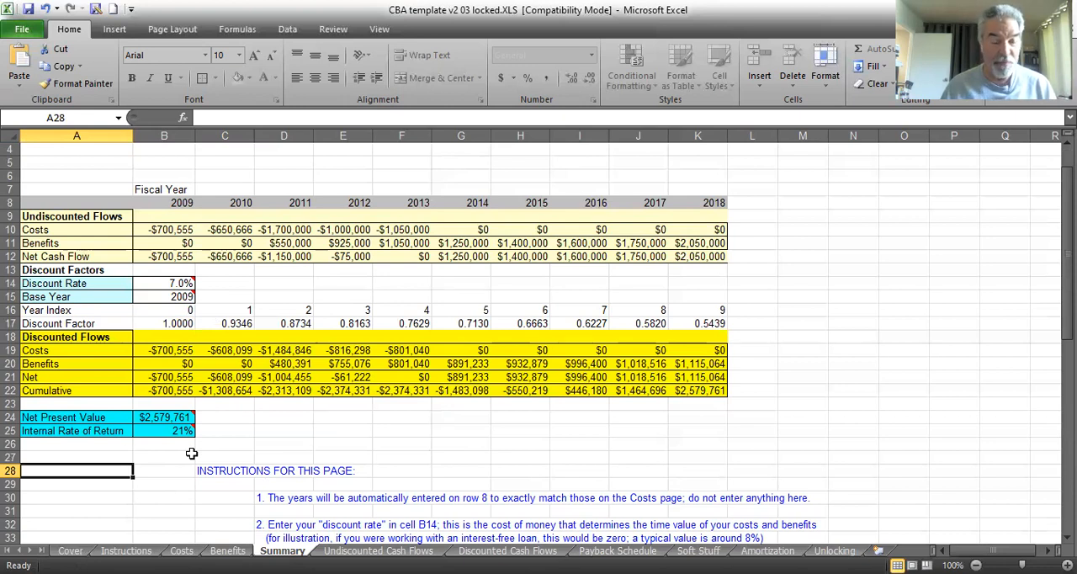
pyautogui.moveTo(178, 446)
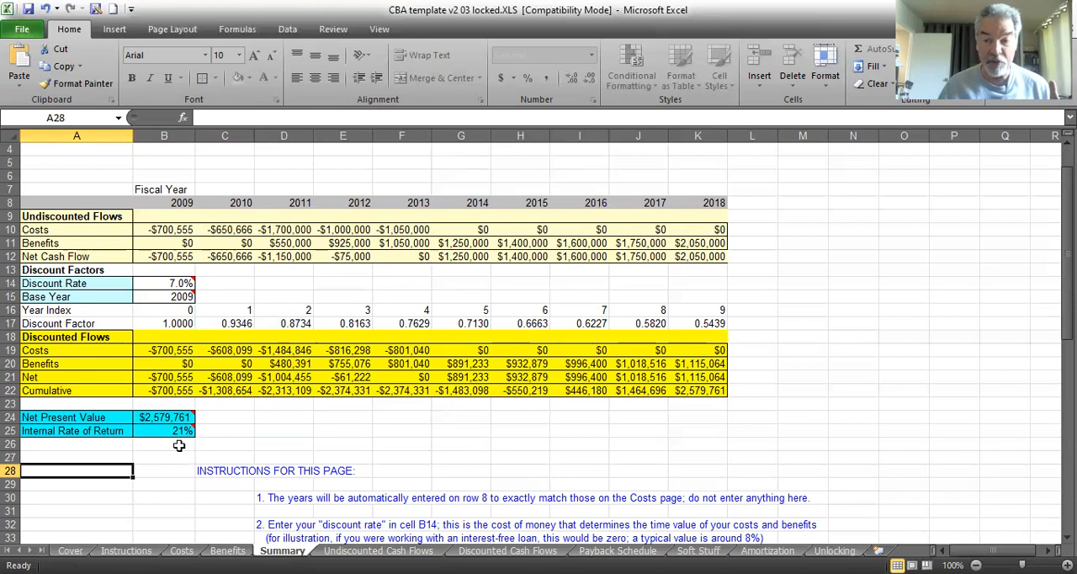
pyautogui.moveTo(400, 296)
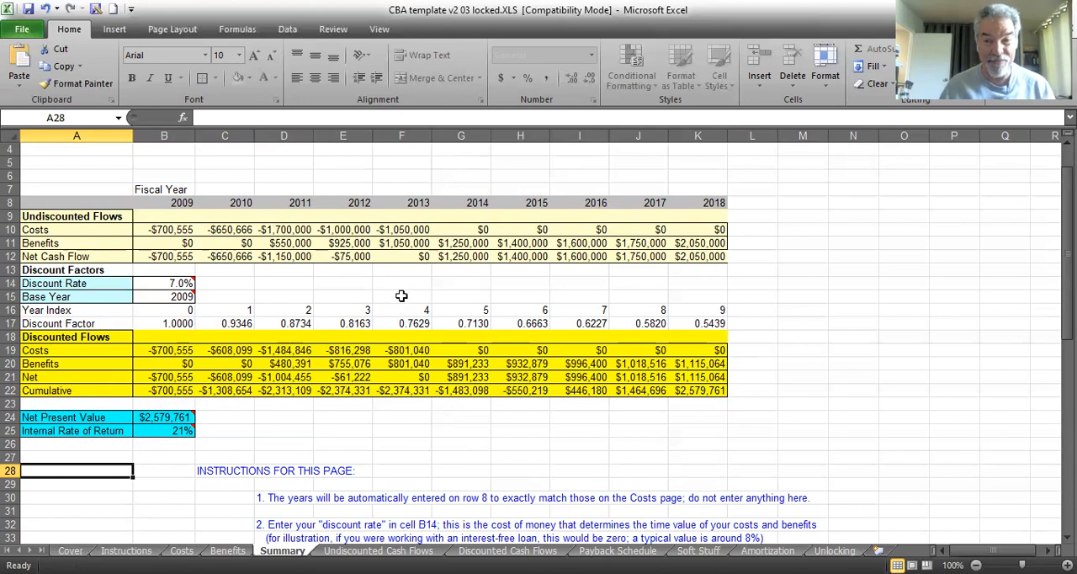
pyautogui.moveTo(229, 438)
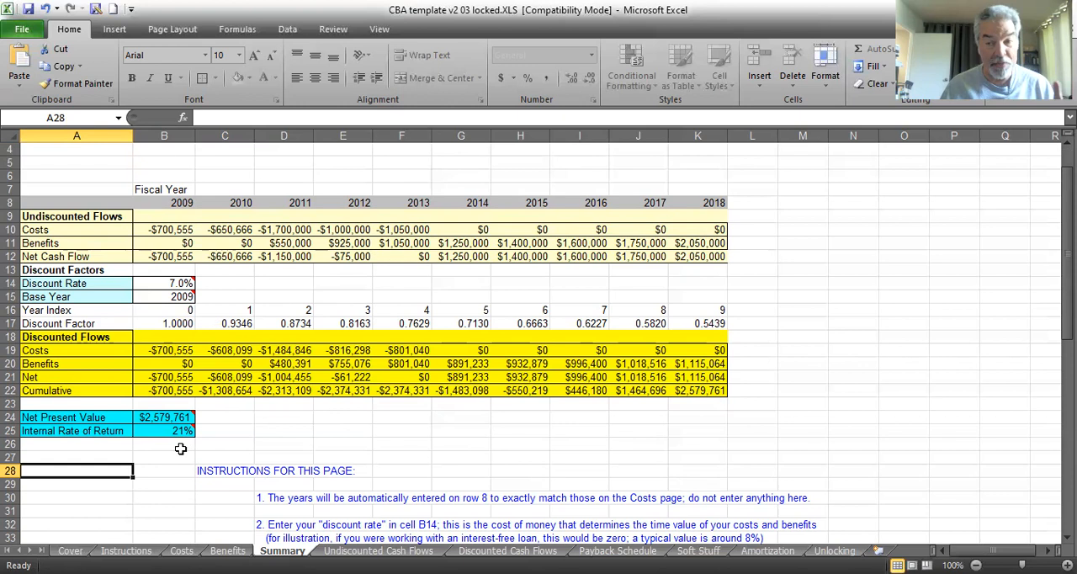
pyautogui.moveTo(279, 434)
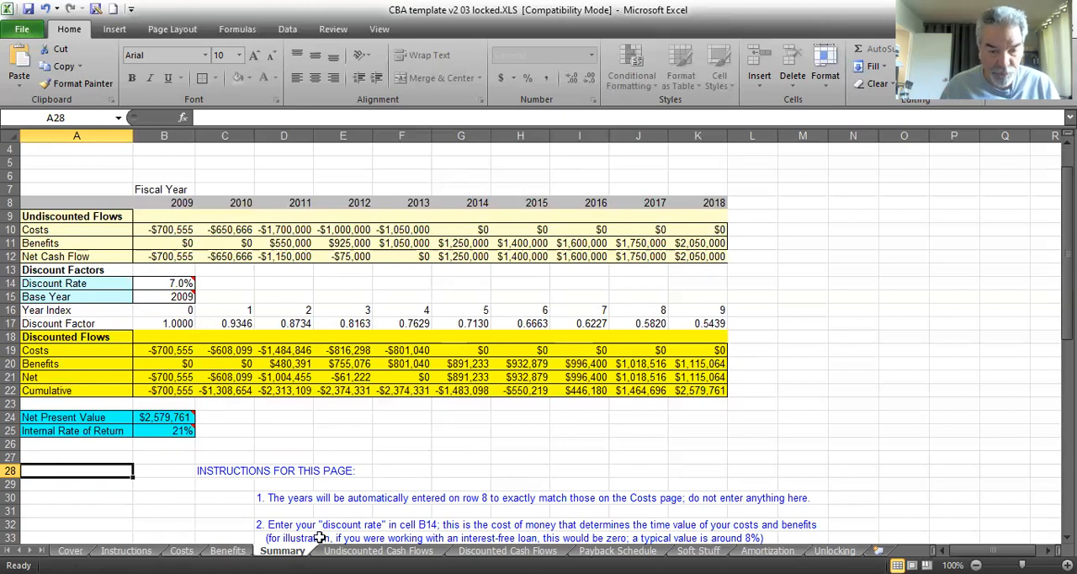
# View the Undiscounted Cash Flows chart sheet, then the Discounted Cash Flows chart sheet.
pyautogui.click(376, 550)
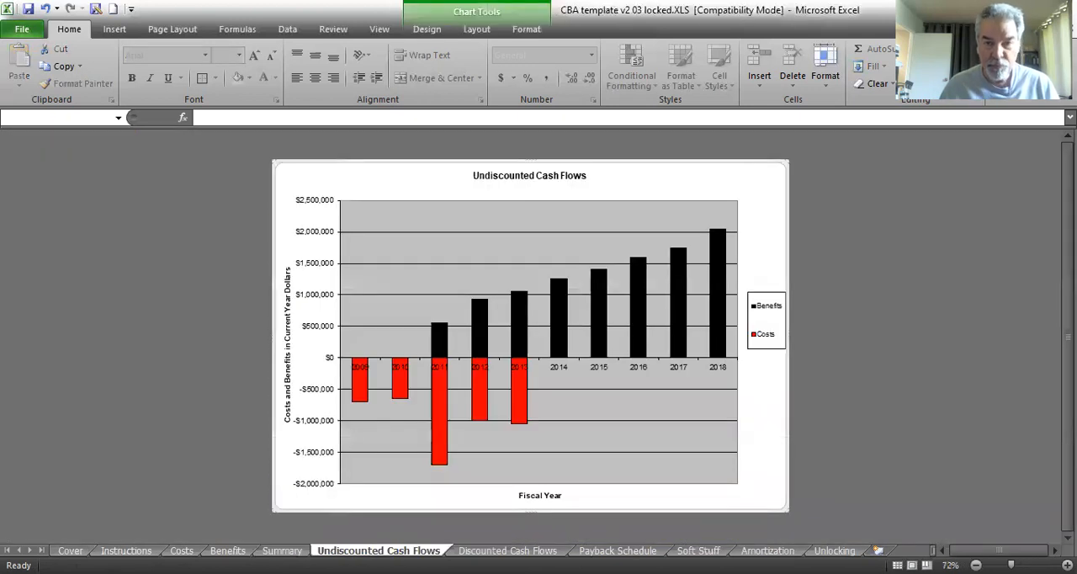
pyautogui.moveTo(643, 229)
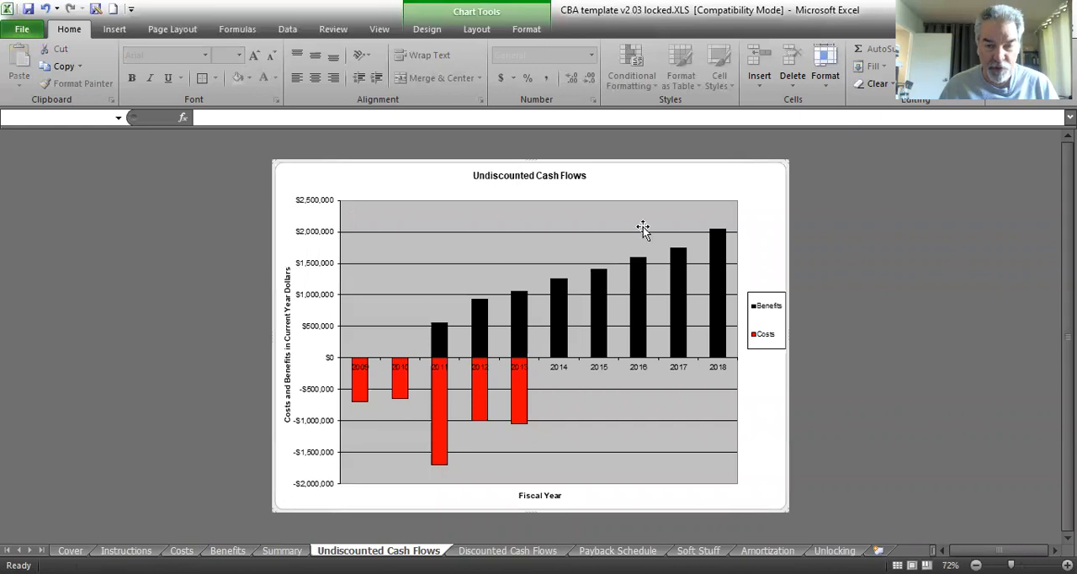
pyautogui.moveTo(669, 268)
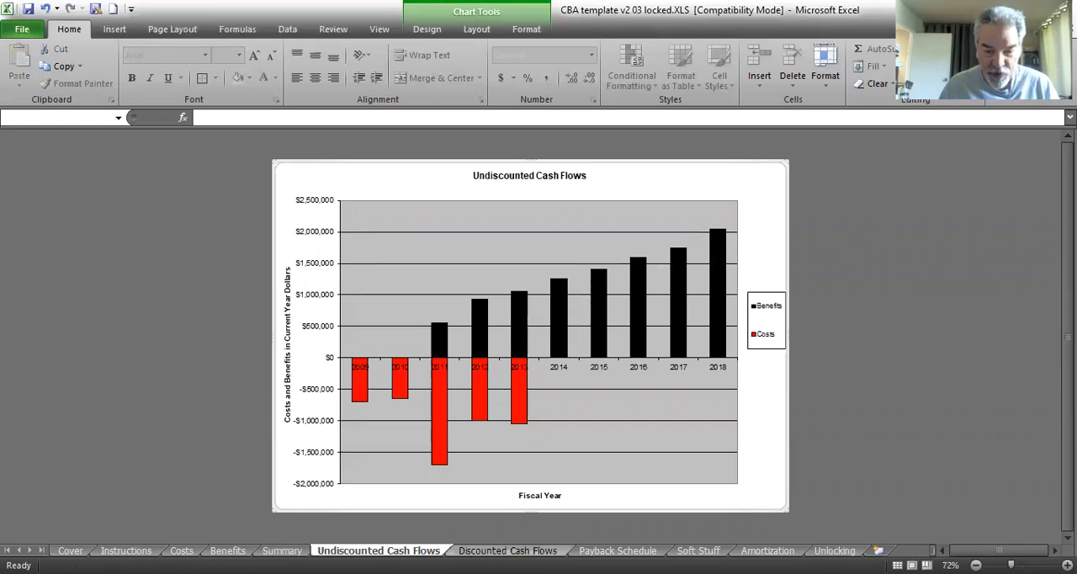
pyautogui.click(507, 550)
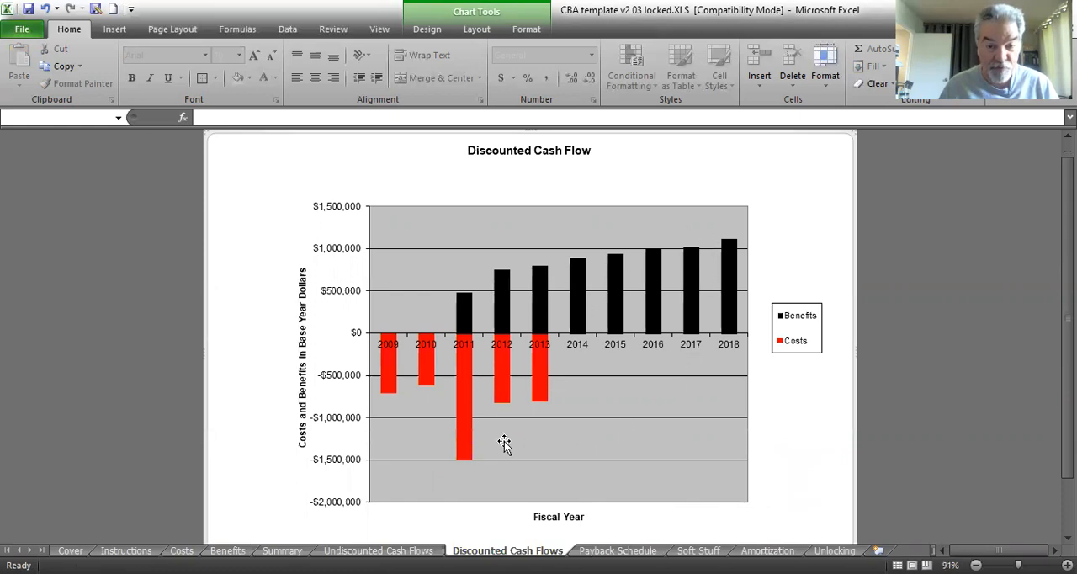
pyautogui.moveTo(575, 537)
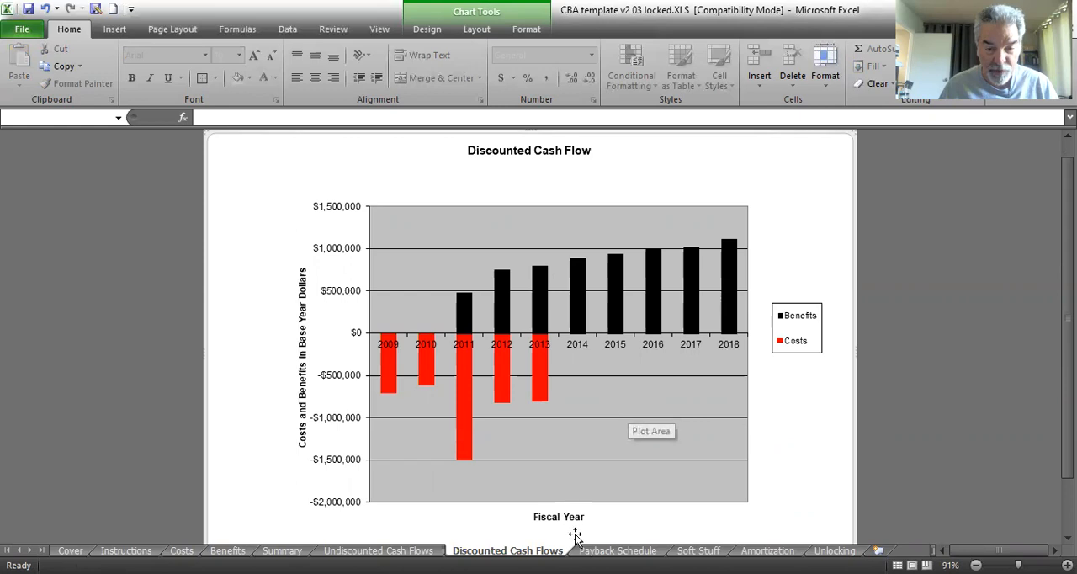
pyautogui.click(619, 551)
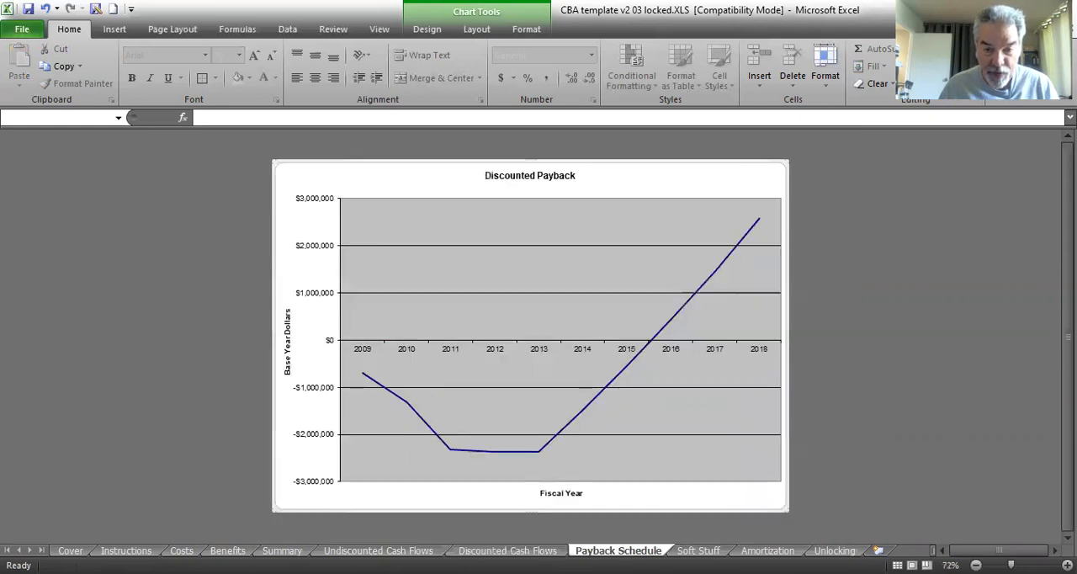
pyautogui.moveTo(349, 377)
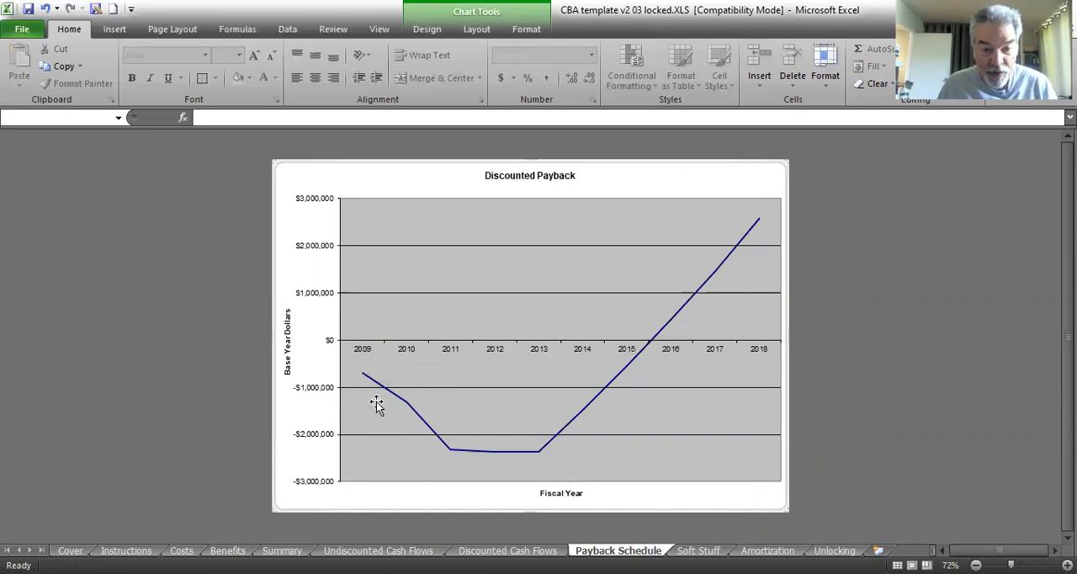
pyautogui.moveTo(457, 454)
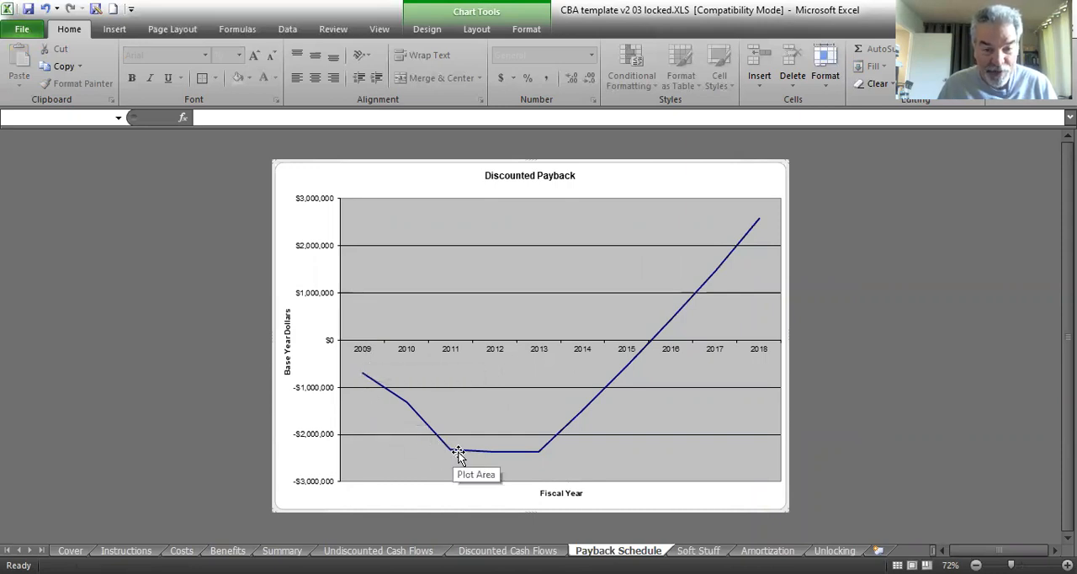
pyautogui.moveTo(576, 440)
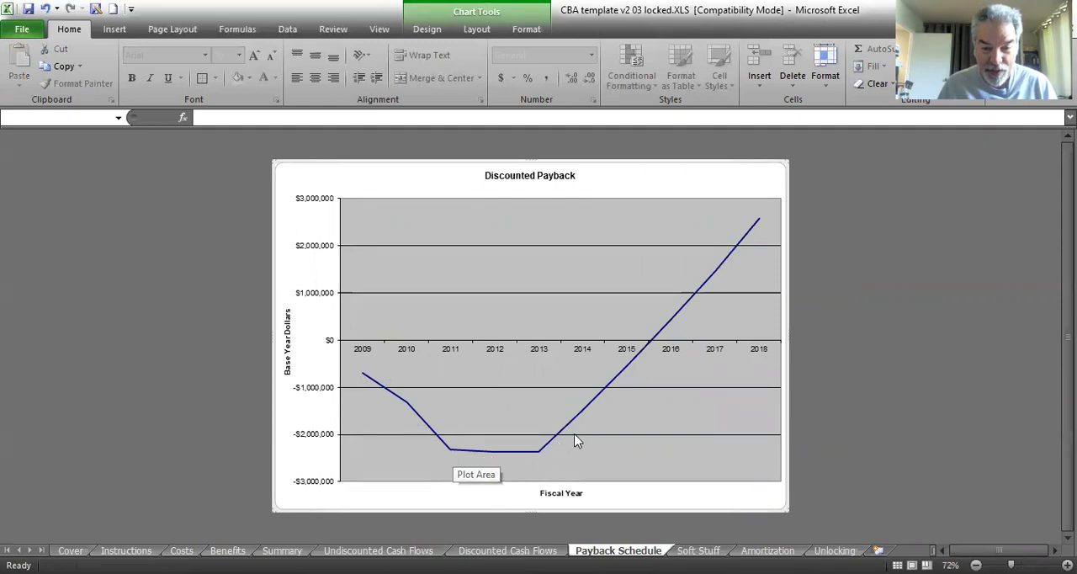
pyautogui.moveTo(656, 343)
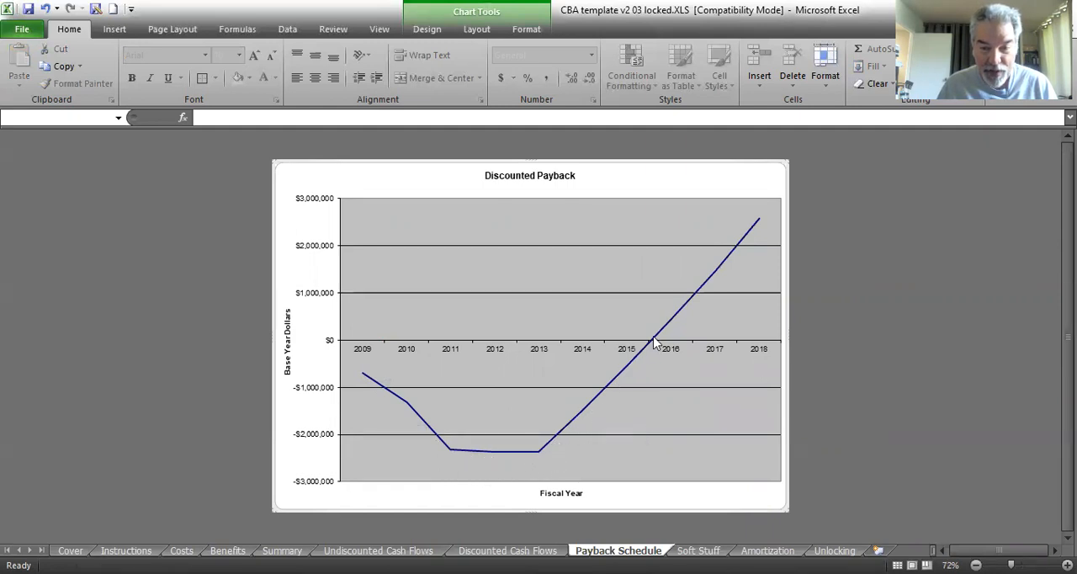
pyautogui.moveTo(648, 353)
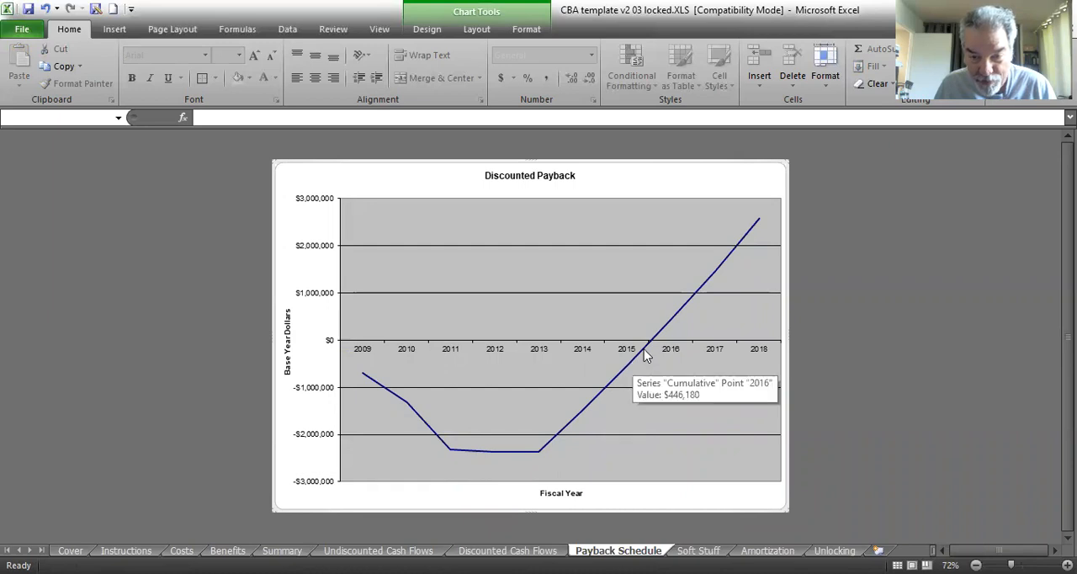
pyautogui.moveTo(649, 350)
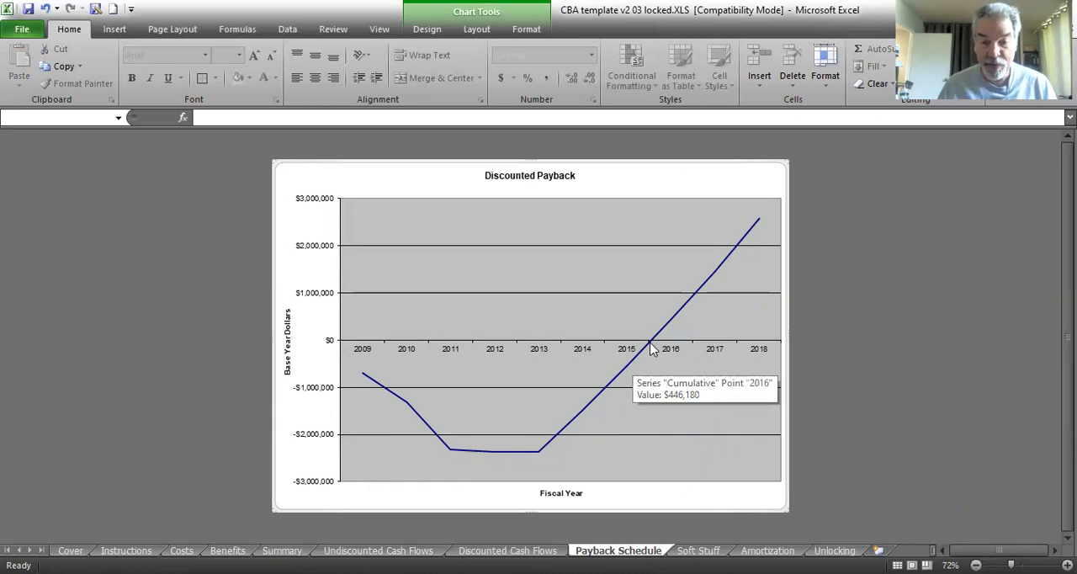
pyautogui.moveTo(637, 374)
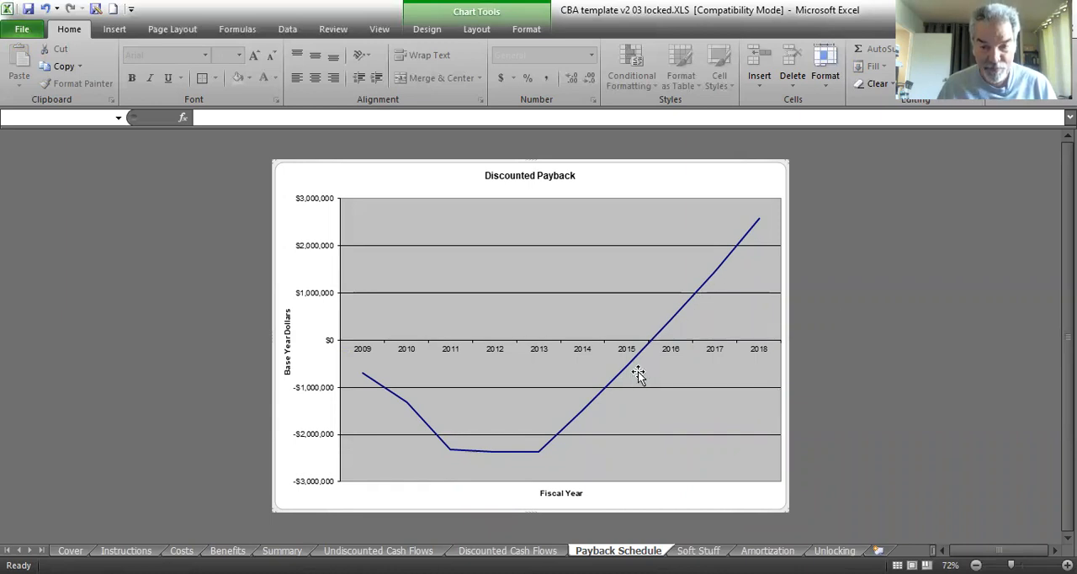
pyautogui.moveTo(653, 352)
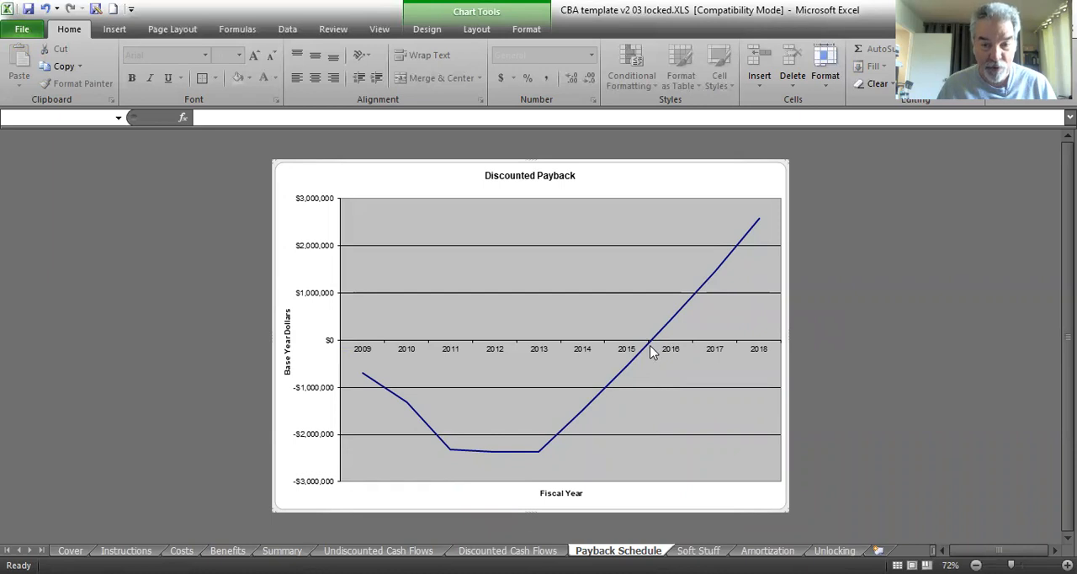
pyautogui.moveTo(639, 377)
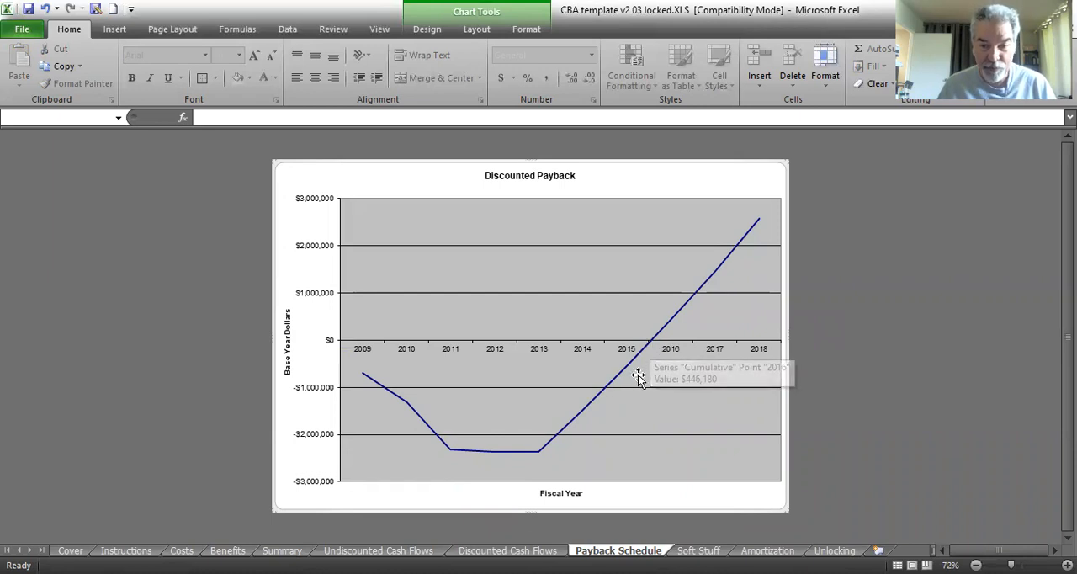
pyautogui.moveTo(357, 362)
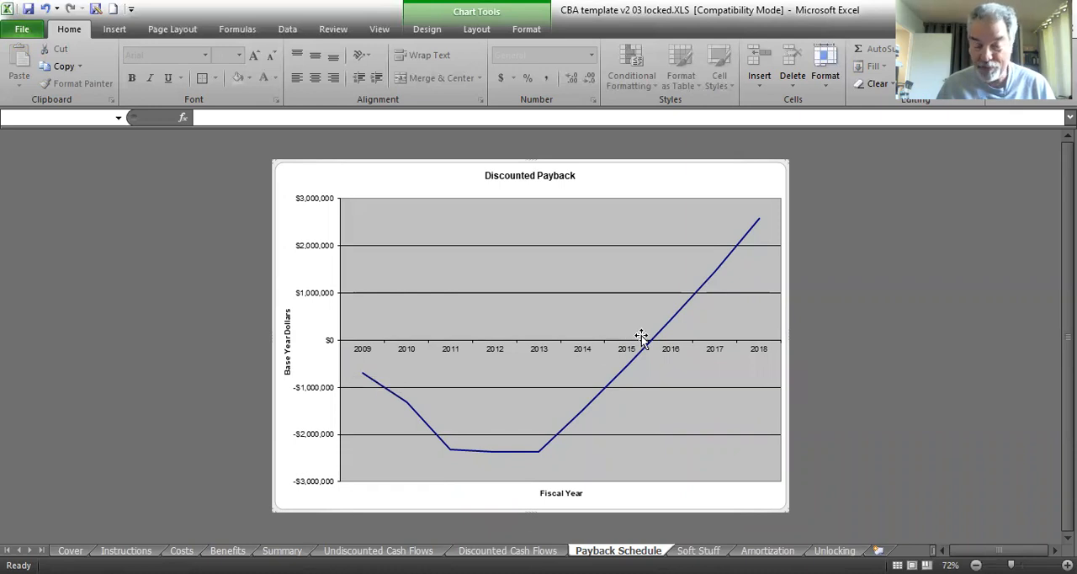
pyautogui.moveTo(593, 353)
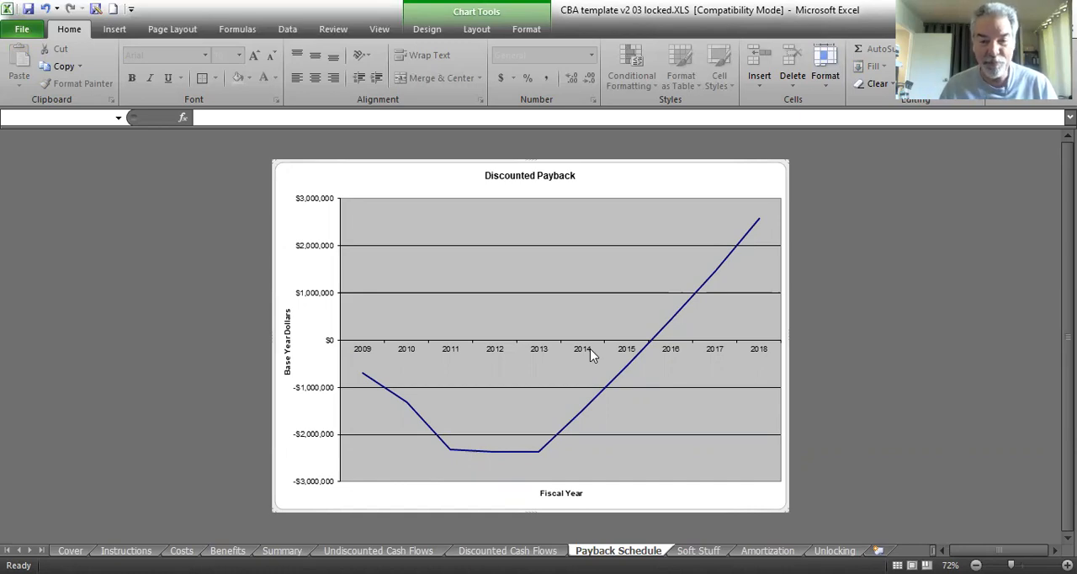
# Switch to the Soft Stuff sheet and scroll through its non-mathematical considerations text.
pyautogui.click(696, 550)
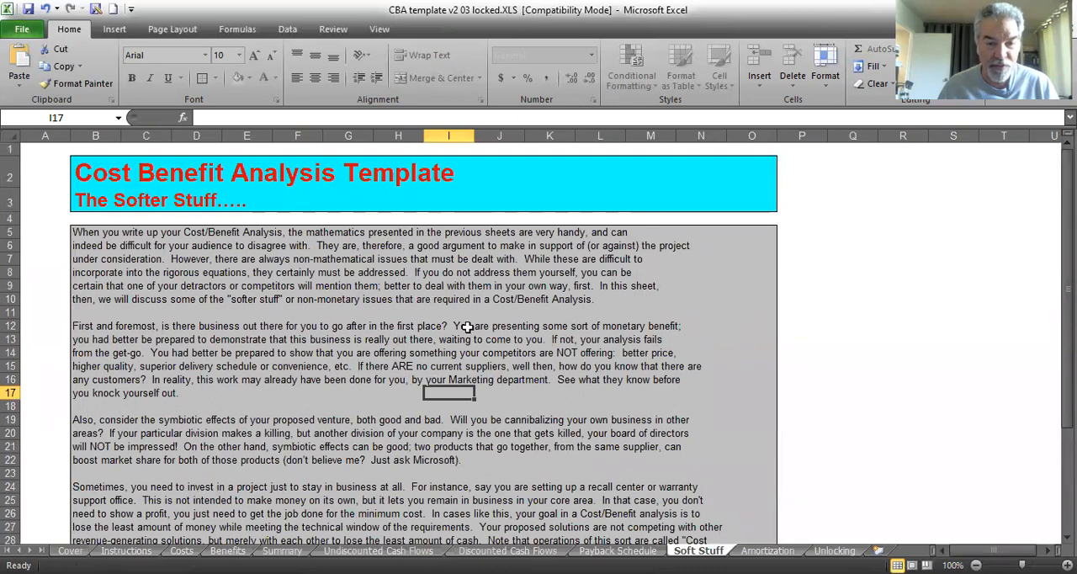
pyautogui.moveTo(417, 404)
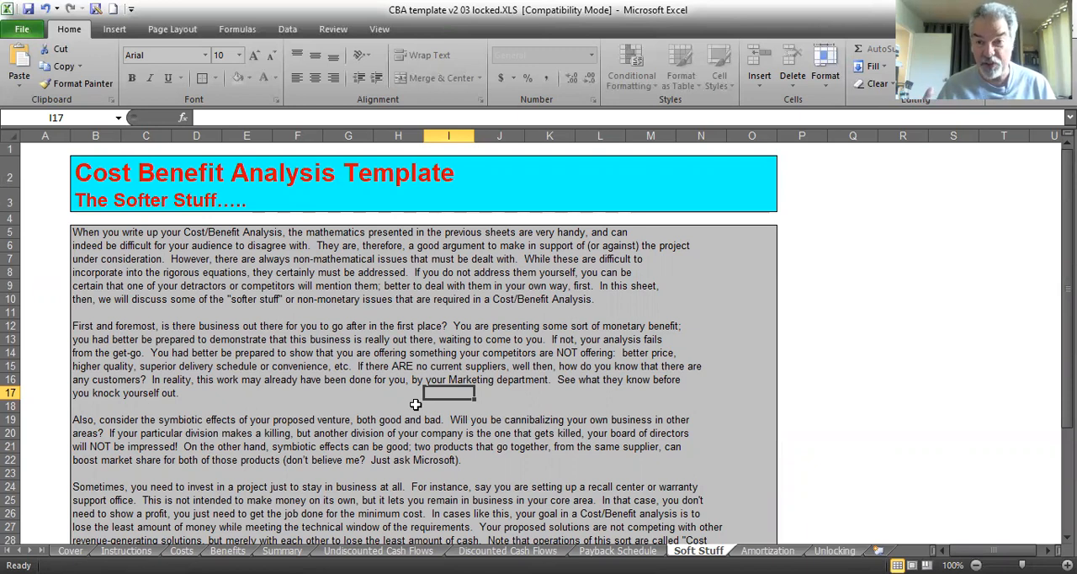
pyautogui.scroll(-3)
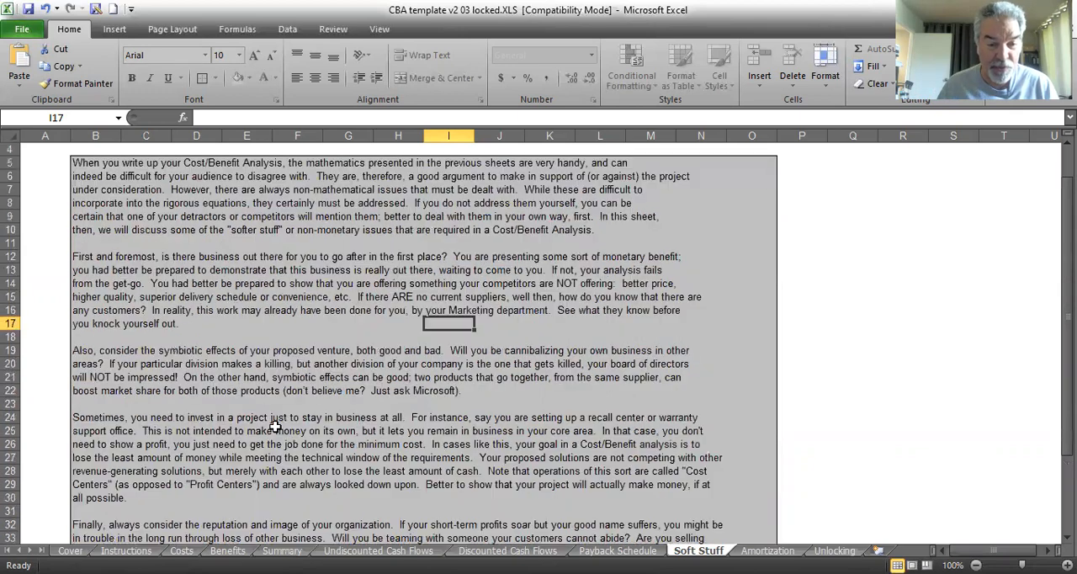
pyautogui.scroll(-3)
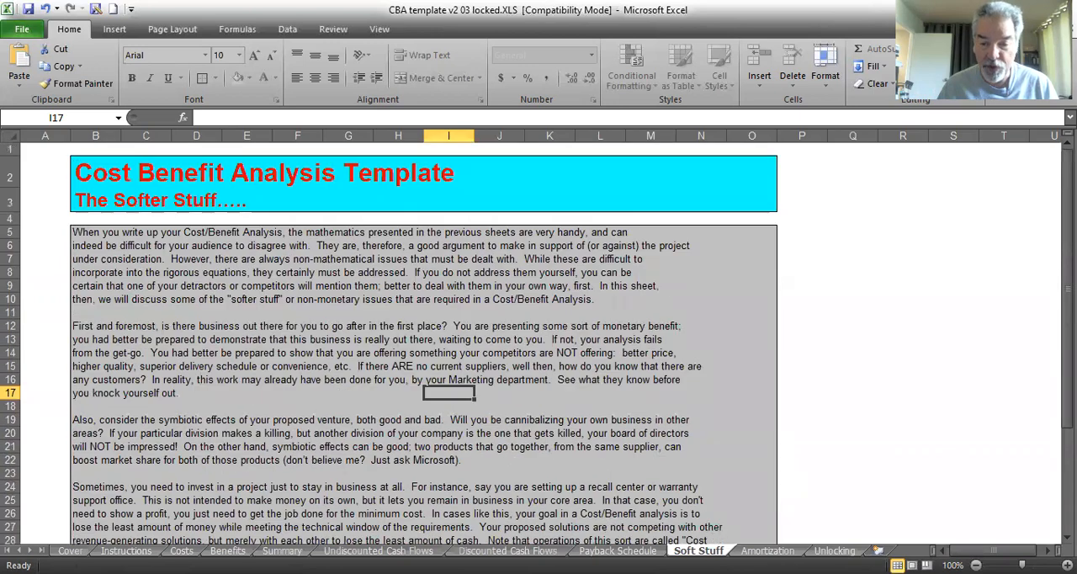
# Switch to the Amortization calculator sheet with loan inputs and payment table.
pyautogui.click(767, 550)
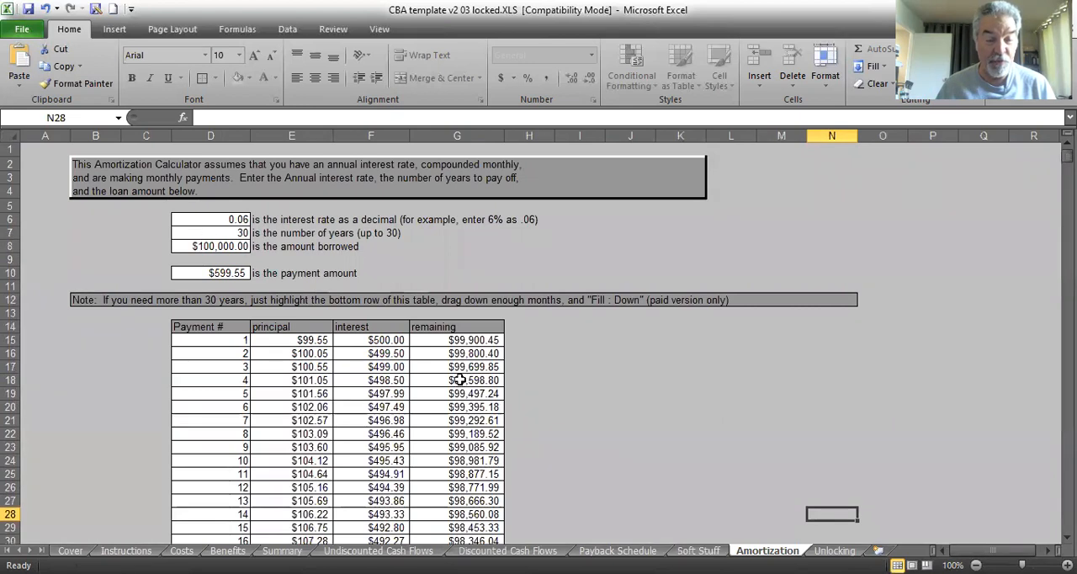
pyautogui.moveTo(586, 412)
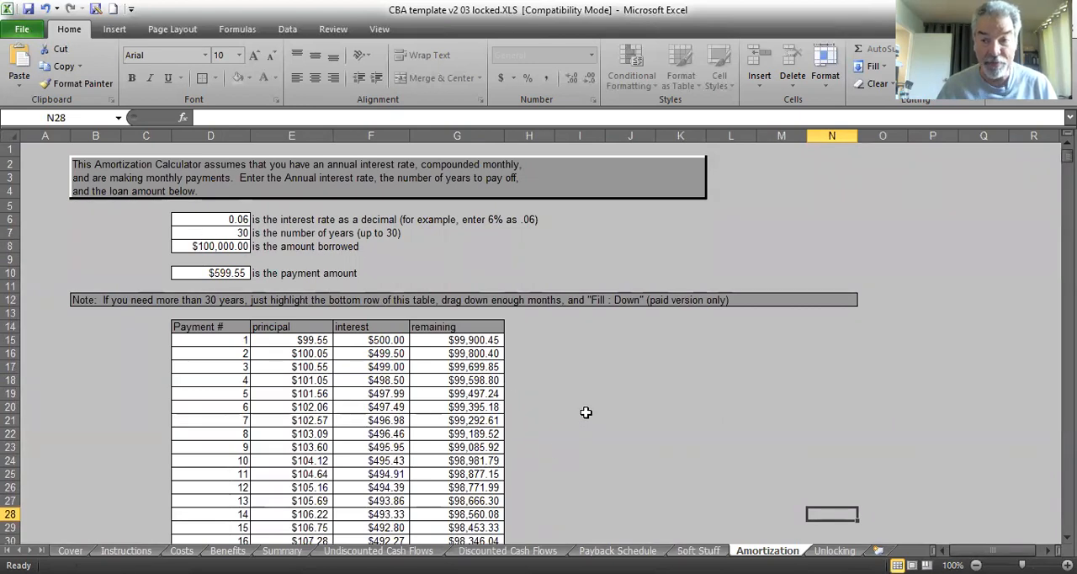
pyautogui.moveTo(604, 403)
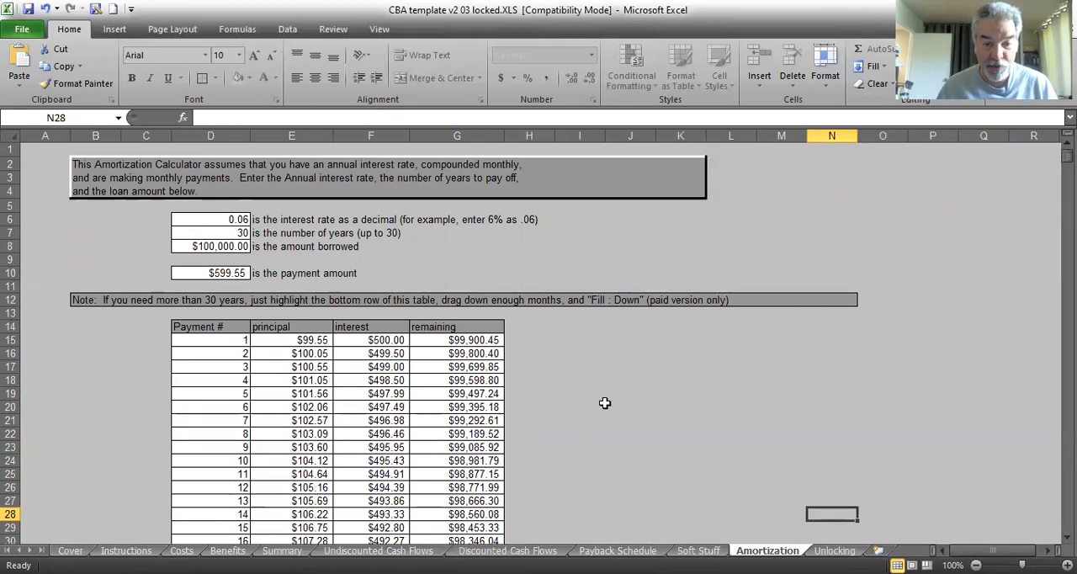
pyautogui.moveTo(602, 403)
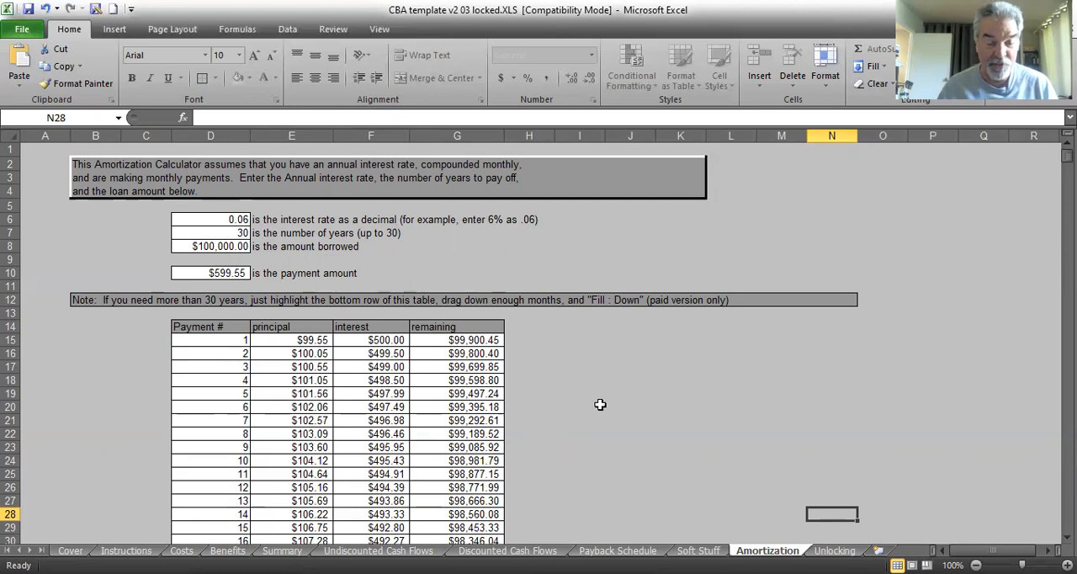
pyautogui.moveTo(588, 411)
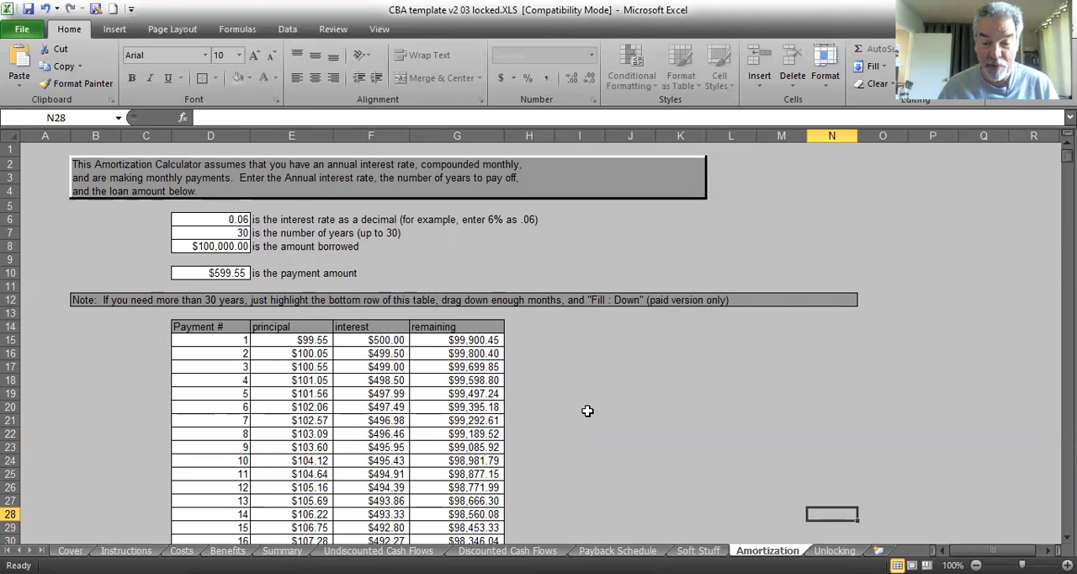
pyautogui.moveTo(659, 438)
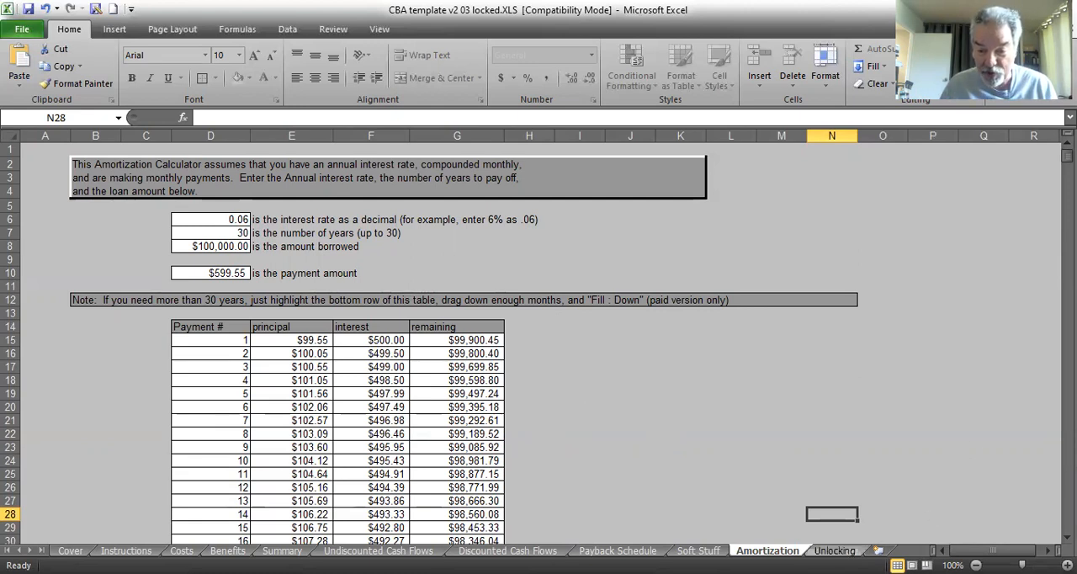
# Switch to the Unlocking sheet listing purchase links for an editable template.
pyautogui.click(835, 550)
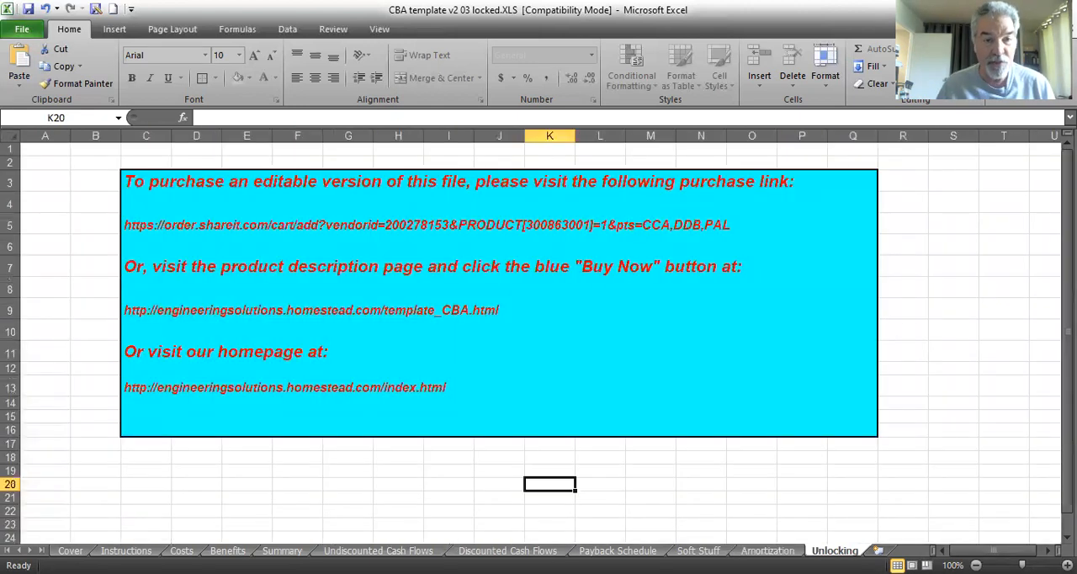
pyautogui.moveTo(255, 225)
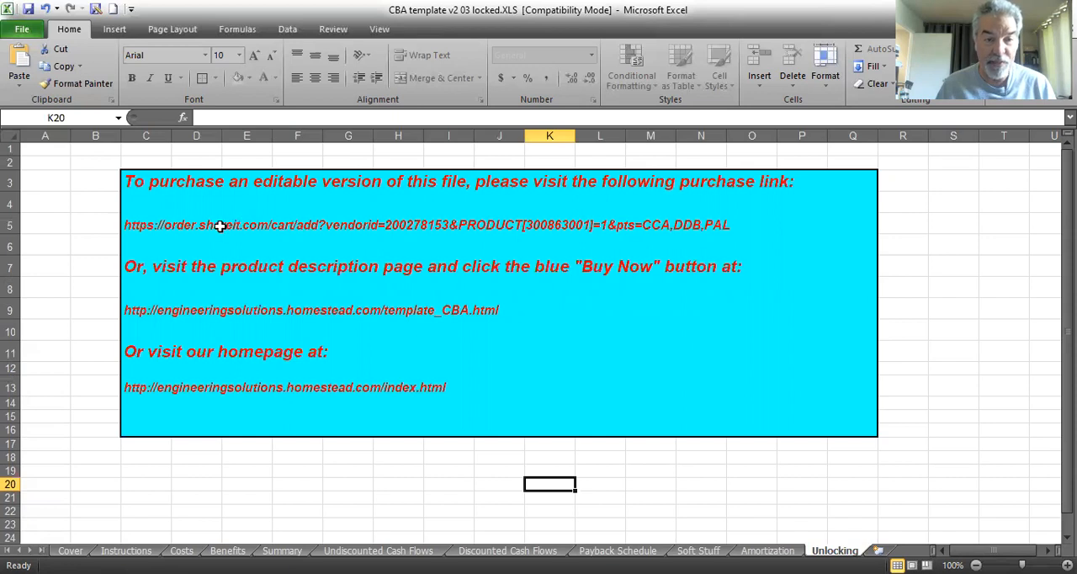
pyautogui.moveTo(659, 232)
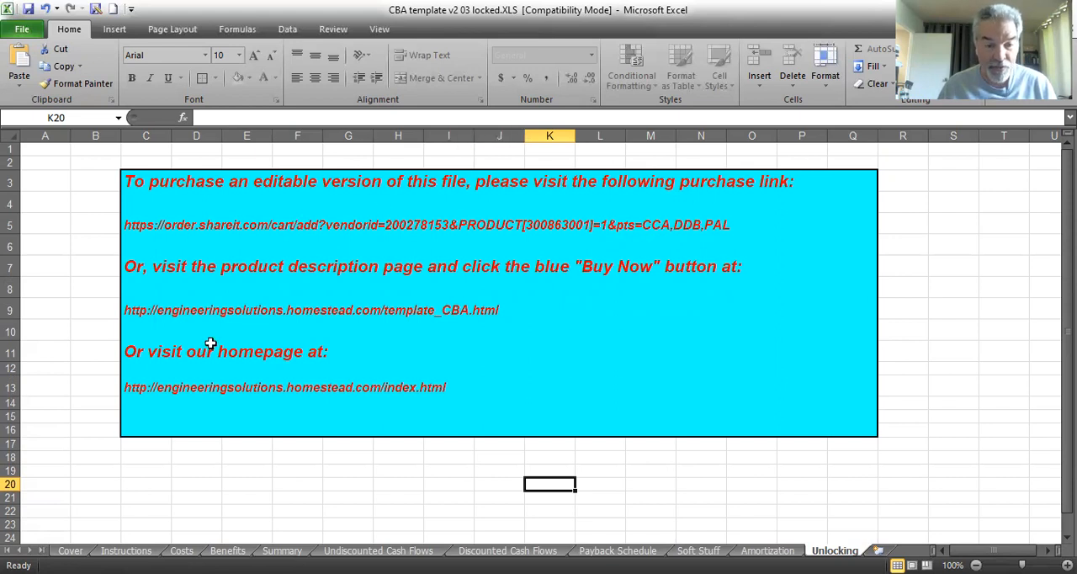
pyautogui.moveTo(148, 390)
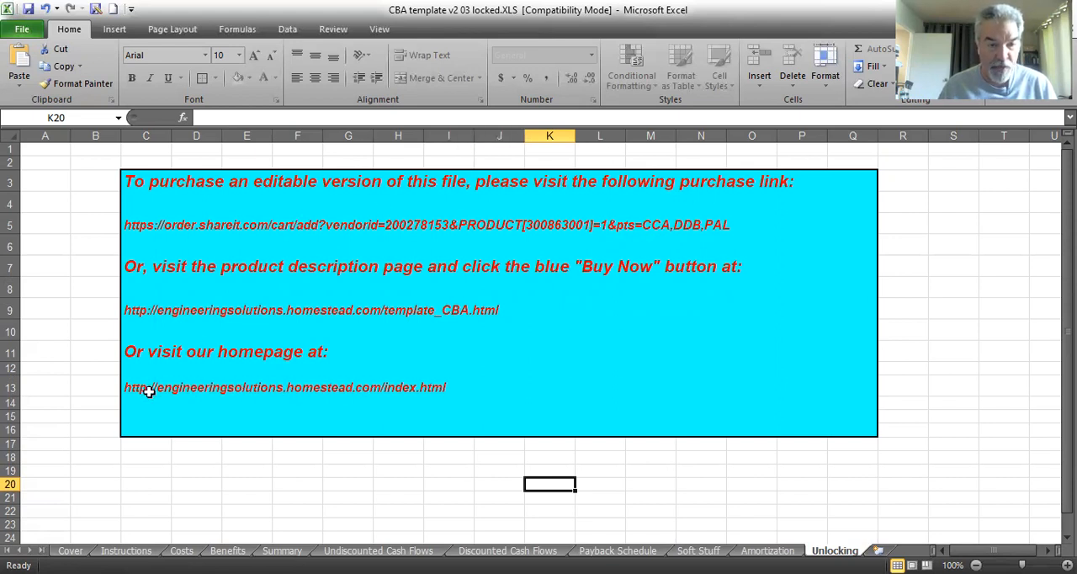
pyautogui.moveTo(417, 392)
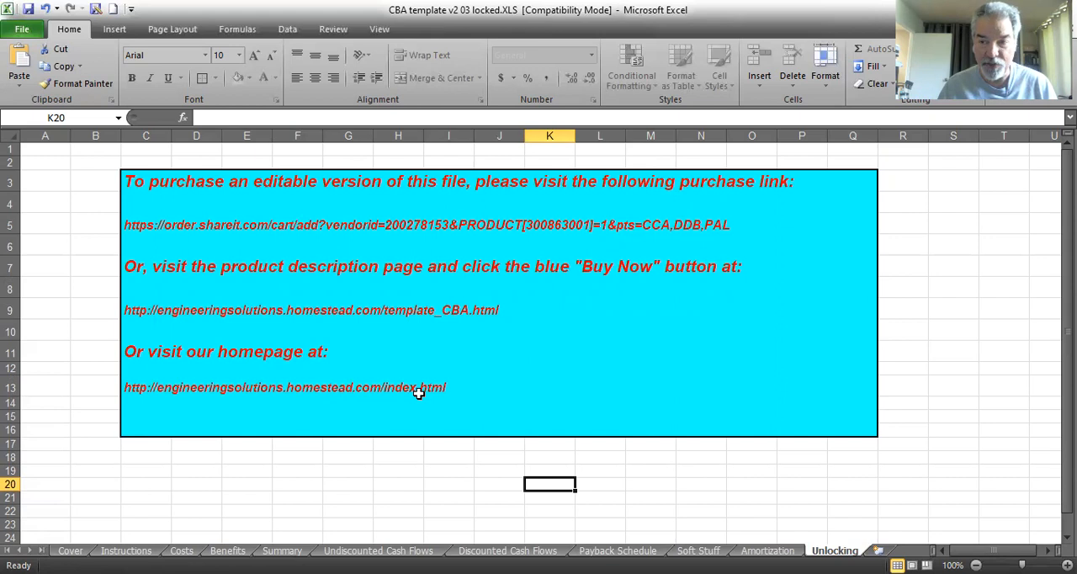
pyautogui.moveTo(400, 407)
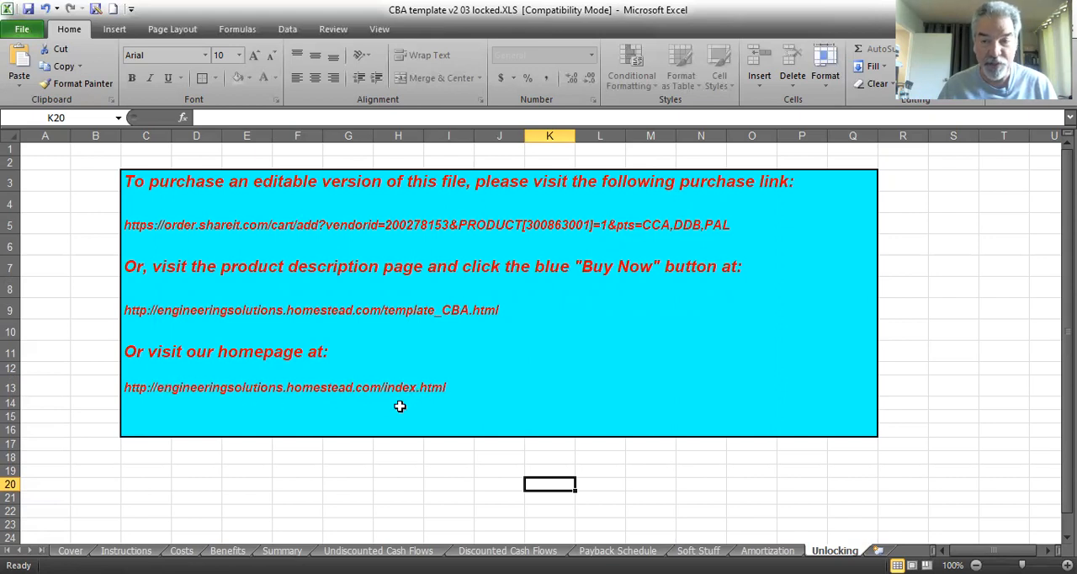